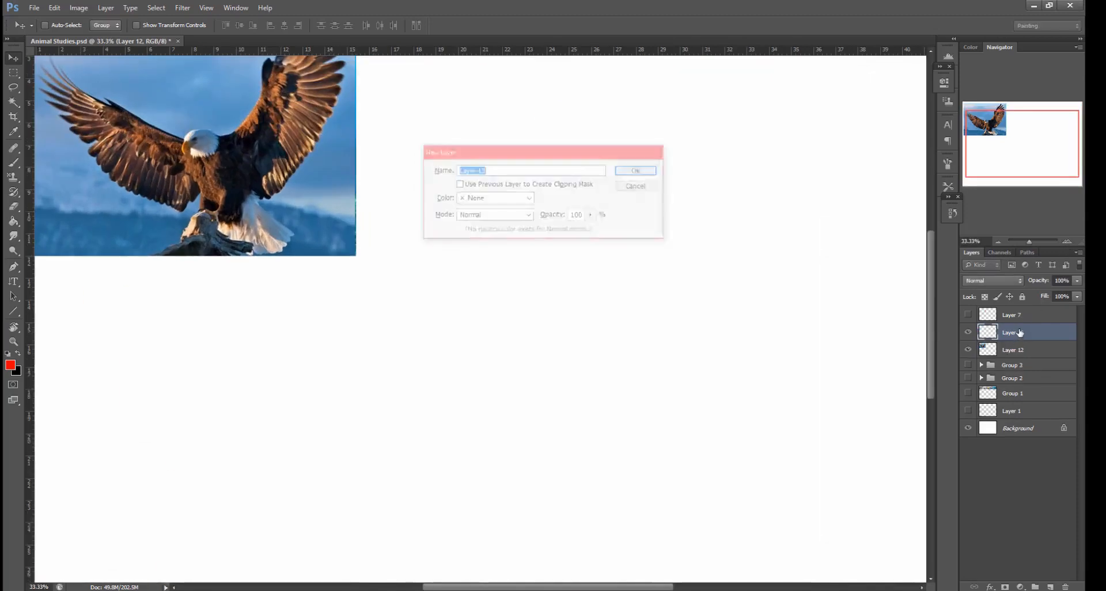
# Create the new empty Layer 13 above Layer 12 via the New Layer dialog.
pyautogui.click(634, 171)
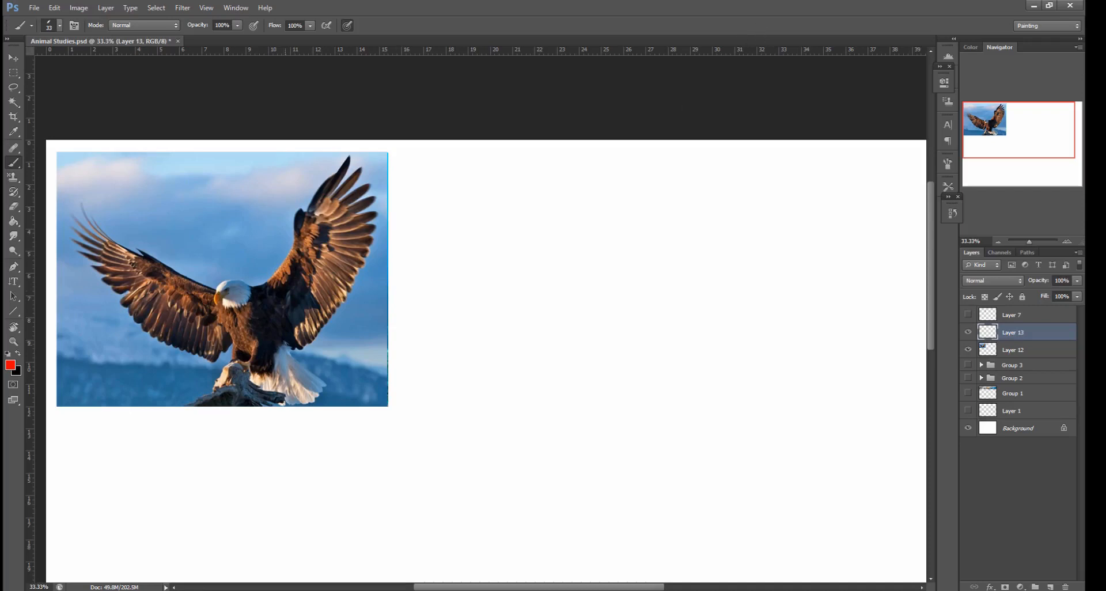
pyautogui.moveTo(208, 241)
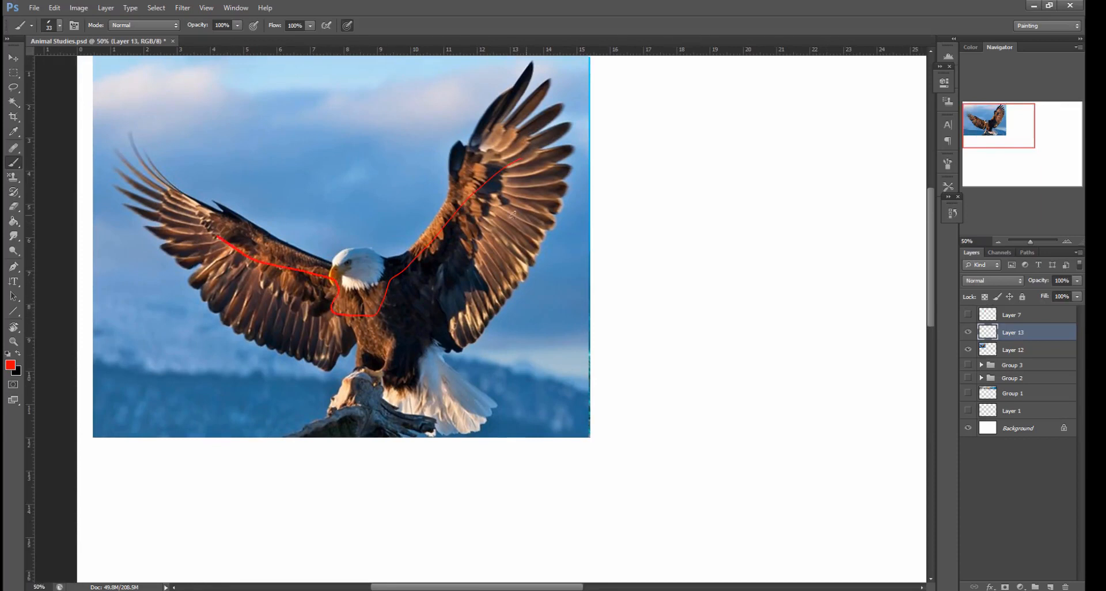
# Trace a red trial line along the eagle photo's wing on Layer 13.
pyautogui.moveTo(533, 209); pyautogui.dragTo(329, 328)
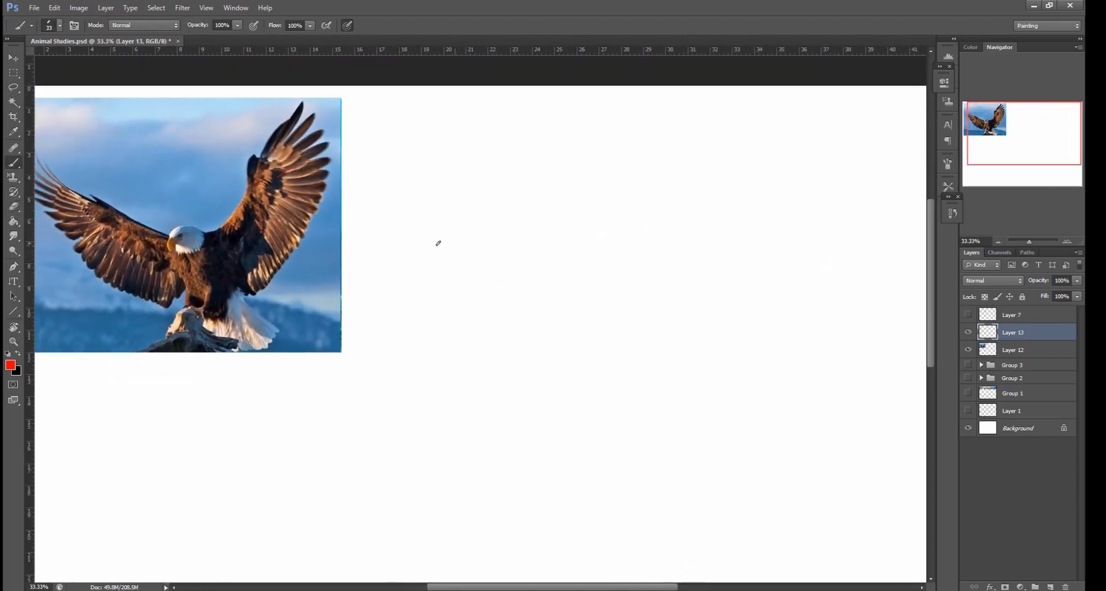
pyautogui.moveTo(455, 250)
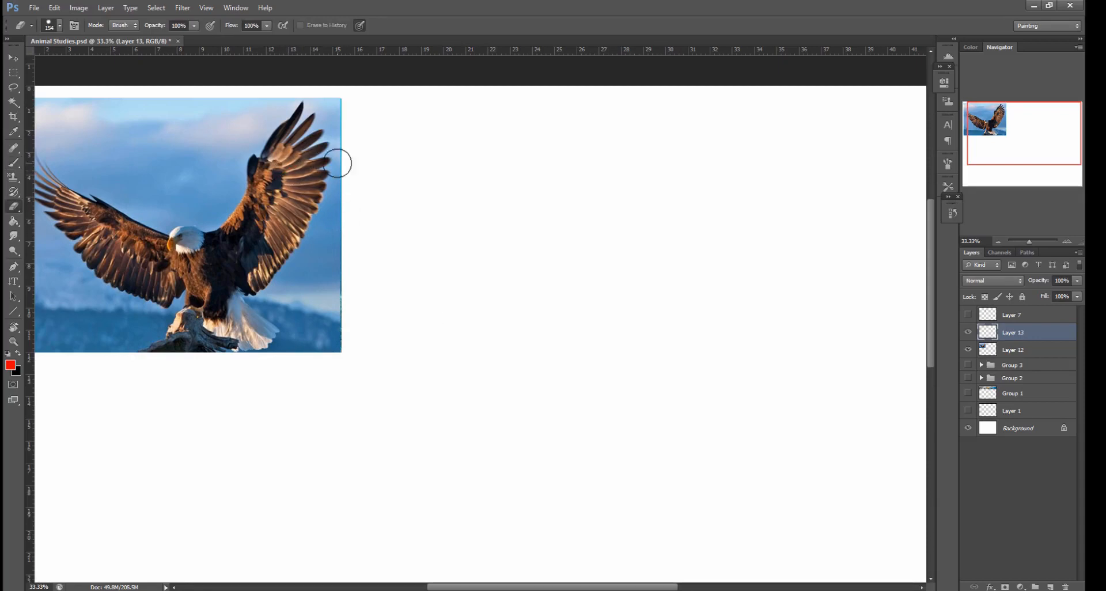
pyautogui.moveTo(187, 289)
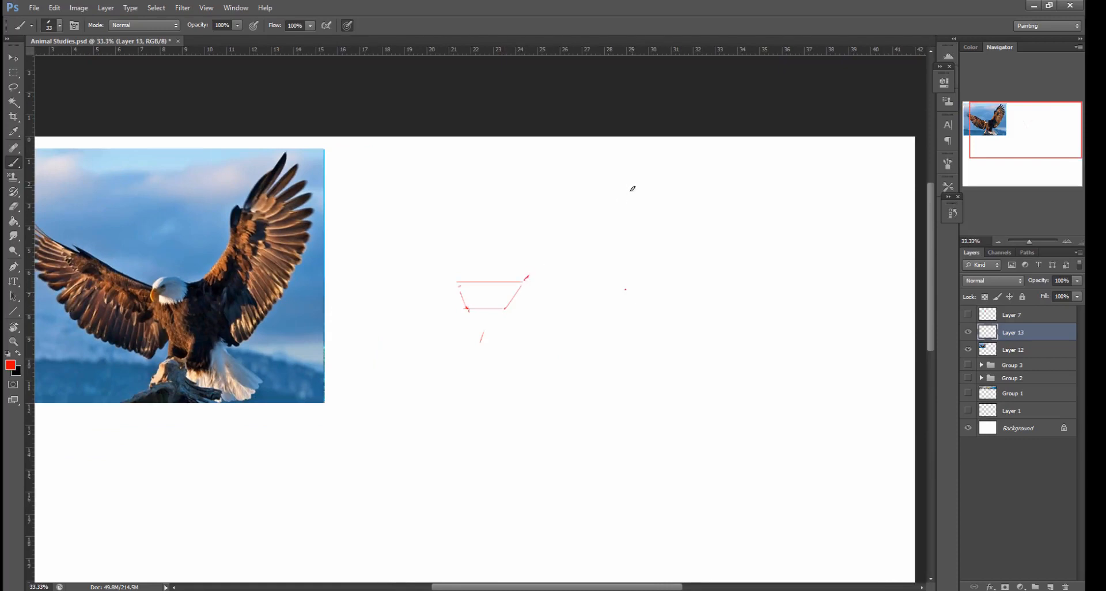
# Draw the faceted chest plane and raised wing's leading edge, erasing strays near the wing tip.
pyautogui.moveTo(525, 279); pyautogui.dragTo(630, 190)
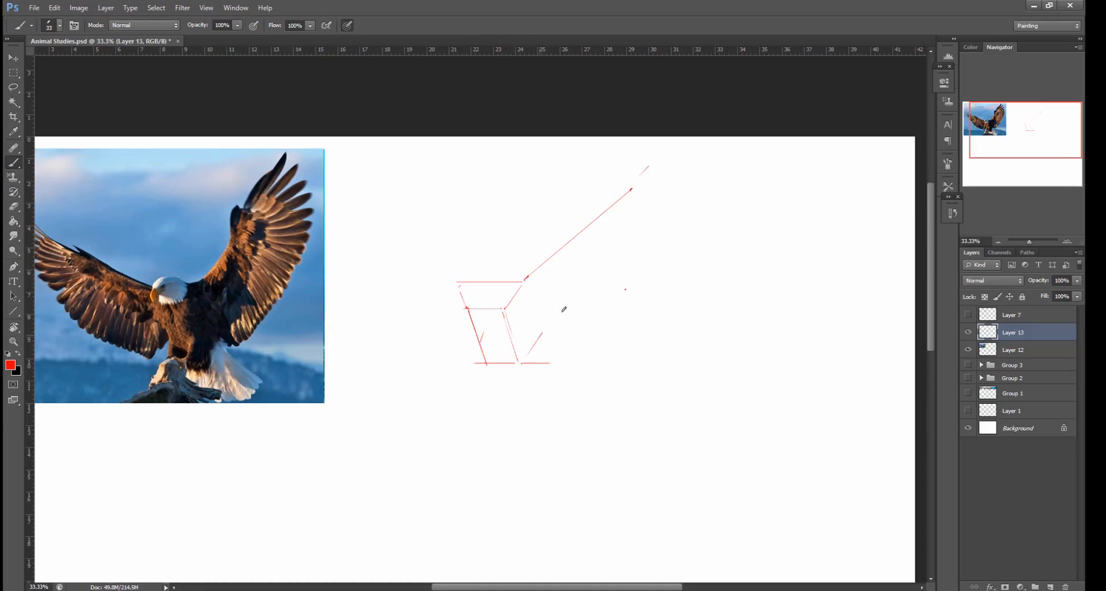
pyautogui.moveTo(540, 332); pyautogui.dragTo(639, 332)
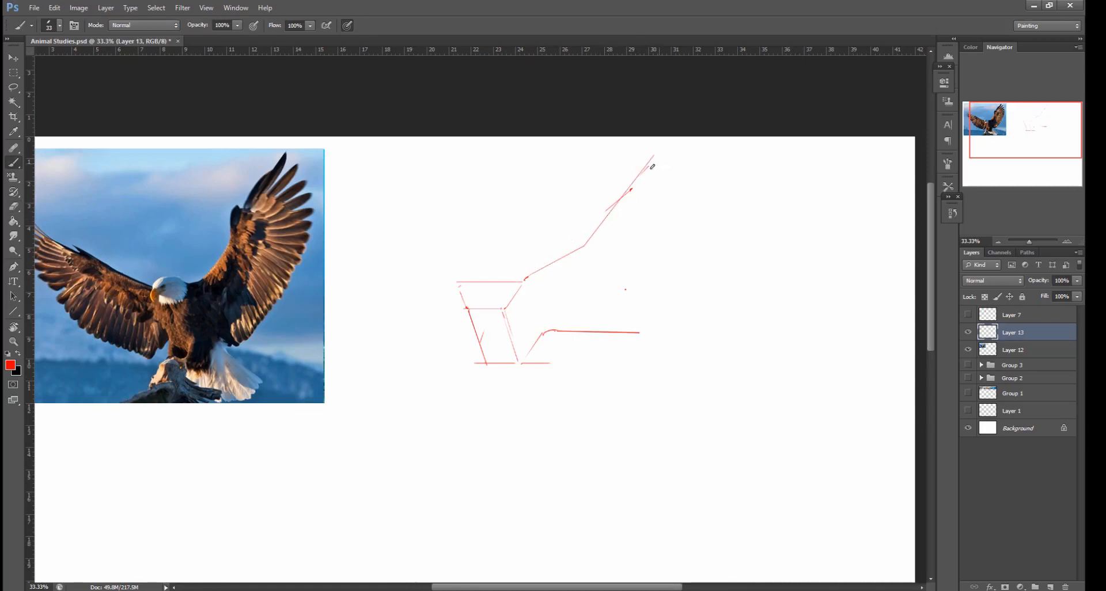
pyautogui.moveTo(655, 163); pyautogui.dragTo(707, 184)
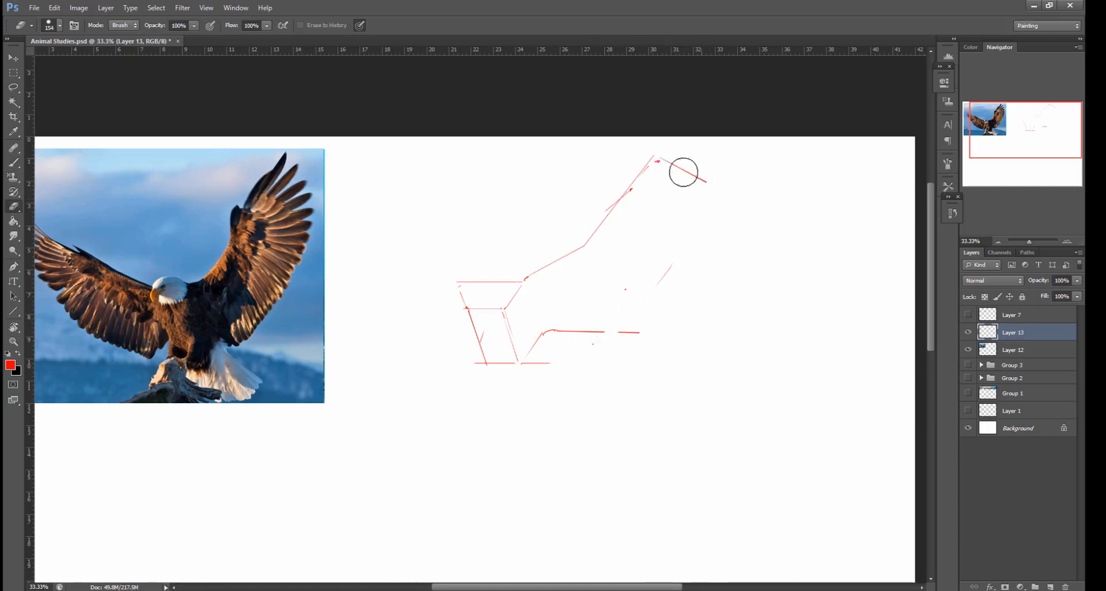
pyautogui.moveTo(649, 163); pyautogui.dragTo(744, 145)
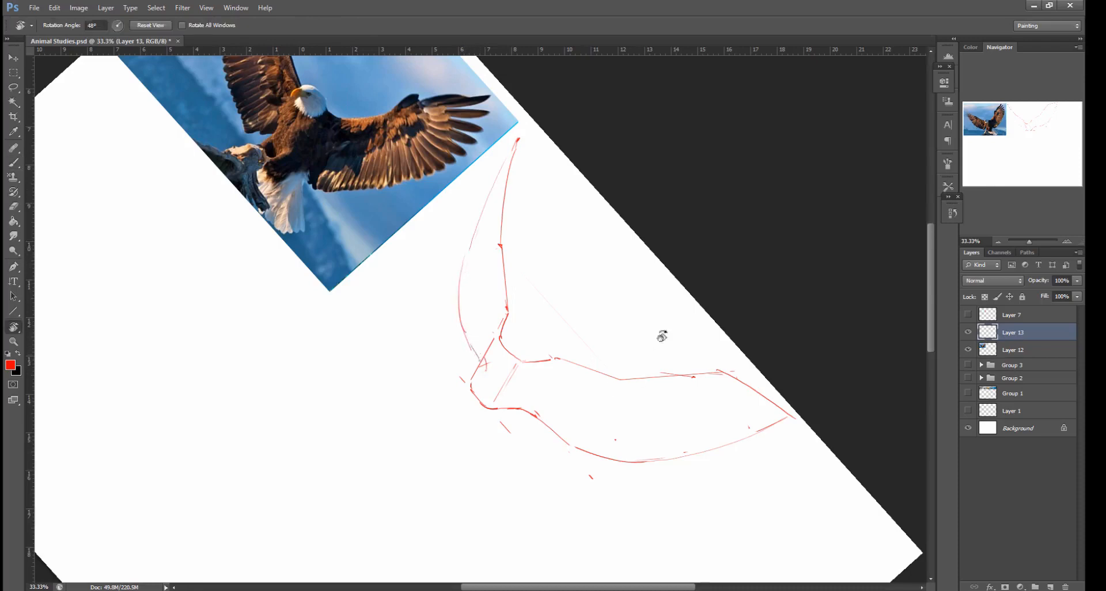
# Restore the unrotated view and trace and reinforce the right wing's outline in red.
pyautogui.click(150, 25)
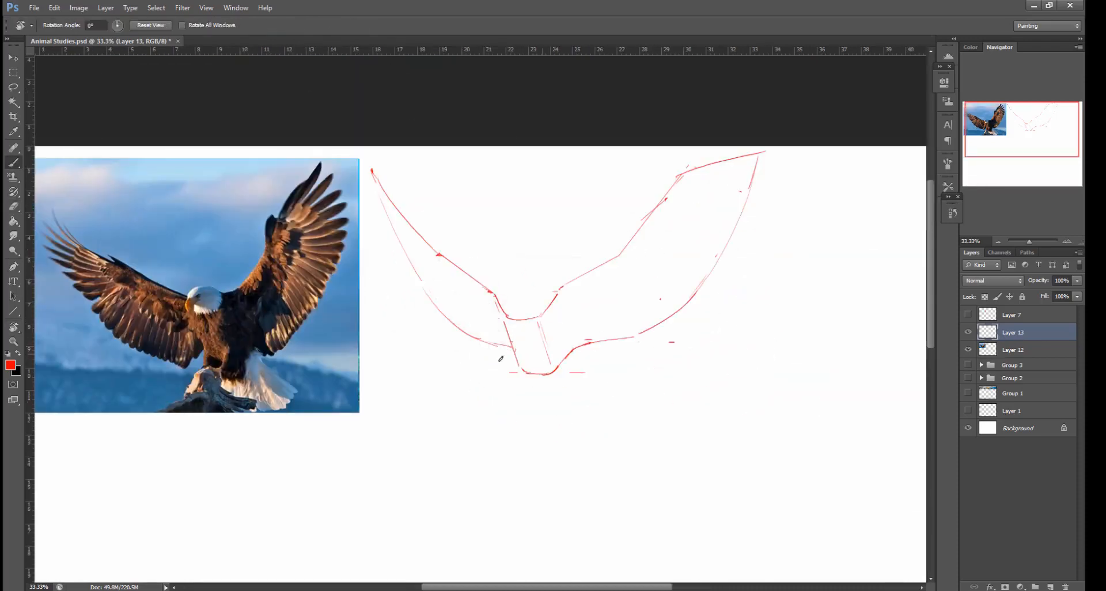
pyautogui.click(13, 148)
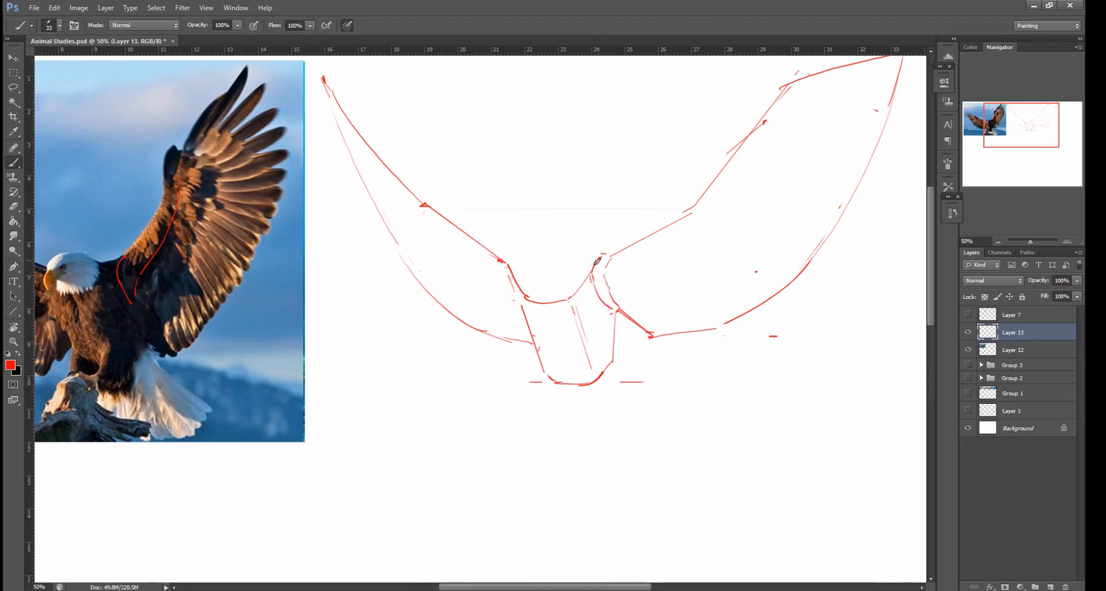
pyautogui.moveTo(599, 265); pyautogui.dragTo(688, 230)
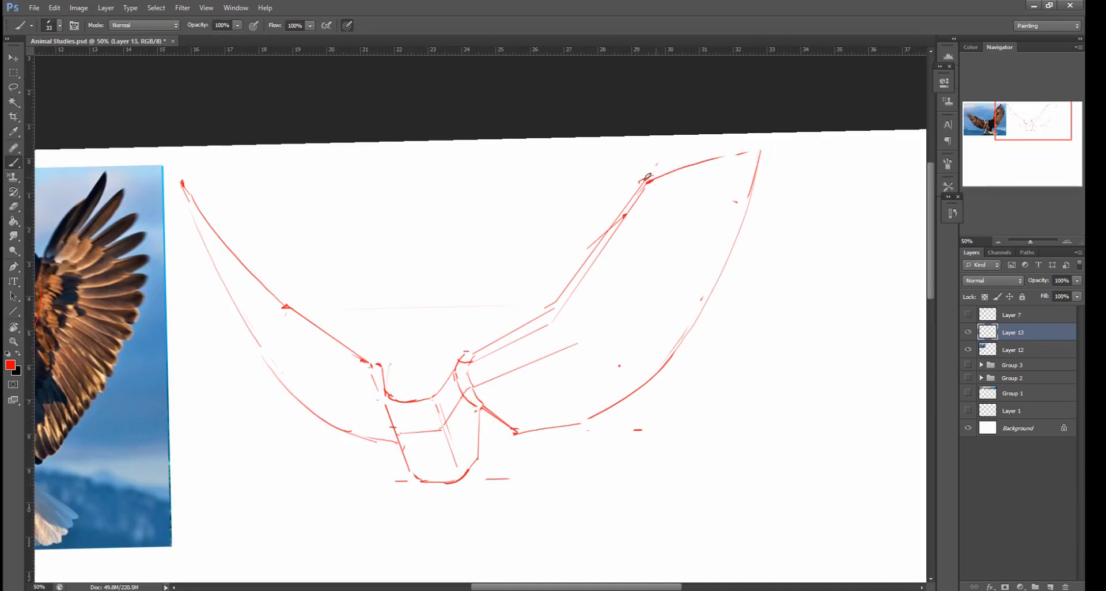
pyautogui.moveTo(642, 180); pyautogui.dragTo(758, 148)
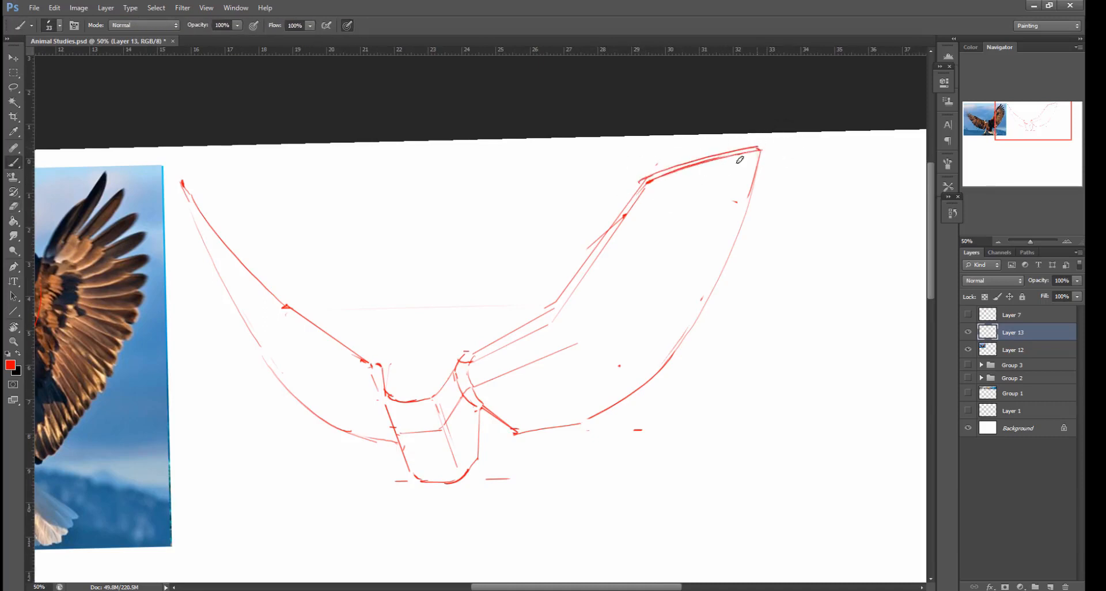
pyautogui.moveTo(543, 332); pyautogui.dragTo(649, 183)
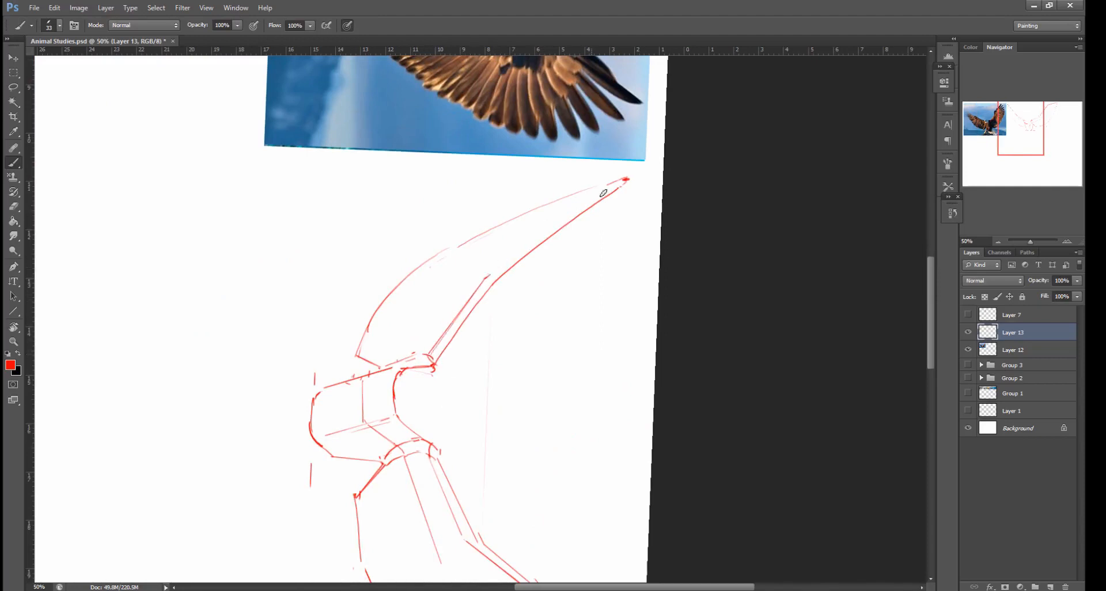
# Sharpen the wing tip contour and add plane lines across the wing.
pyautogui.moveTo(485, 275); pyautogui.dragTo(620, 184)
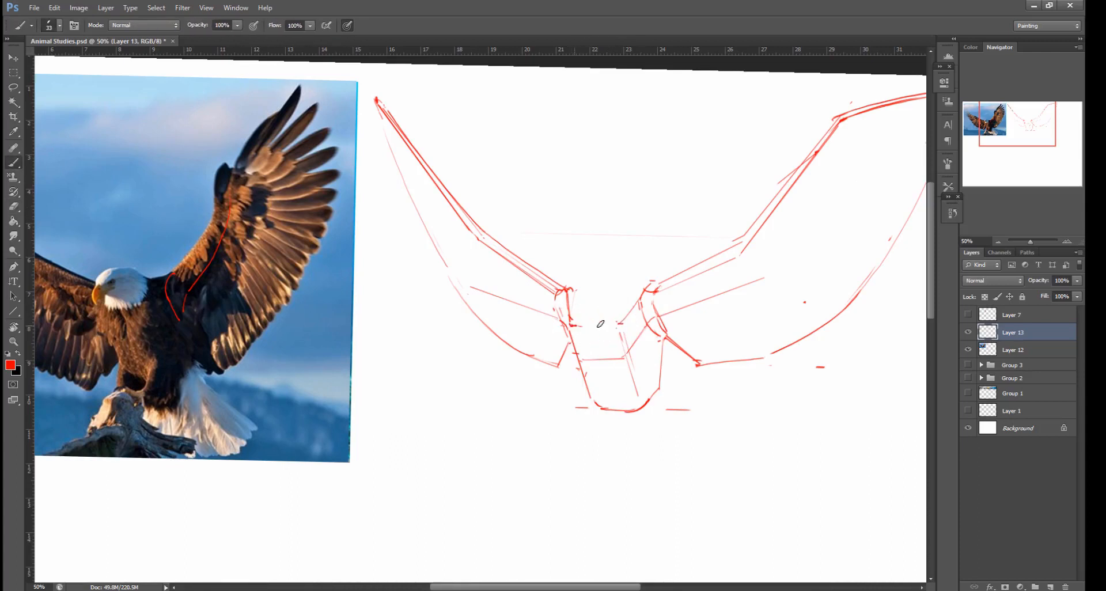
pyautogui.moveTo(599, 325); pyautogui.dragTo(632, 299)
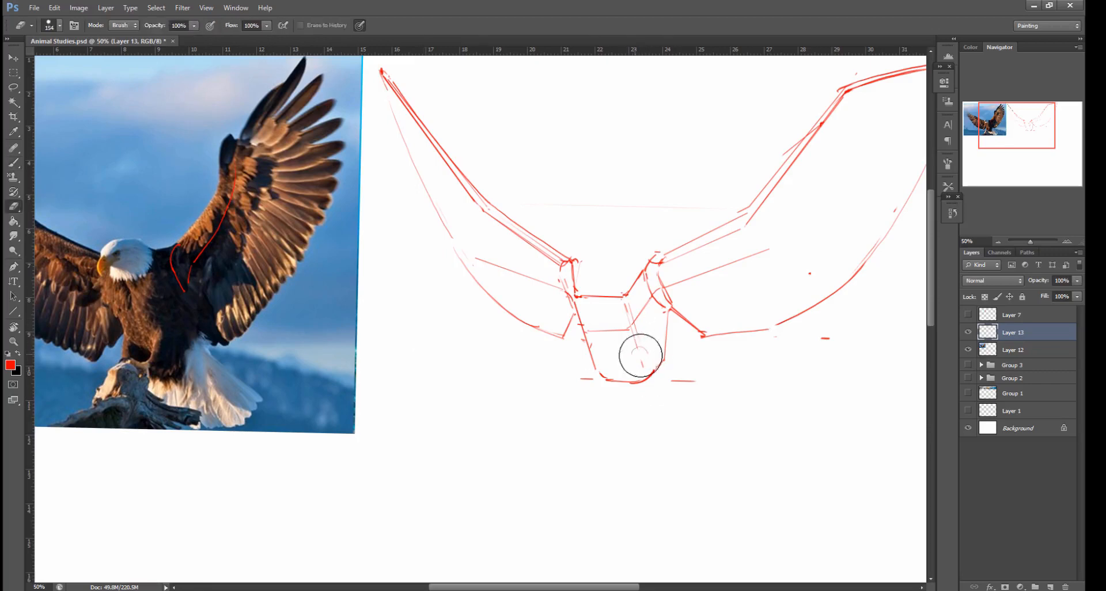
# Draw the blocky tail, angled leg and ground line beneath the eagle's body.
pyautogui.moveTo(639, 353); pyautogui.dragTo(624, 416)
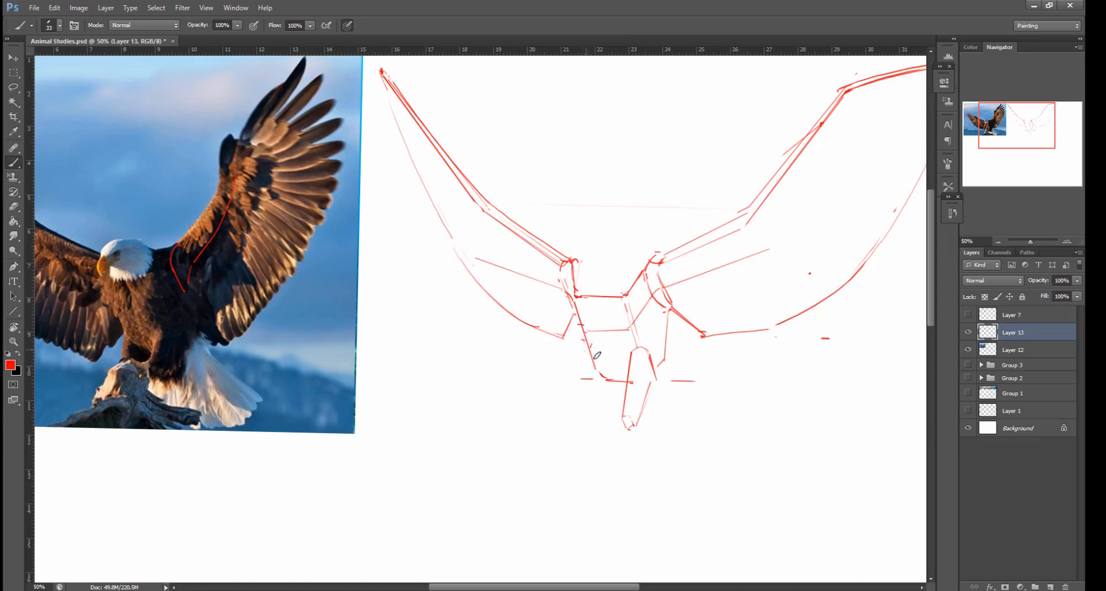
pyautogui.moveTo(596, 352); pyautogui.dragTo(560, 416)
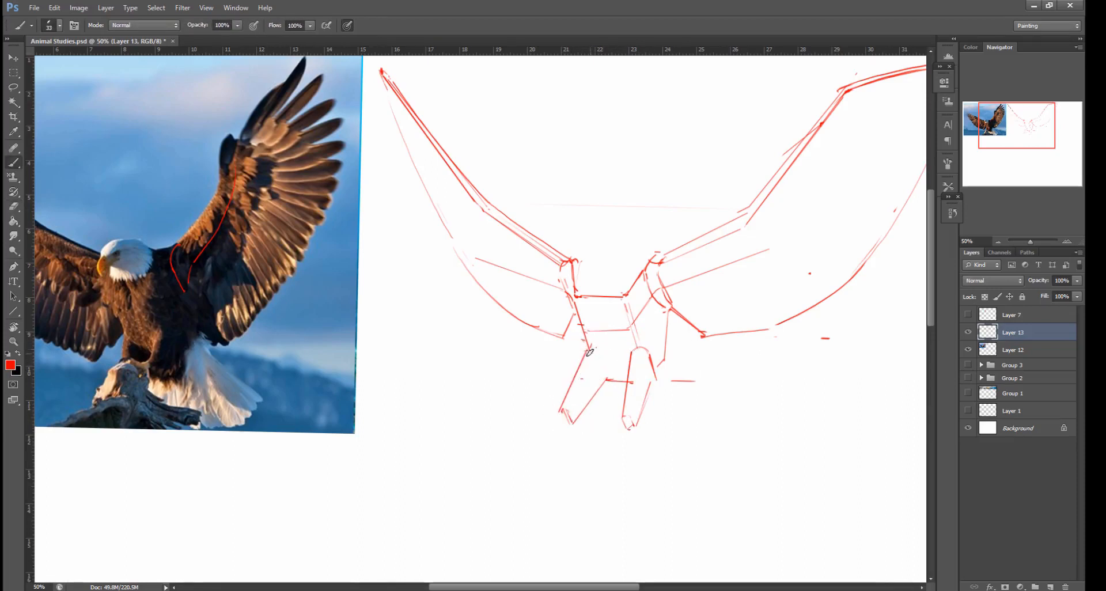
pyautogui.moveTo(586, 352); pyautogui.dragTo(611, 370)
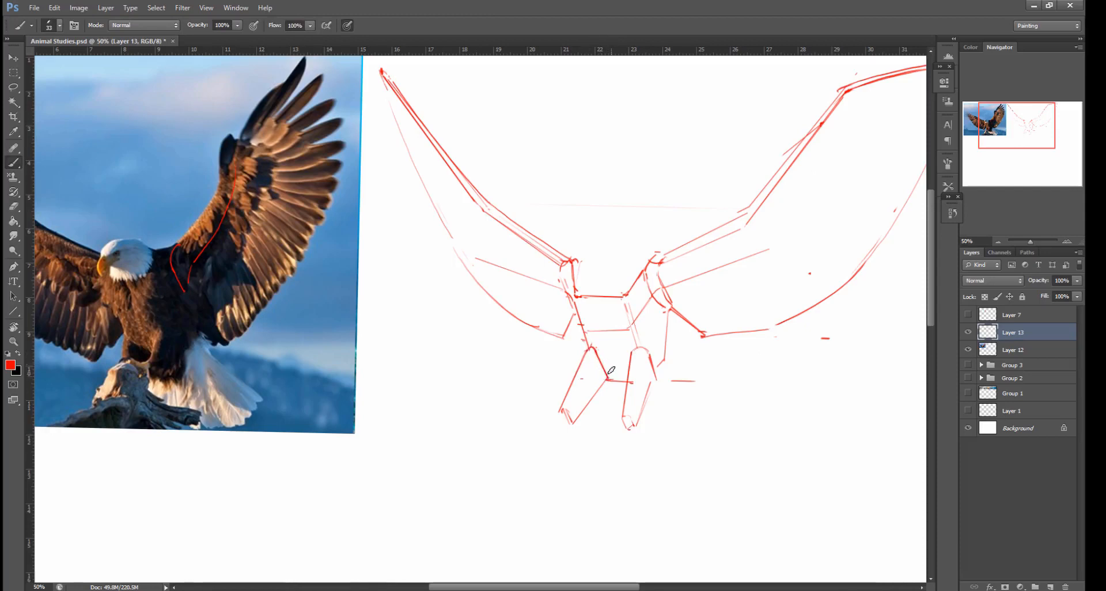
pyautogui.moveTo(605, 344)
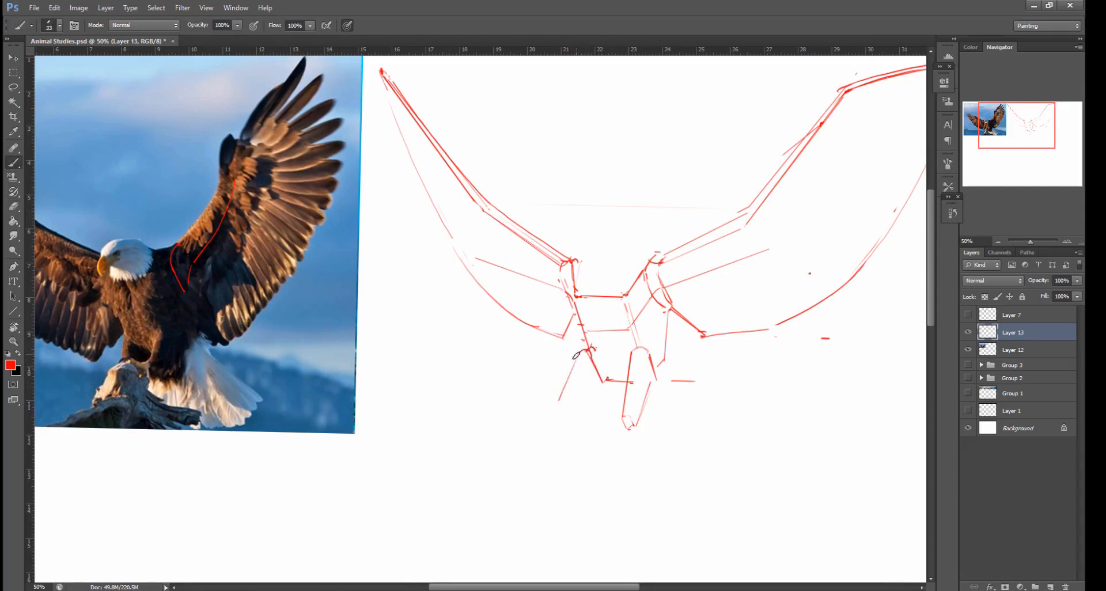
pyautogui.moveTo(579, 353); pyautogui.dragTo(565, 416)
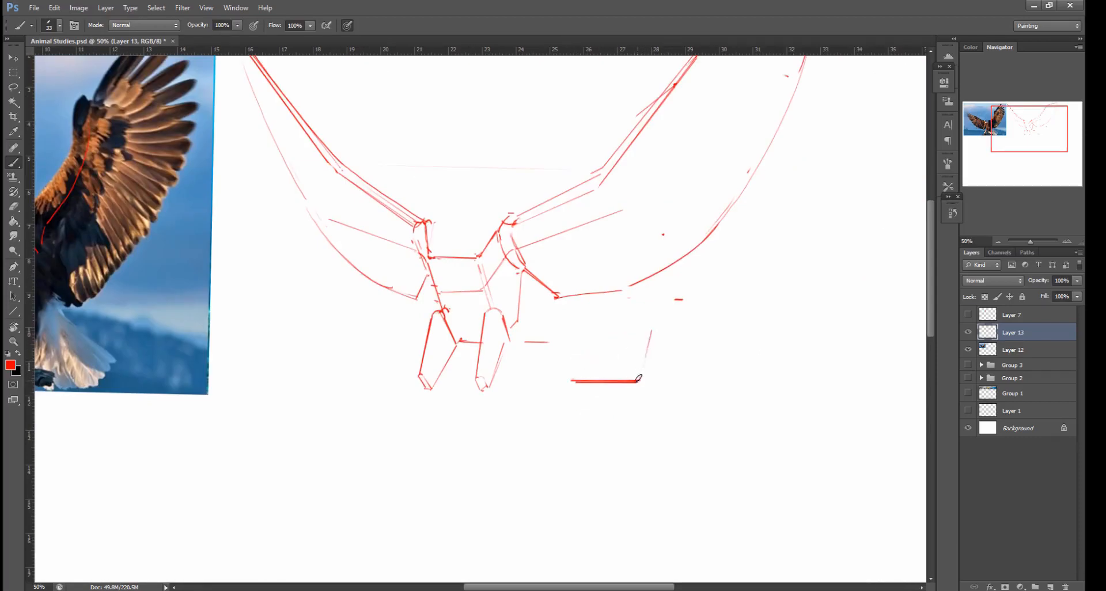
pyautogui.moveTo(638, 379); pyautogui.dragTo(649, 332)
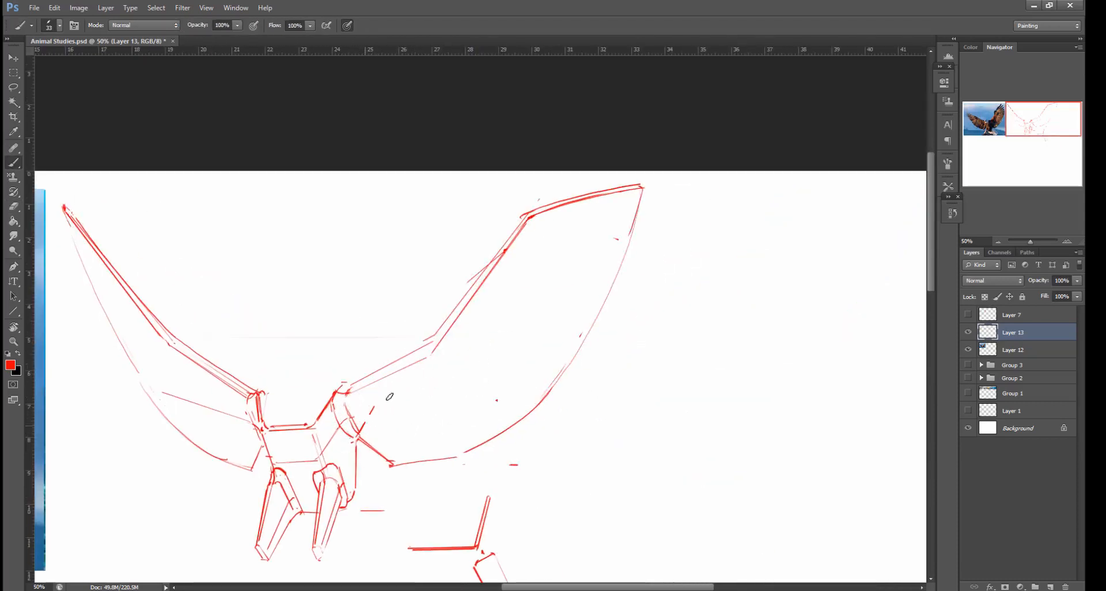
# Add facet and cross-contour lines across the right wing, rotating the view as needed.
pyautogui.moveTo(359, 419); pyautogui.dragTo(438, 378)
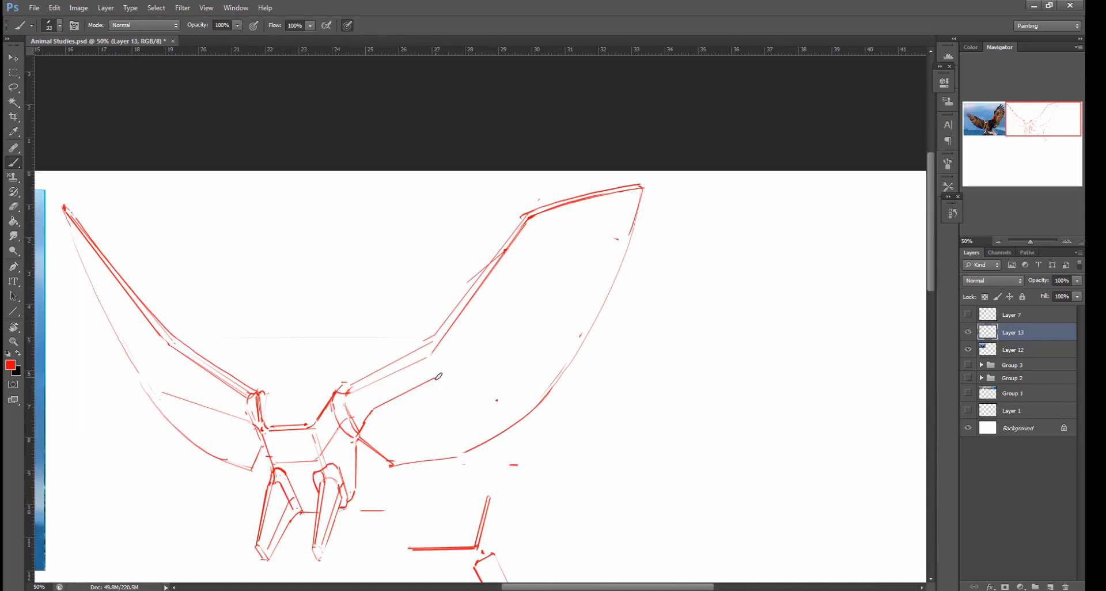
pyautogui.moveTo(438, 378); pyautogui.dragTo(533, 225)
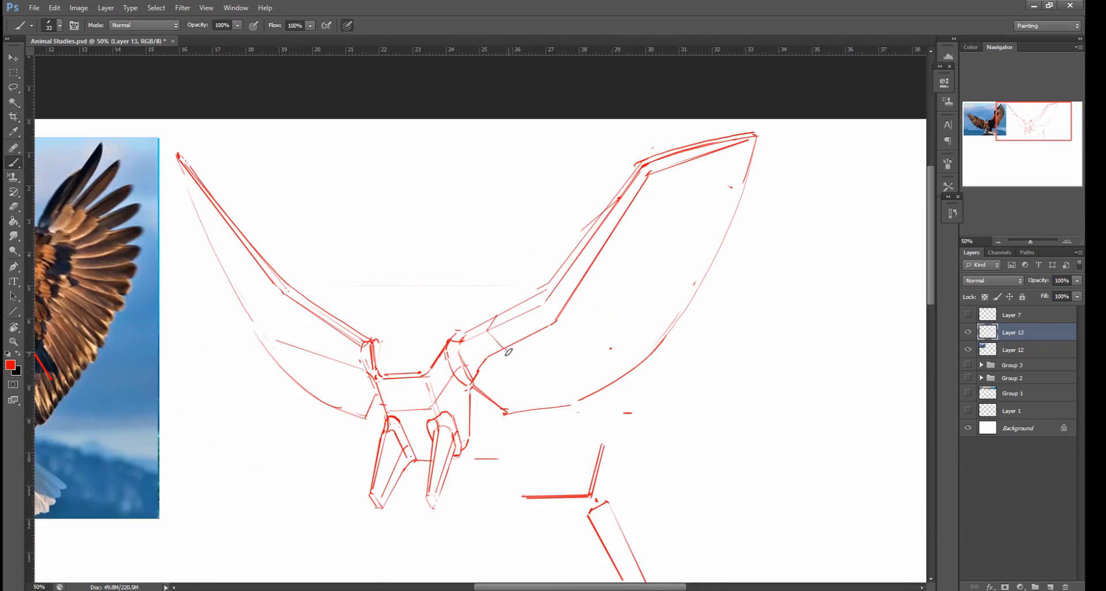
pyautogui.click(13, 149)
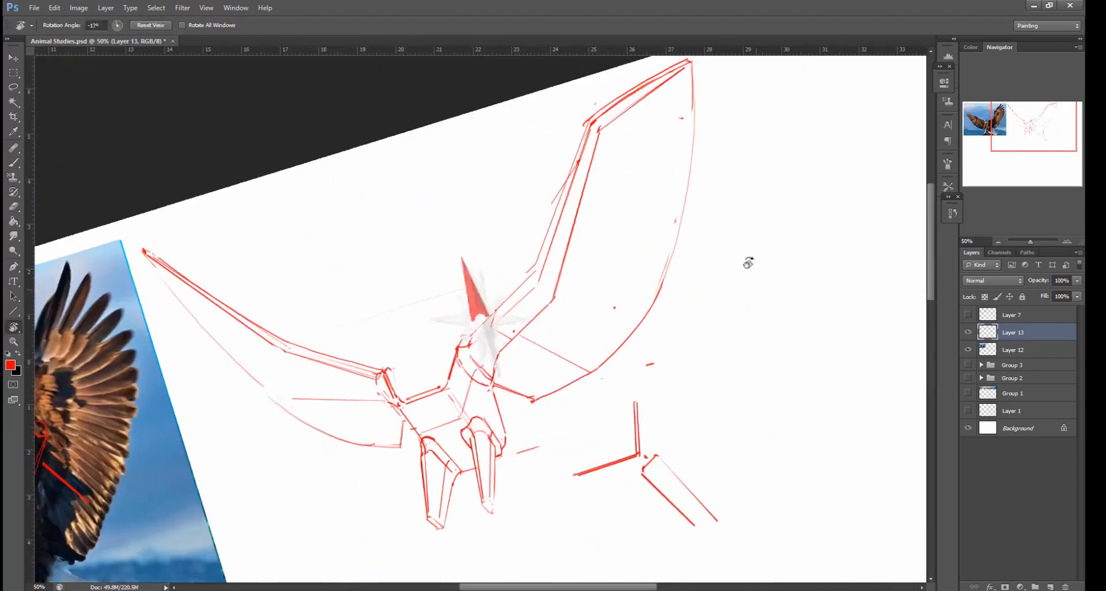
pyautogui.moveTo(748, 263); pyautogui.dragTo(551, 357)
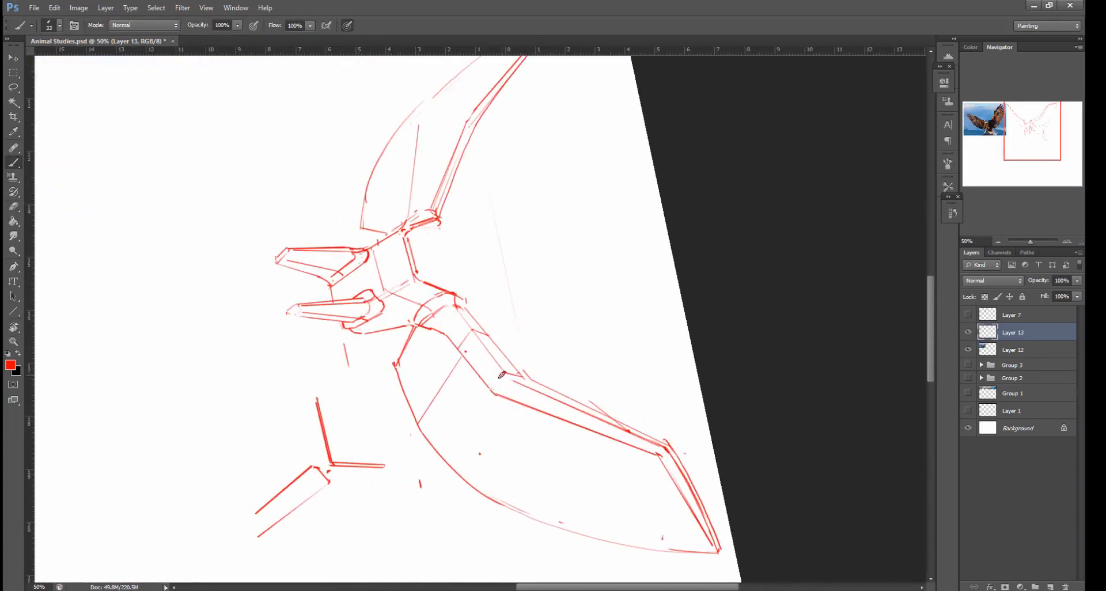
pyautogui.moveTo(494, 374); pyautogui.dragTo(458, 469)
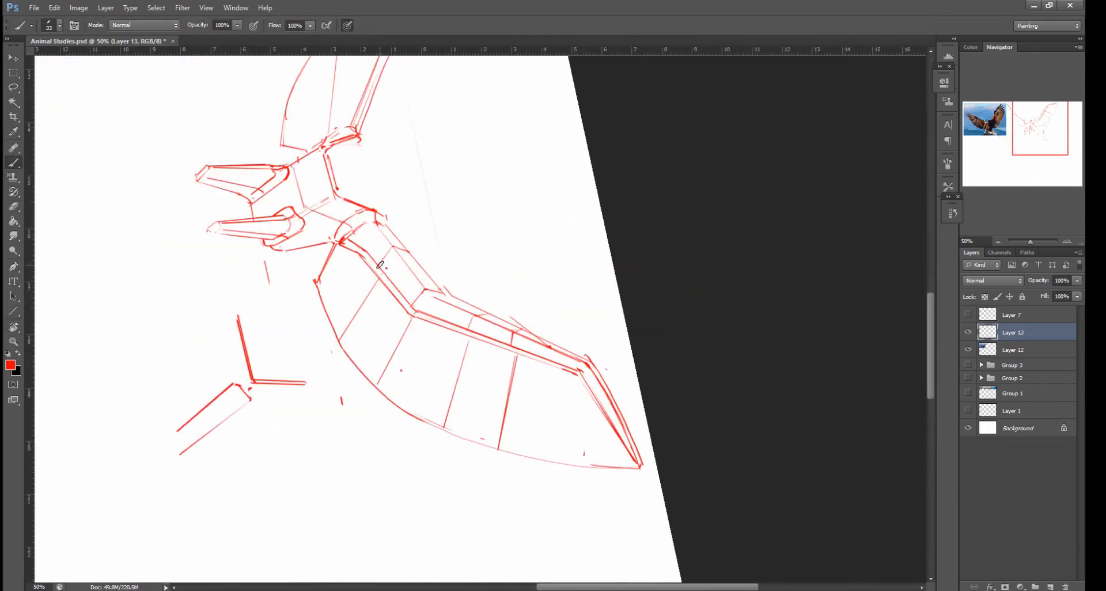
pyautogui.moveTo(402, 289)
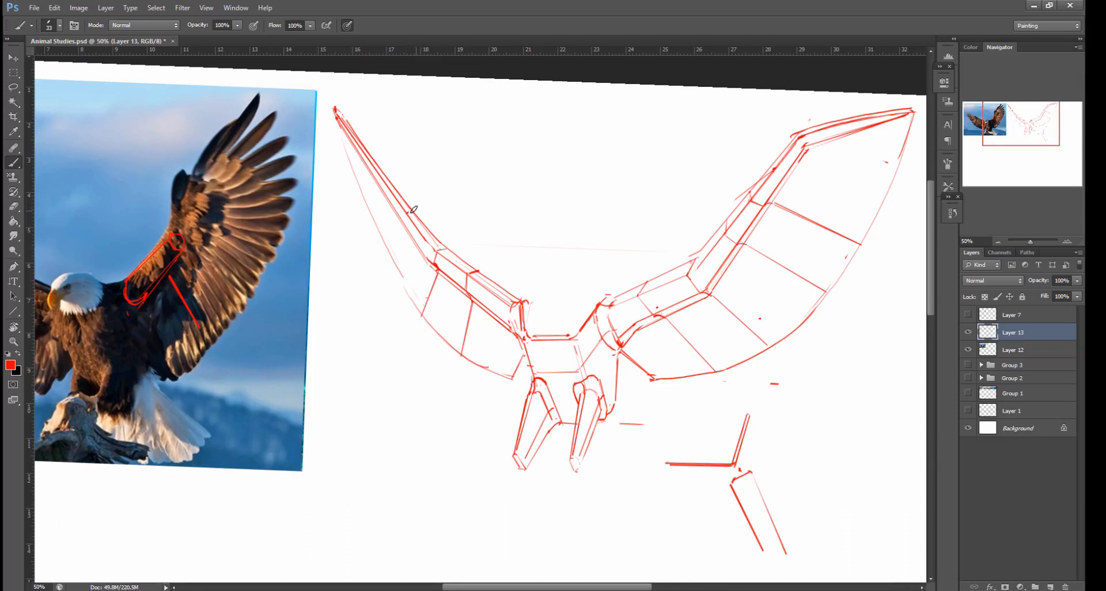
pyautogui.moveTo(397, 250)
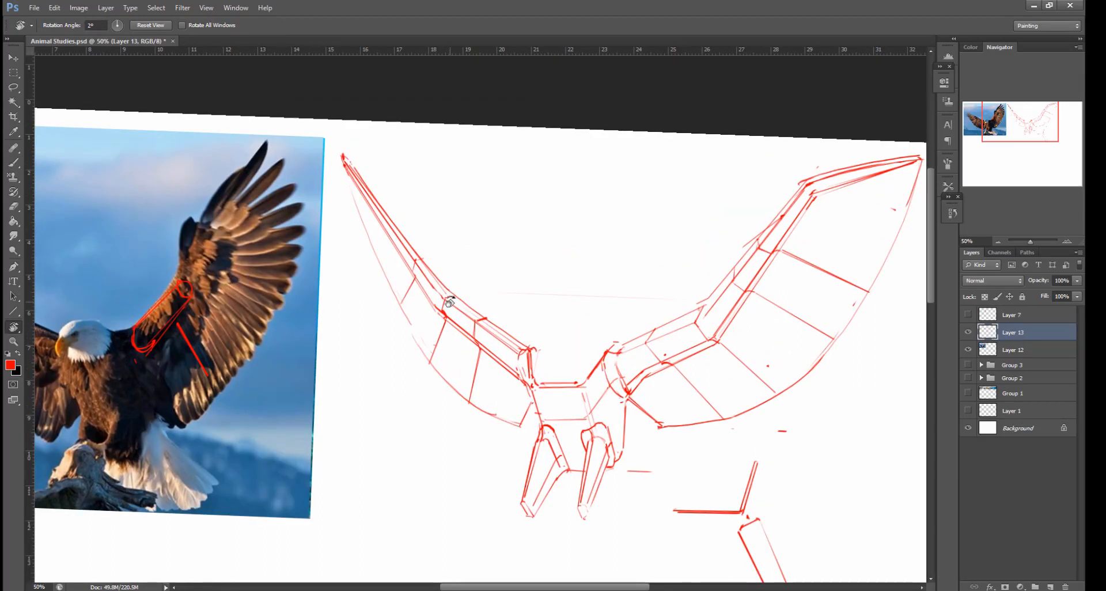
# Refine the wing tip outline and the left wing's edge lines from a rotated view.
pyautogui.click(13, 146)
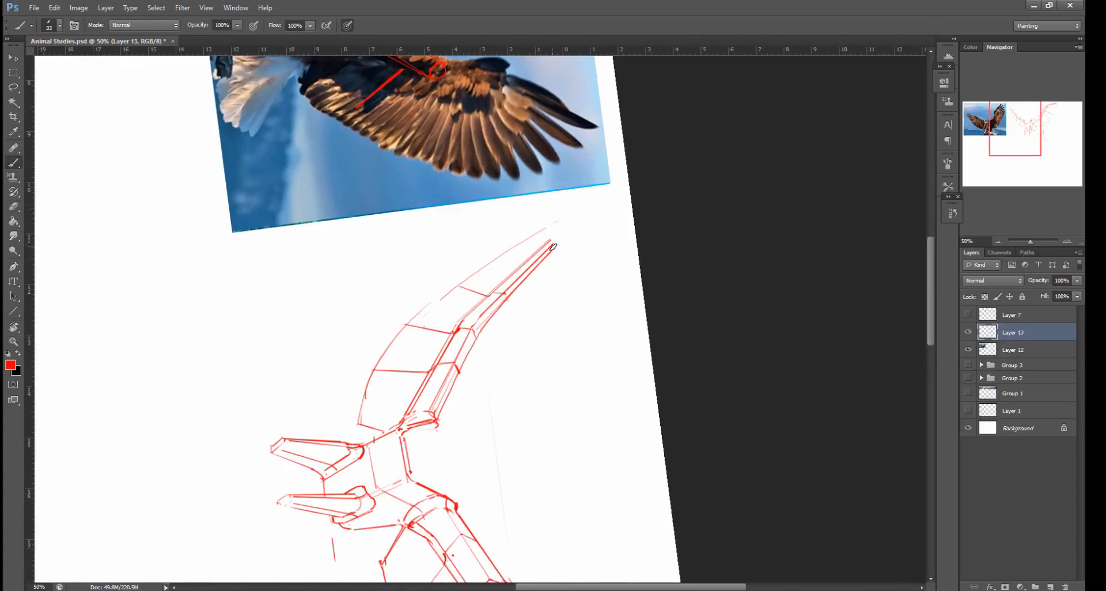
pyautogui.moveTo(554, 246); pyautogui.dragTo(575, 194)
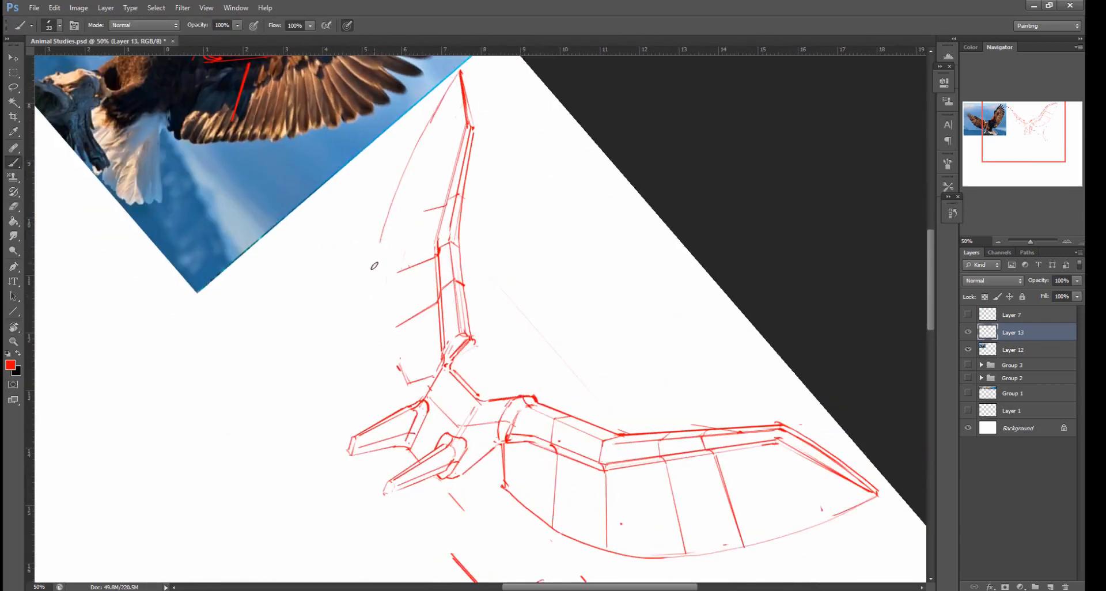
pyautogui.moveTo(381, 261); pyautogui.dragTo(405, 378)
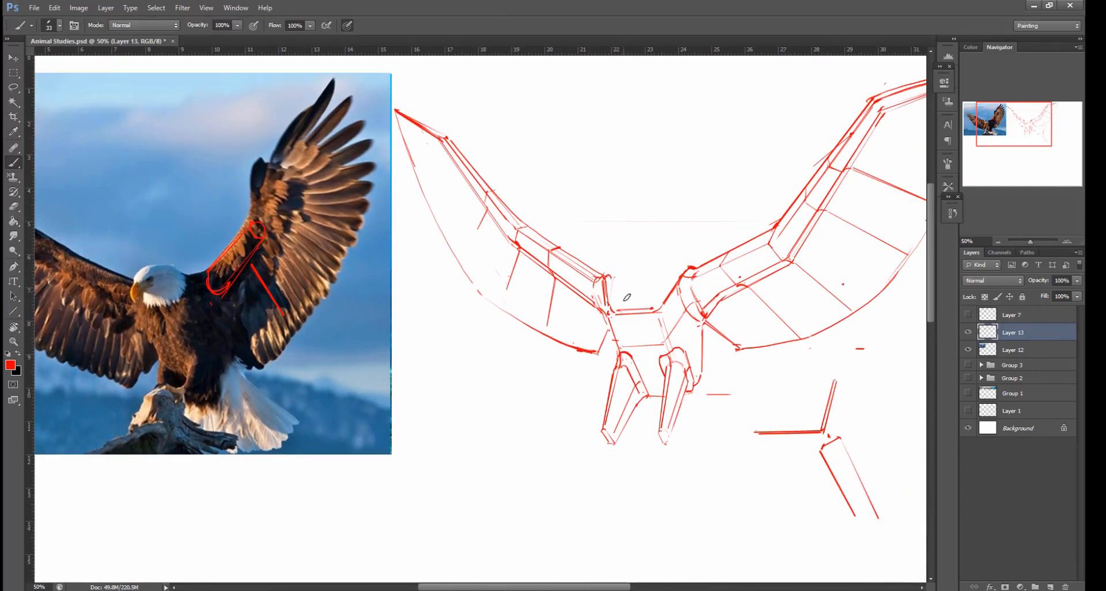
pyautogui.moveTo(685, 242)
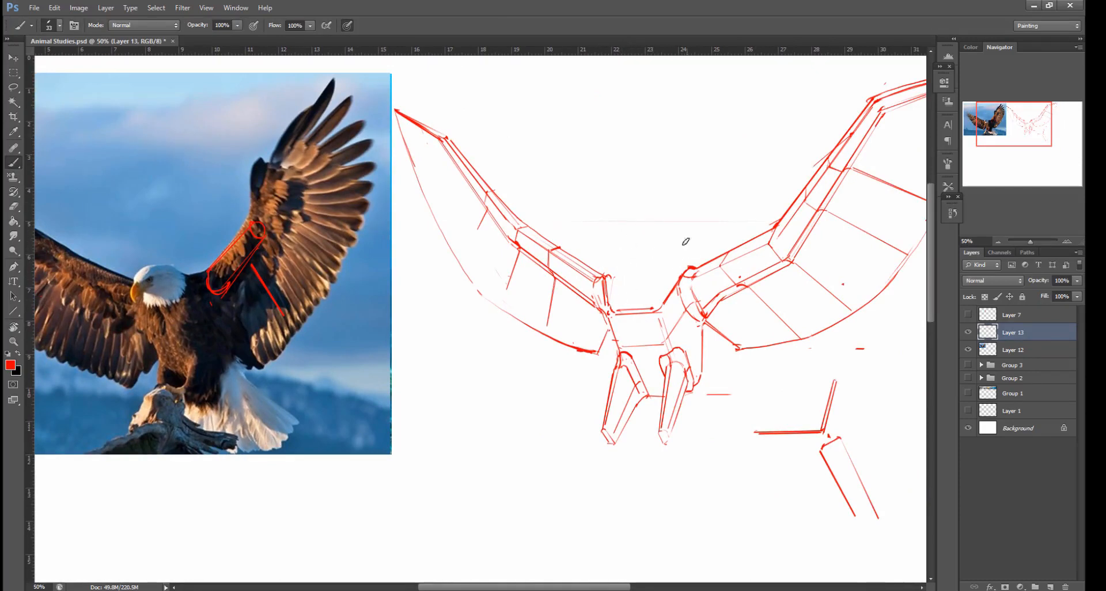
pyautogui.moveTo(624, 252)
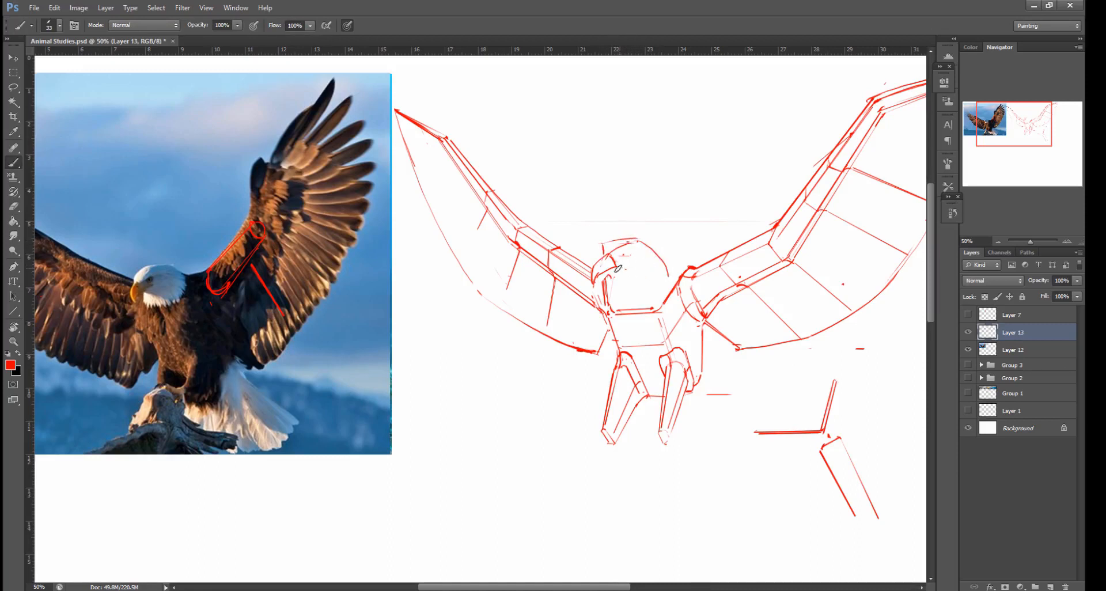
# Strengthen the outline of the faceted eagle head between the wings.
pyautogui.moveTo(618, 271); pyautogui.dragTo(674, 268)
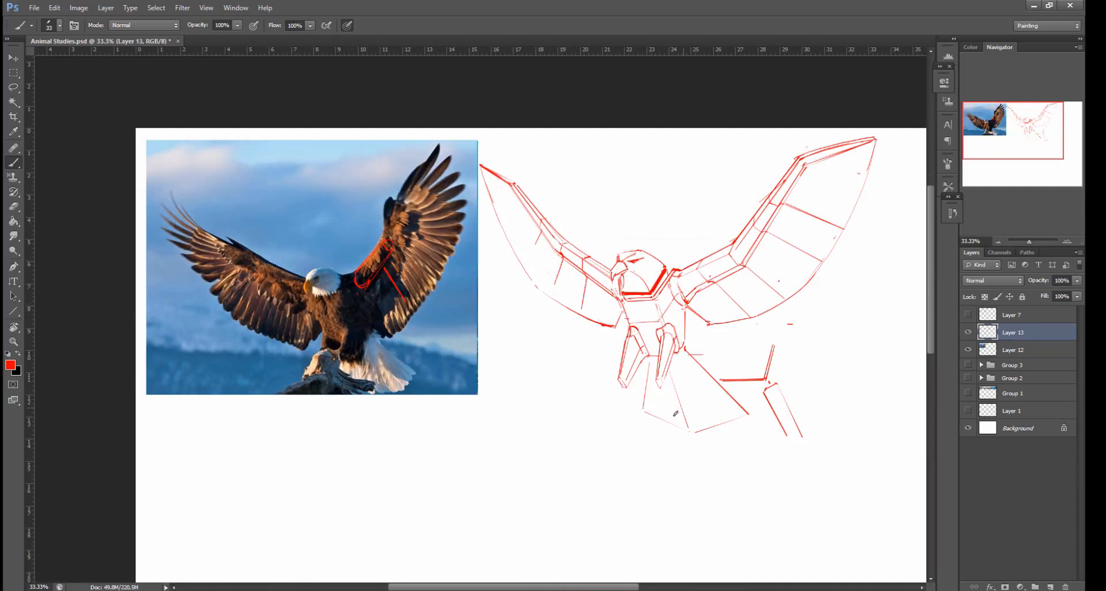
# Mark red transition lines on the photo's left wing, chest, belly and body.
pyautogui.hscroll(3)
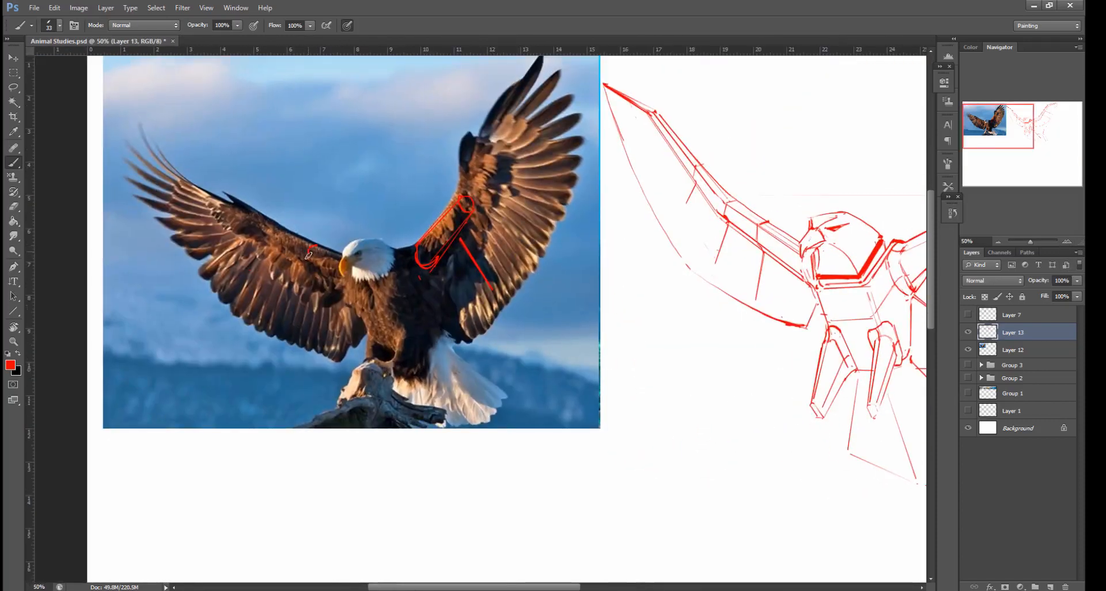
pyautogui.moveTo(309, 250); pyautogui.dragTo(308, 343)
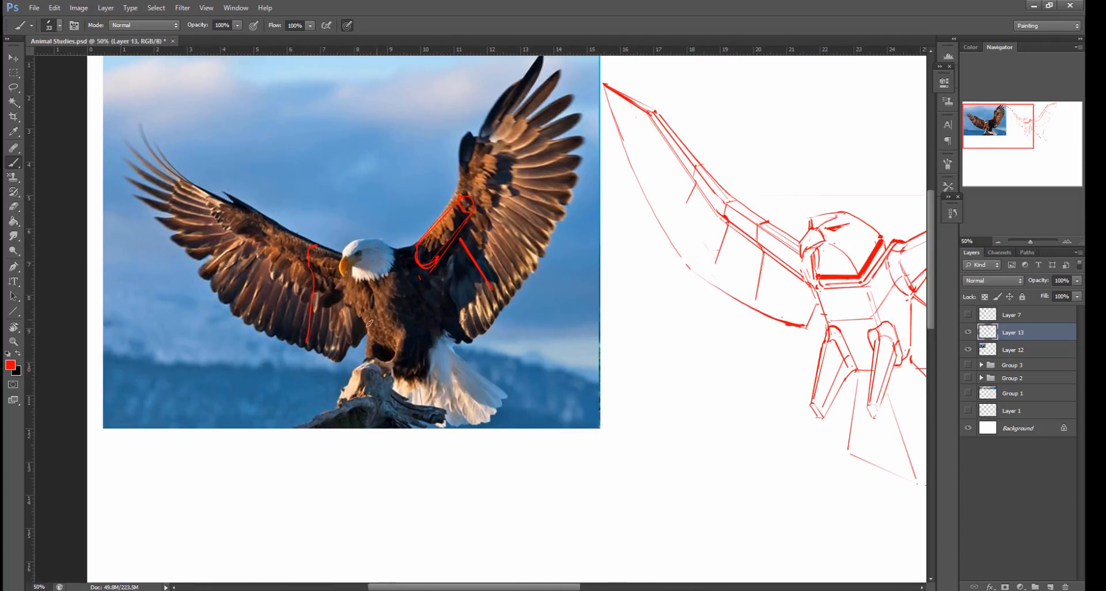
pyautogui.moveTo(367, 327); pyautogui.dragTo(406, 304)
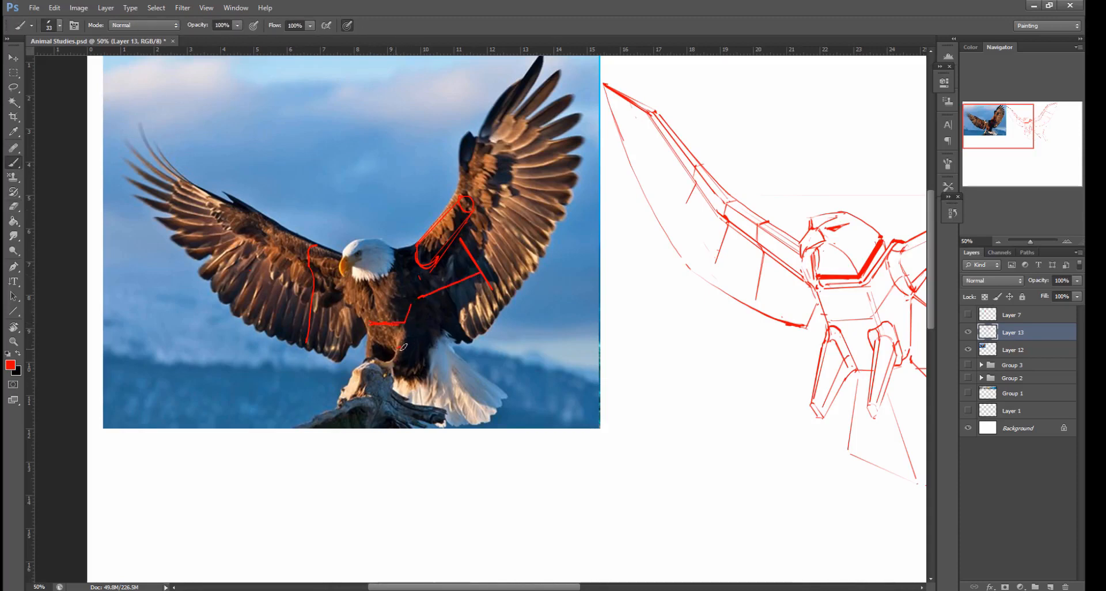
pyautogui.moveTo(399, 325); pyautogui.dragTo(413, 360)
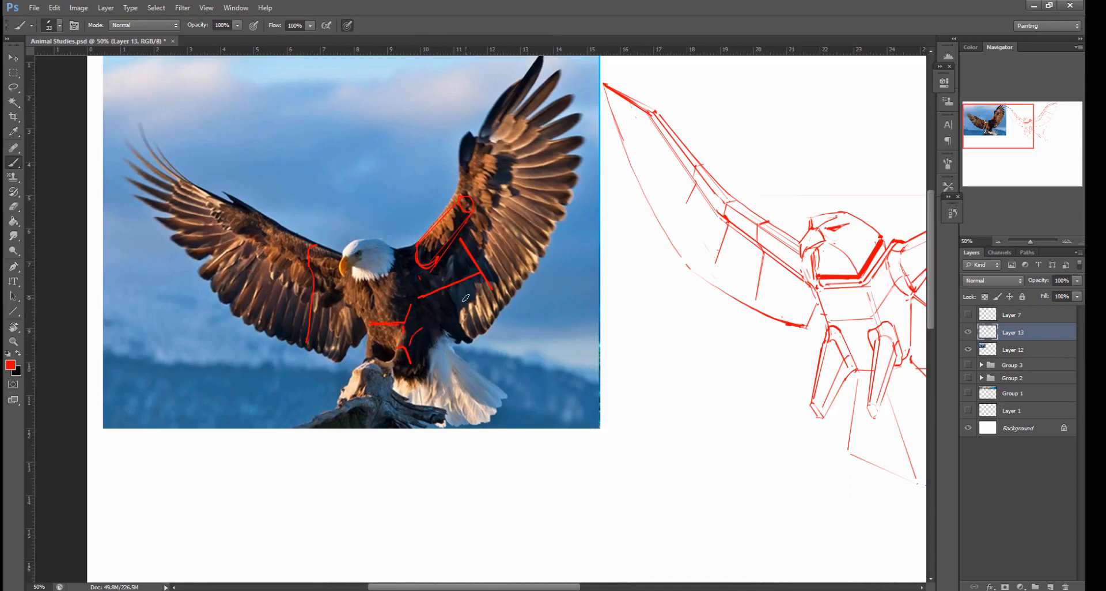
pyautogui.moveTo(466, 296); pyautogui.dragTo(538, 362)
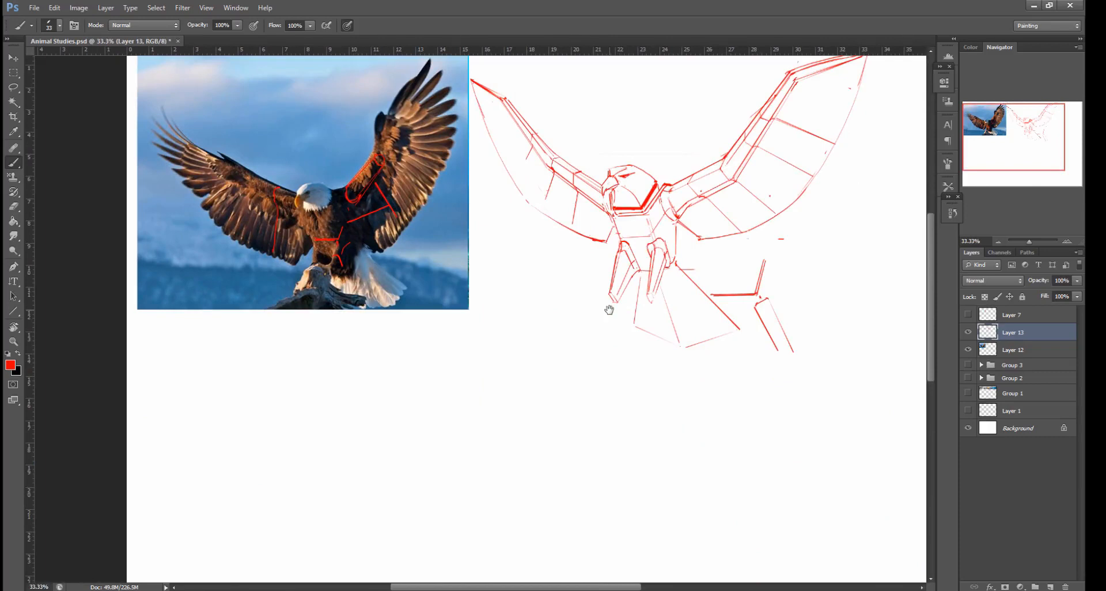
pyautogui.moveTo(671, 316)
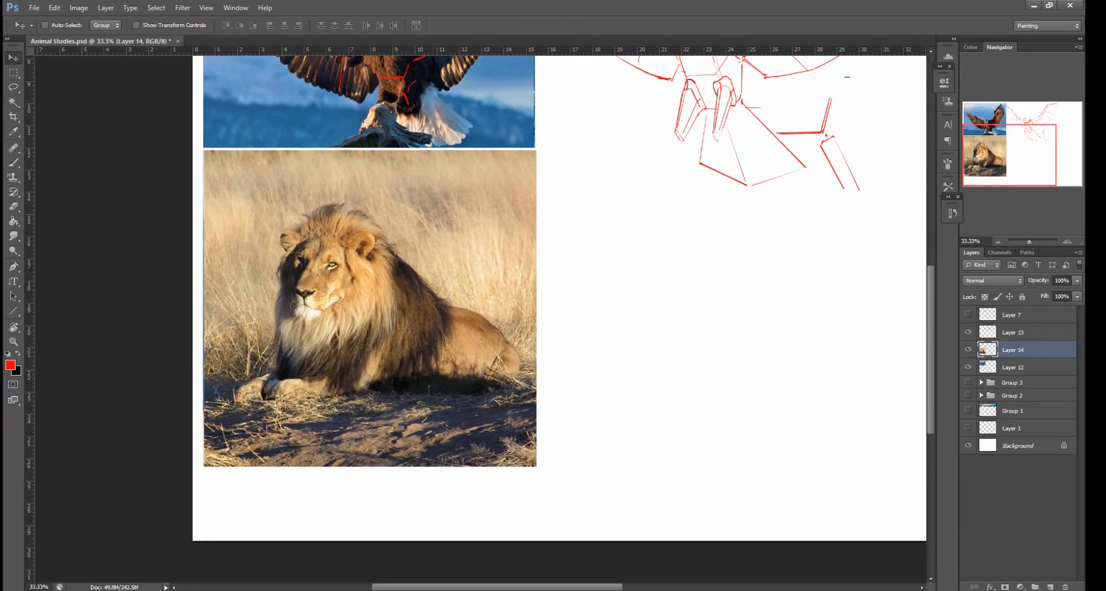
pyautogui.moveTo(660, 38)
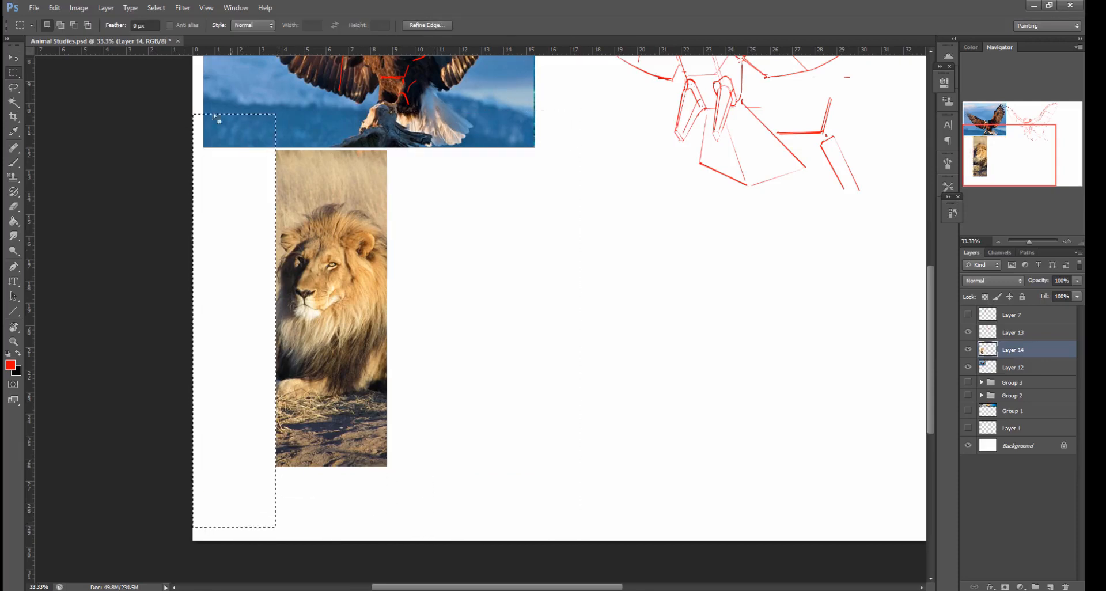
# Select and remove the lion photo's excess area, then enlarge it into a head close-up.
pyautogui.moveTo(226, 336); pyautogui.dragTo(482, 539)
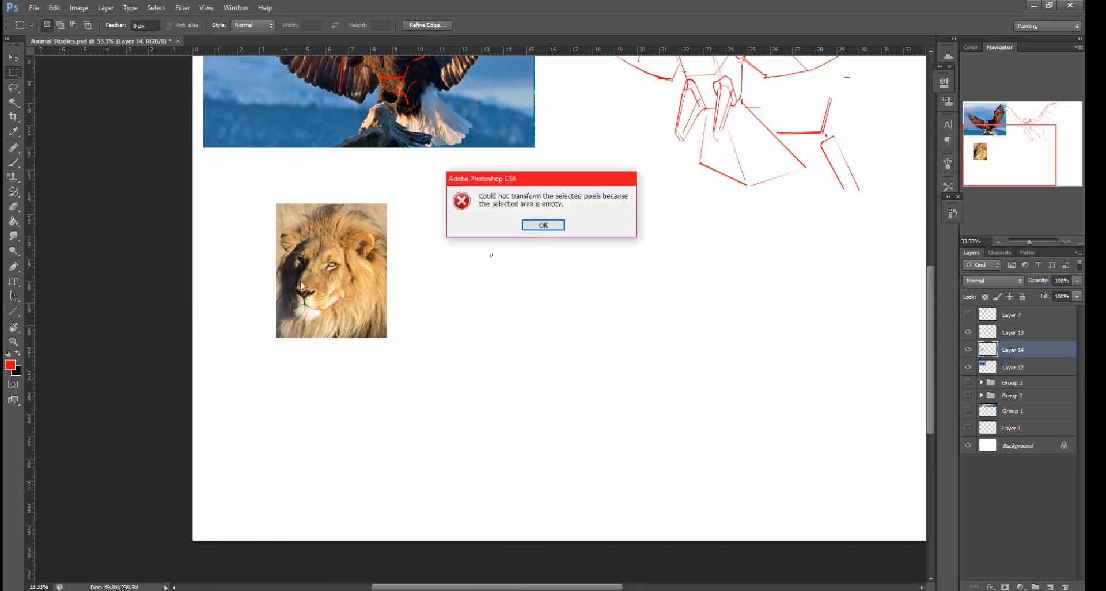
pyautogui.click(543, 225)
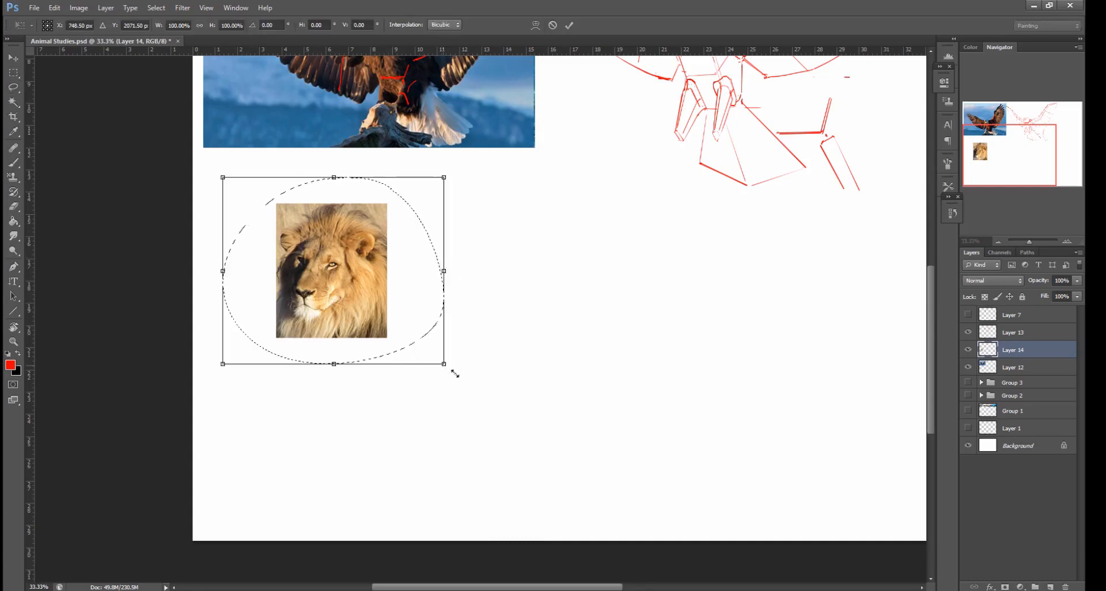
pyautogui.moveTo(443, 363); pyautogui.dragTo(535, 467)
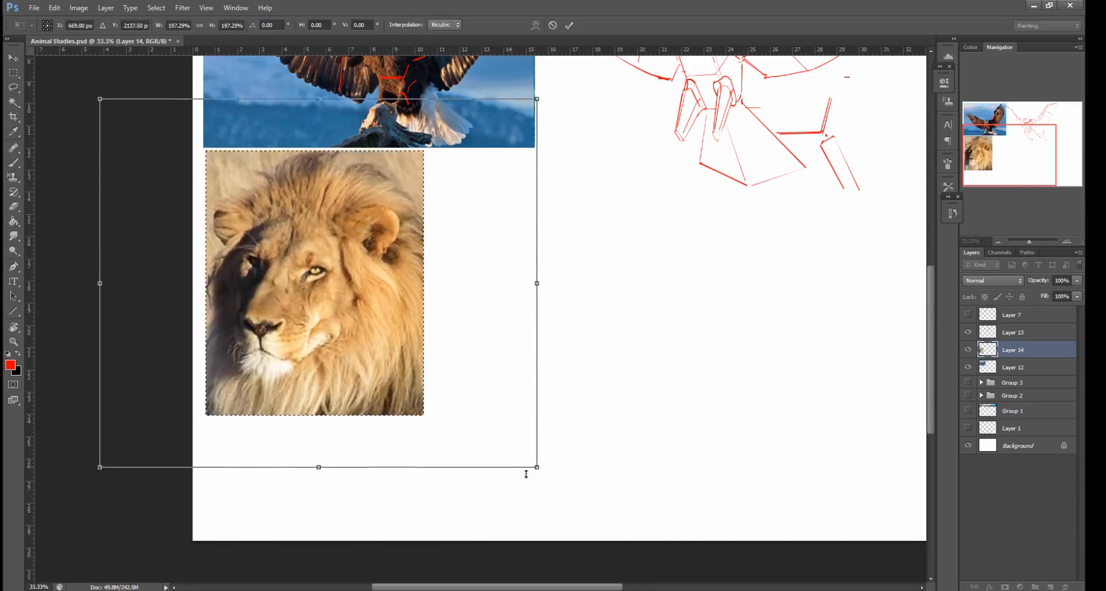
pyautogui.moveTo(536, 467); pyautogui.dragTo(678, 343)
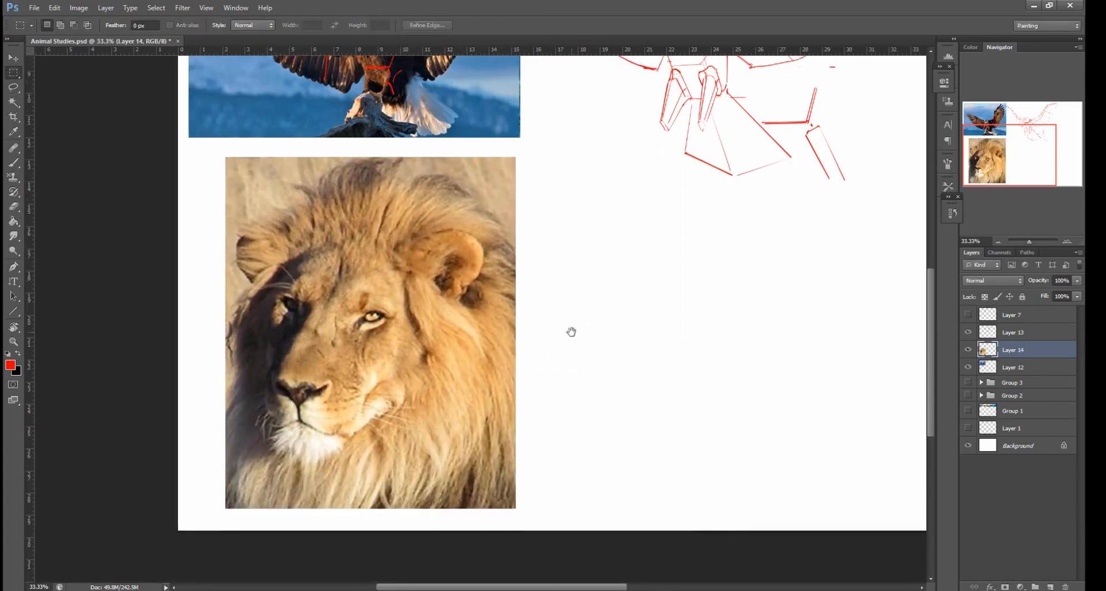
# Select the eagle line study layer for scaling down to about 85%.
pyautogui.click(12, 57)
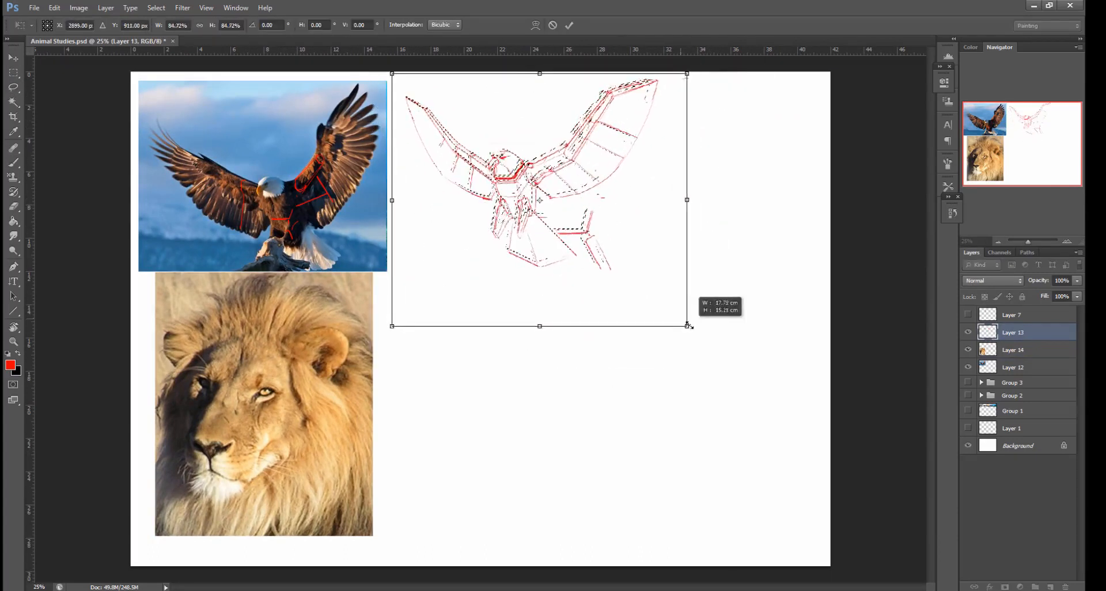
# Commit the eagle study's reduced size, level the view and add more facet lines to it.
pyautogui.press('Return')
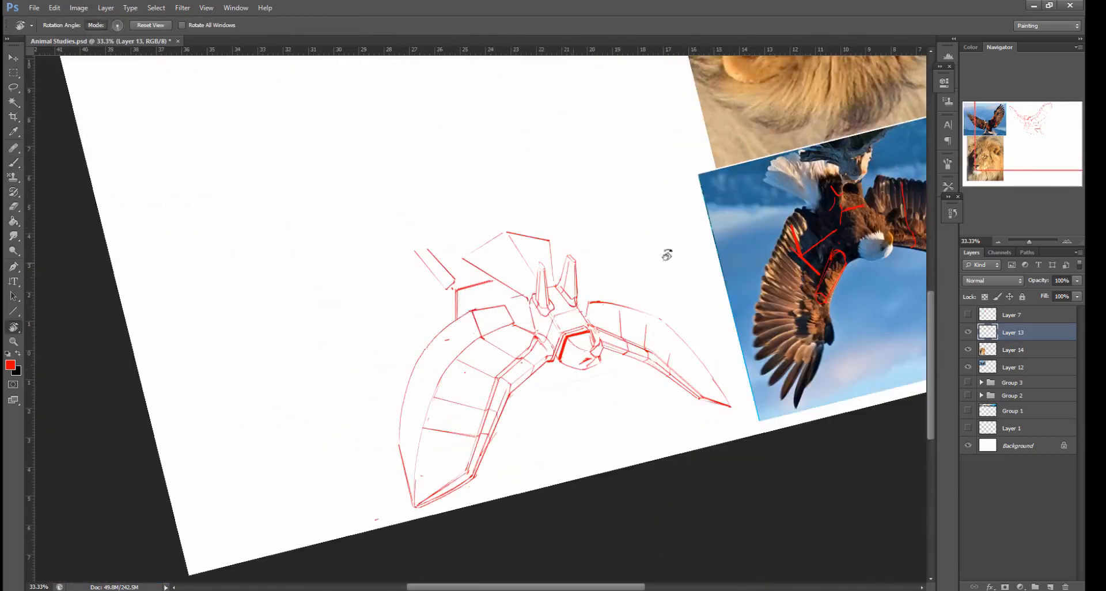
pyautogui.click(150, 24)
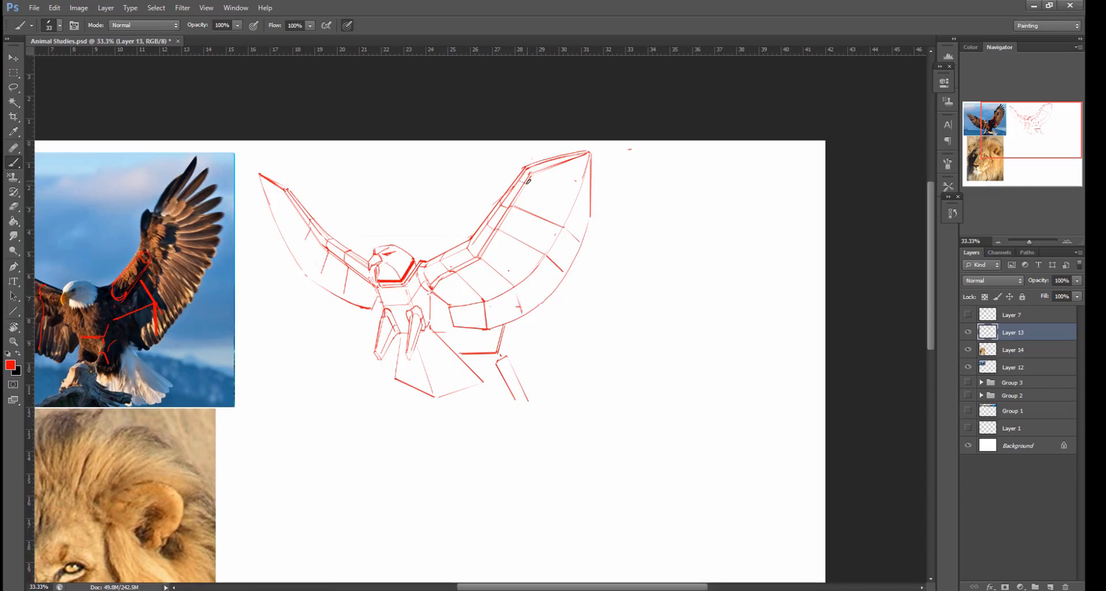
pyautogui.moveTo(525, 180); pyautogui.dragTo(588, 197)
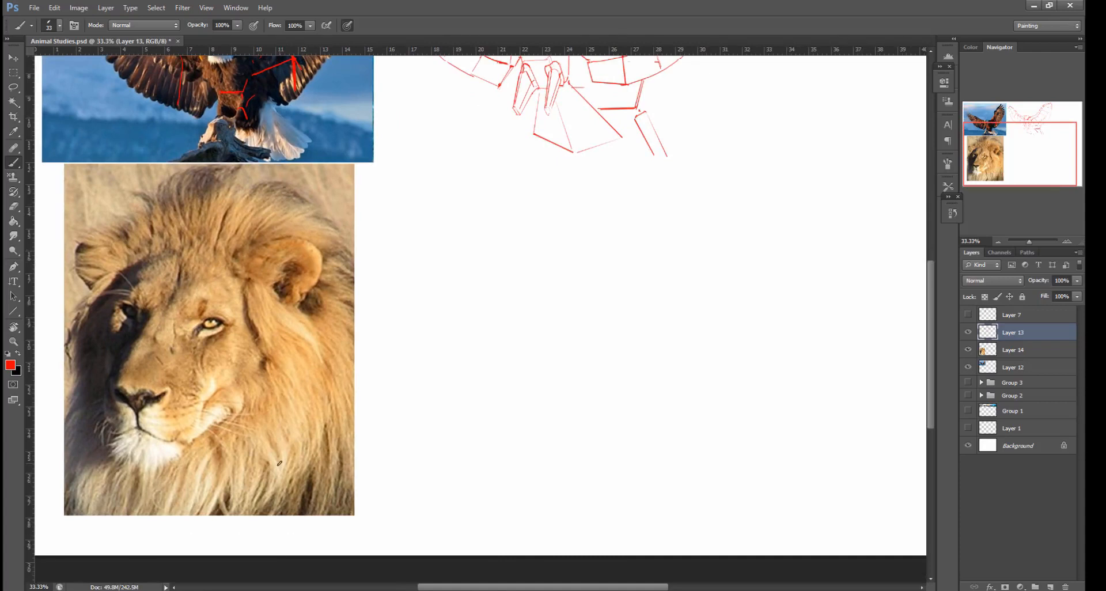
# Draw a slanted parallelogram plane and a second plane below it in red straight strokes.
pyautogui.moveTo(485, 272); pyautogui.dragTo(554, 272)
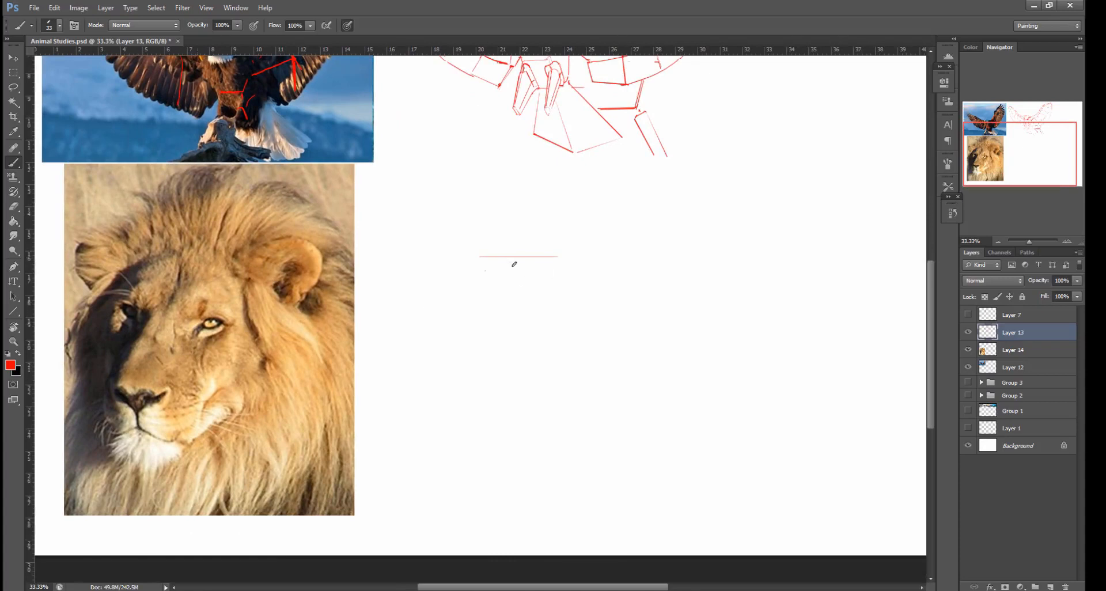
pyautogui.moveTo(438, 386); pyautogui.dragTo(483, 266)
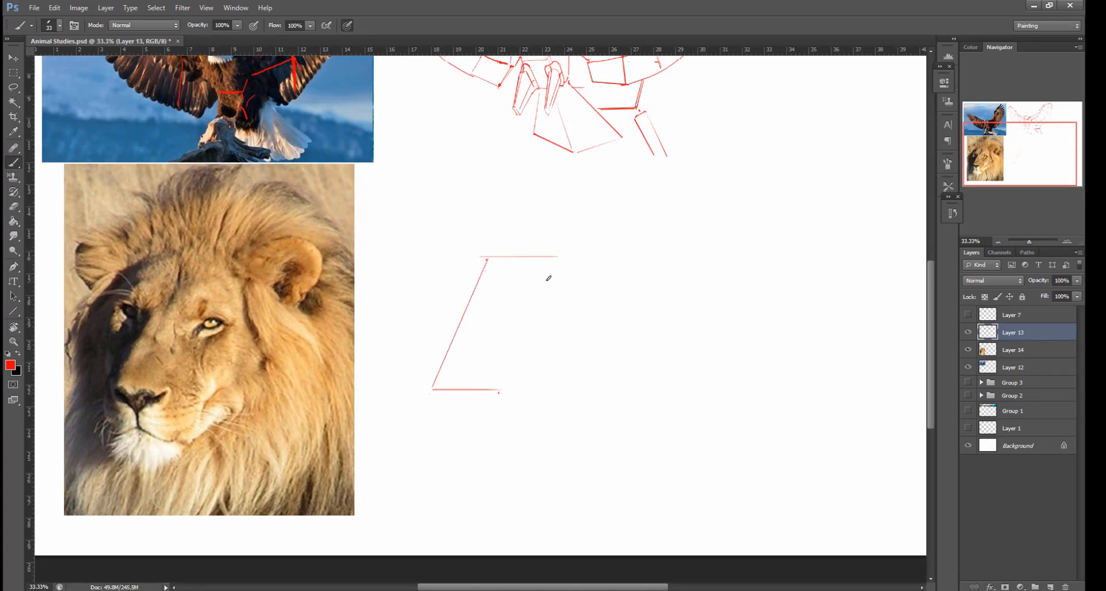
pyautogui.moveTo(552, 269); pyautogui.dragTo(495, 391)
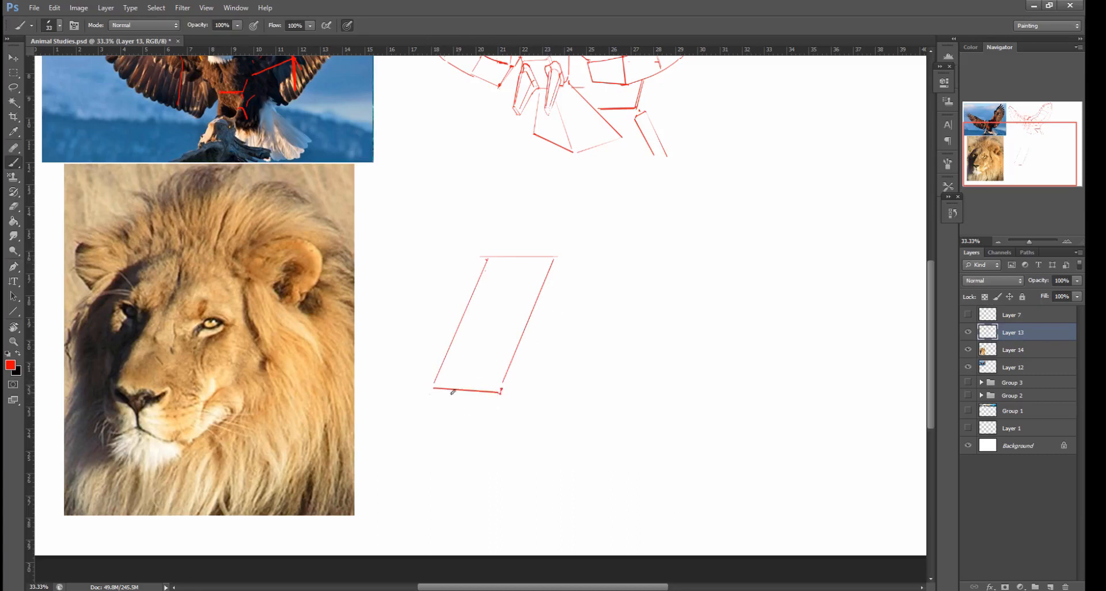
pyautogui.moveTo(456, 392); pyautogui.dragTo(462, 479)
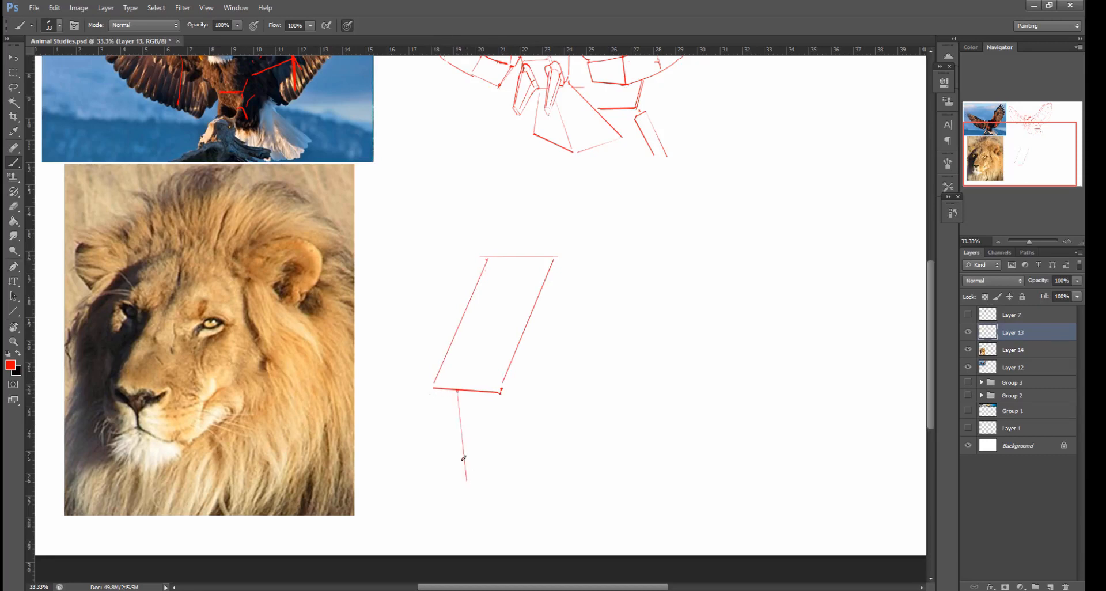
pyautogui.moveTo(464, 459); pyautogui.dragTo(521, 472)
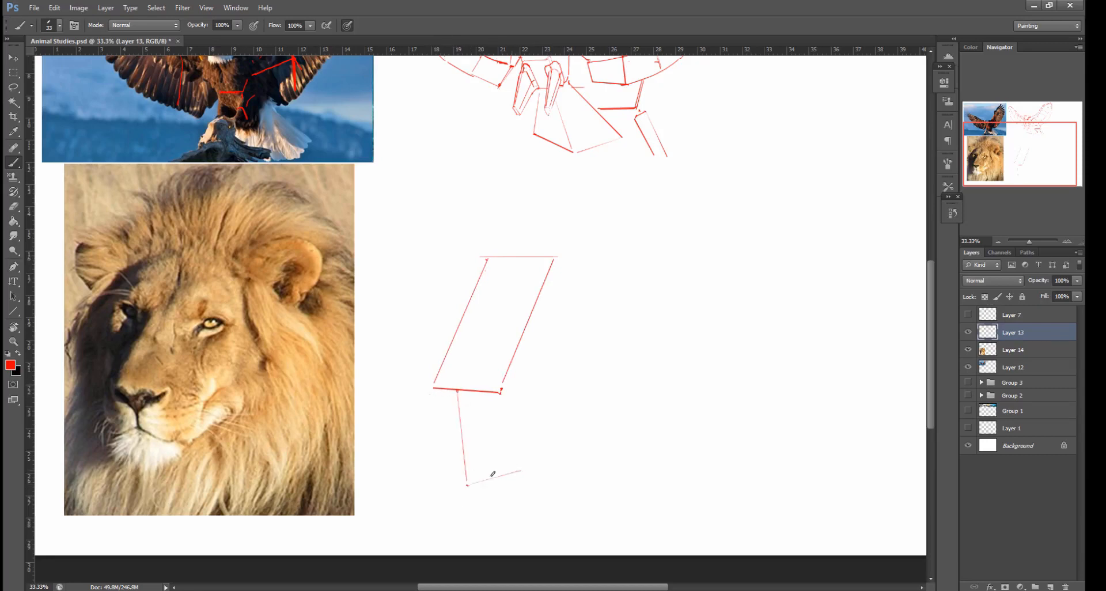
pyautogui.moveTo(501, 392); pyautogui.dragTo(522, 470)
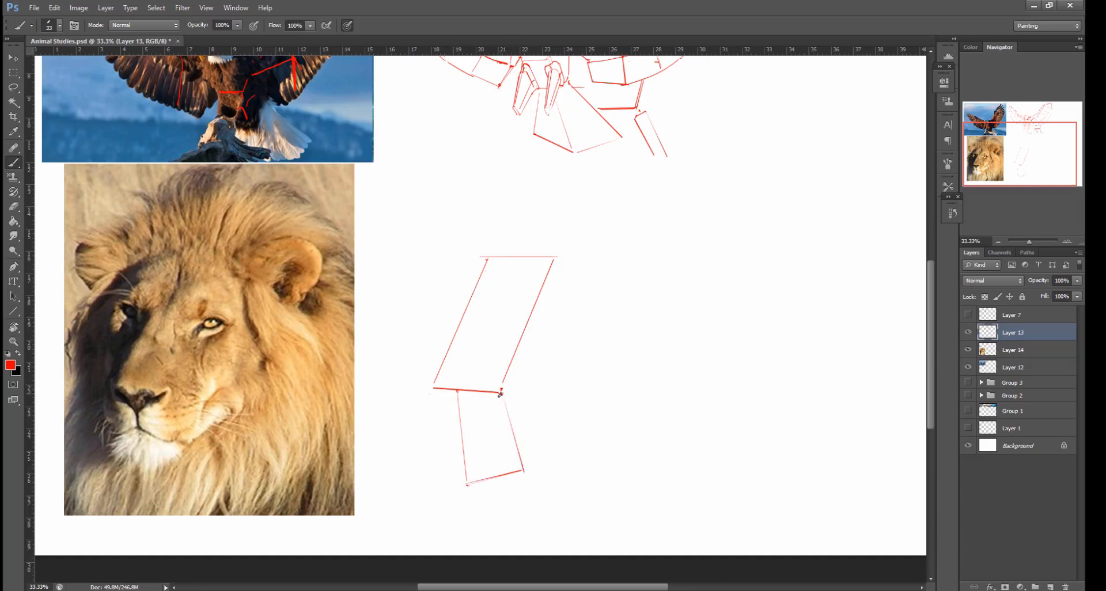
# Add a narrow left side plane, a long right edge and a wide top slab to the form.
pyautogui.moveTo(501, 392); pyautogui.dragTo(423, 457)
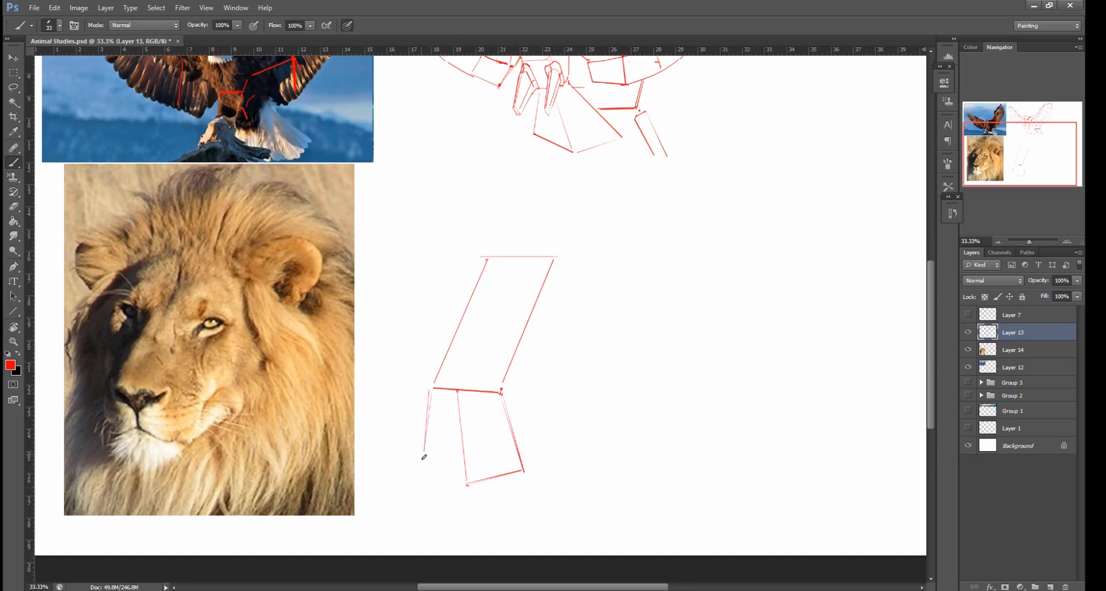
pyautogui.moveTo(423, 458); pyautogui.dragTo(466, 487)
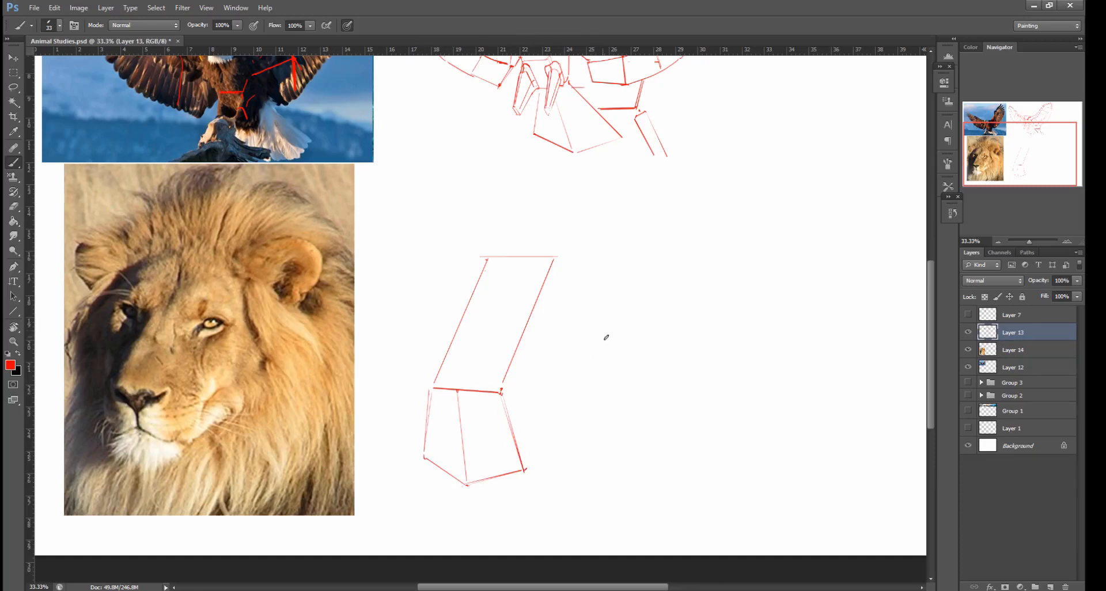
pyautogui.moveTo(526, 466); pyautogui.dragTo(605, 338)
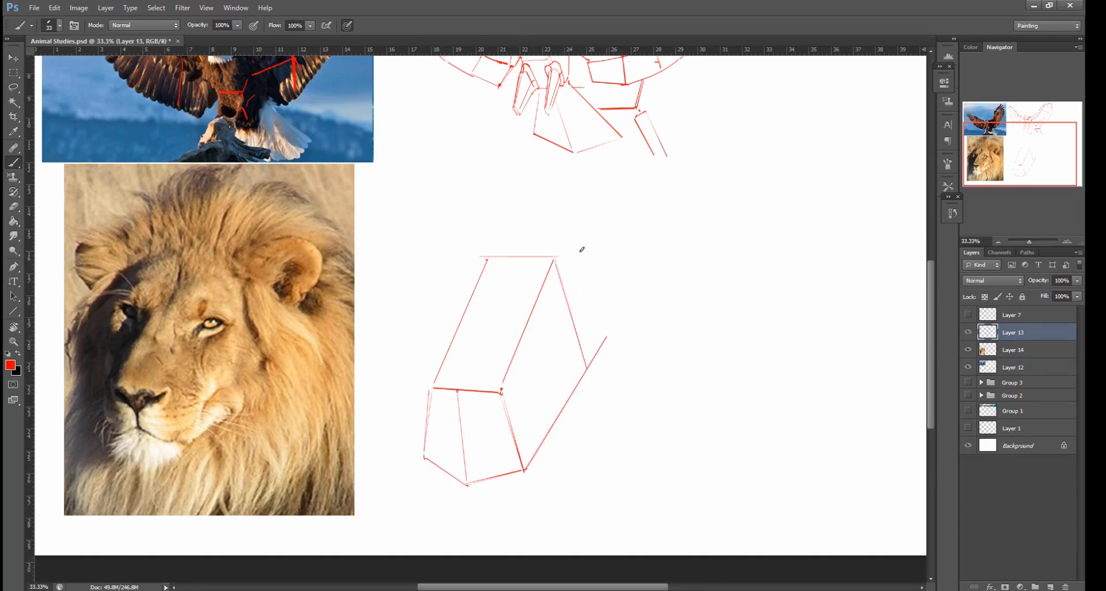
pyautogui.moveTo(483, 254)
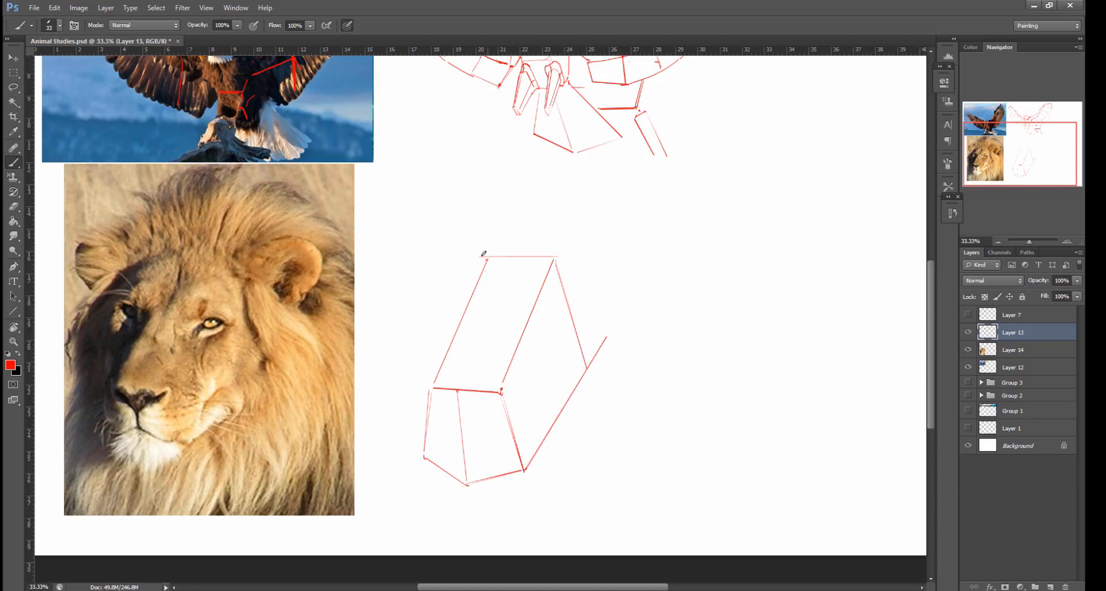
pyautogui.moveTo(483, 253); pyautogui.dragTo(562, 254)
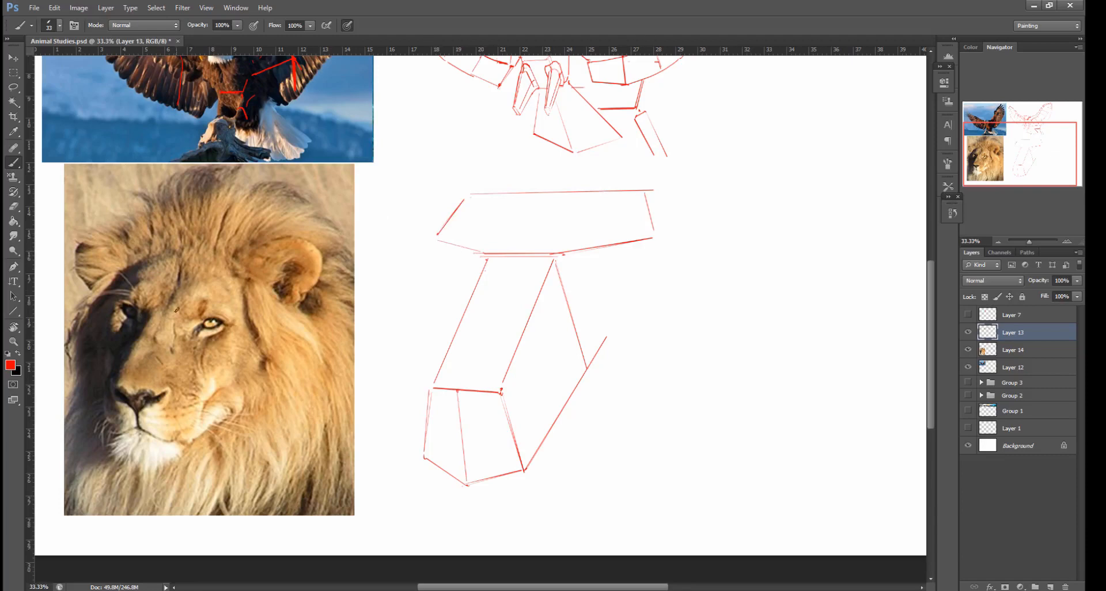
# Mark brow contours on the lion photo and add side planes and an inner boxed plane under the slab.
pyautogui.moveTo(133, 296); pyautogui.dragTo(226, 289)
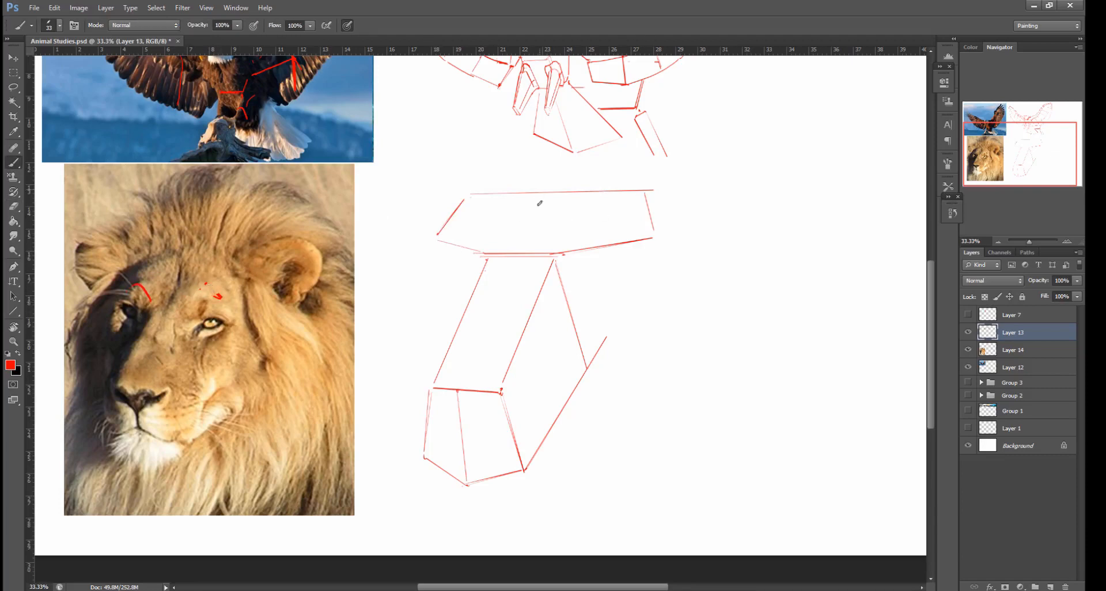
pyautogui.moveTo(648, 246)
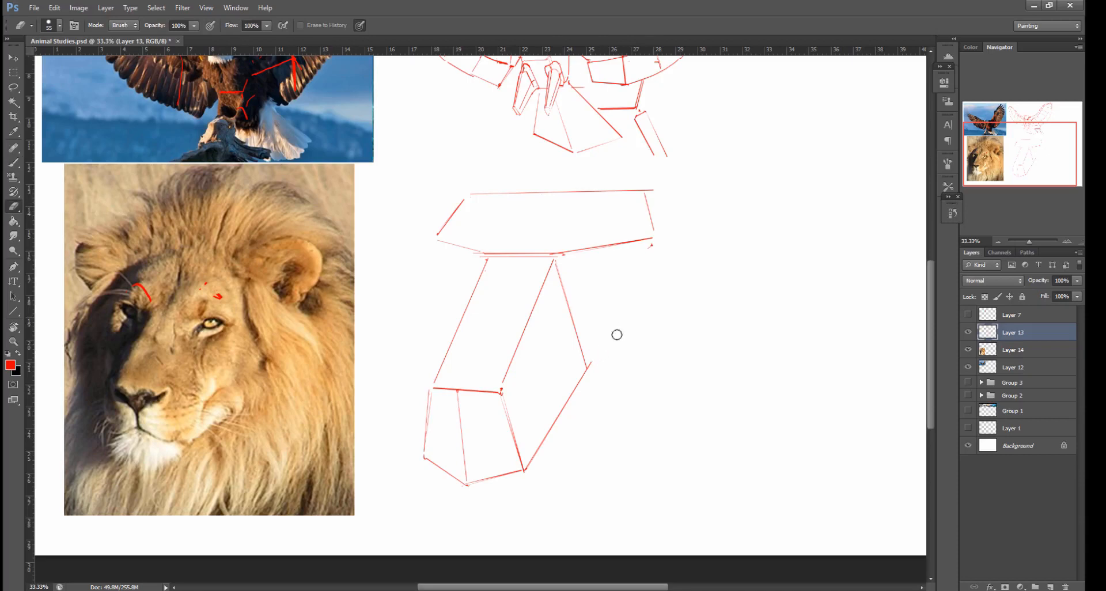
pyautogui.moveTo(651, 241); pyautogui.dragTo(672, 350)
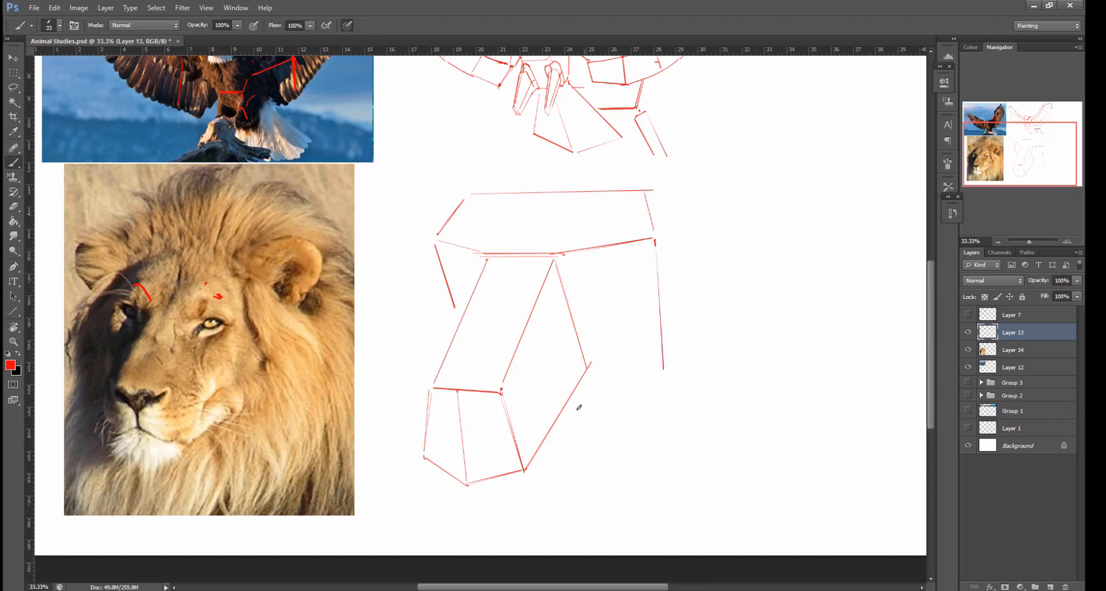
pyautogui.moveTo(578, 407); pyautogui.dragTo(659, 368)
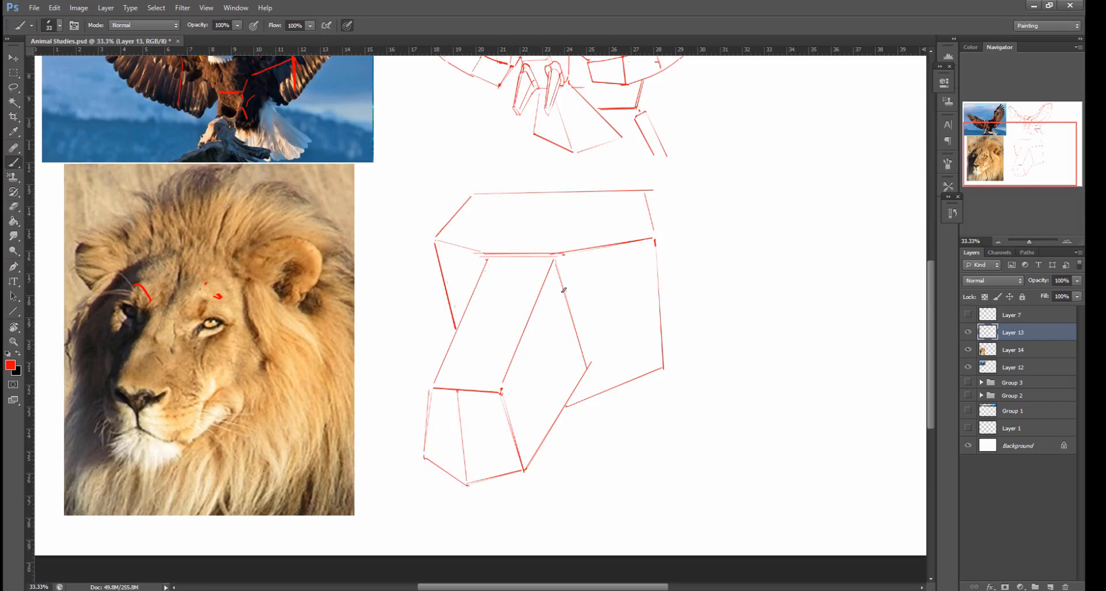
pyautogui.moveTo(567, 275)
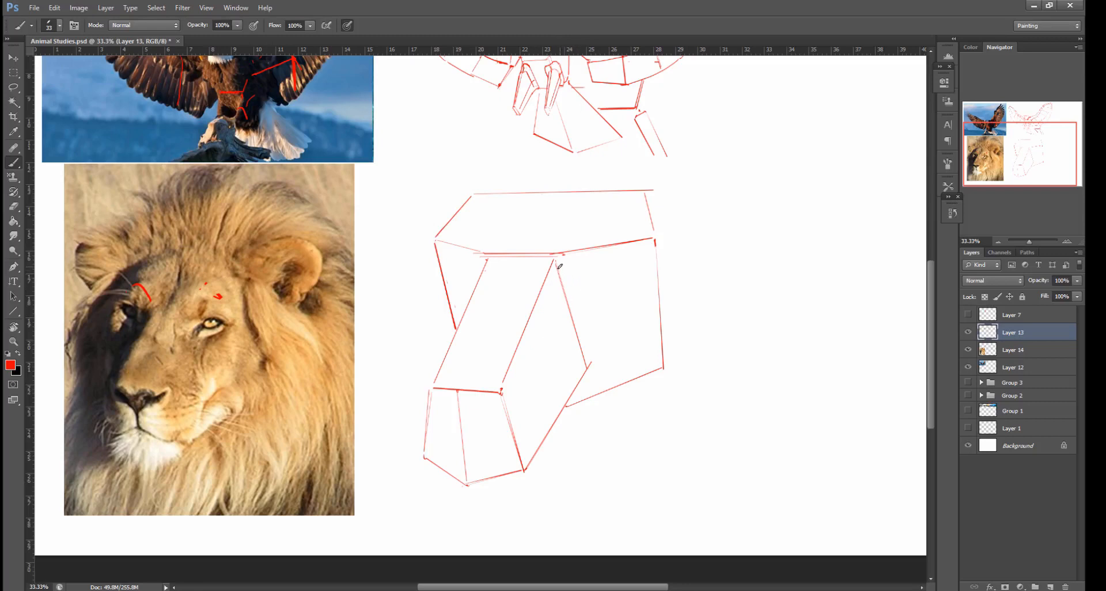
pyautogui.moveTo(548, 304)
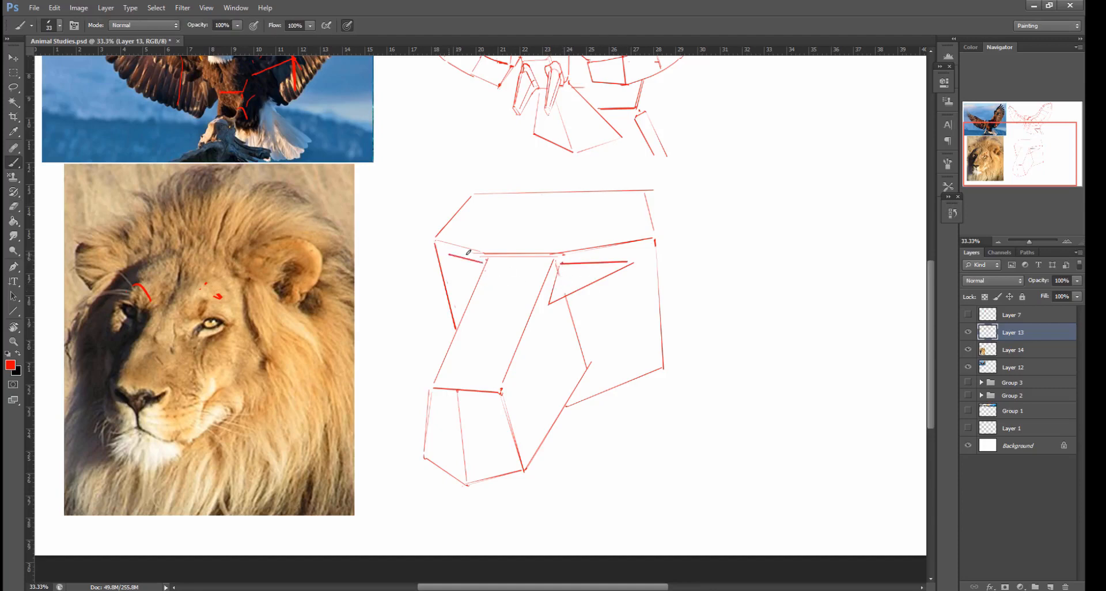
pyautogui.moveTo(466, 252); pyautogui.dragTo(446, 289)
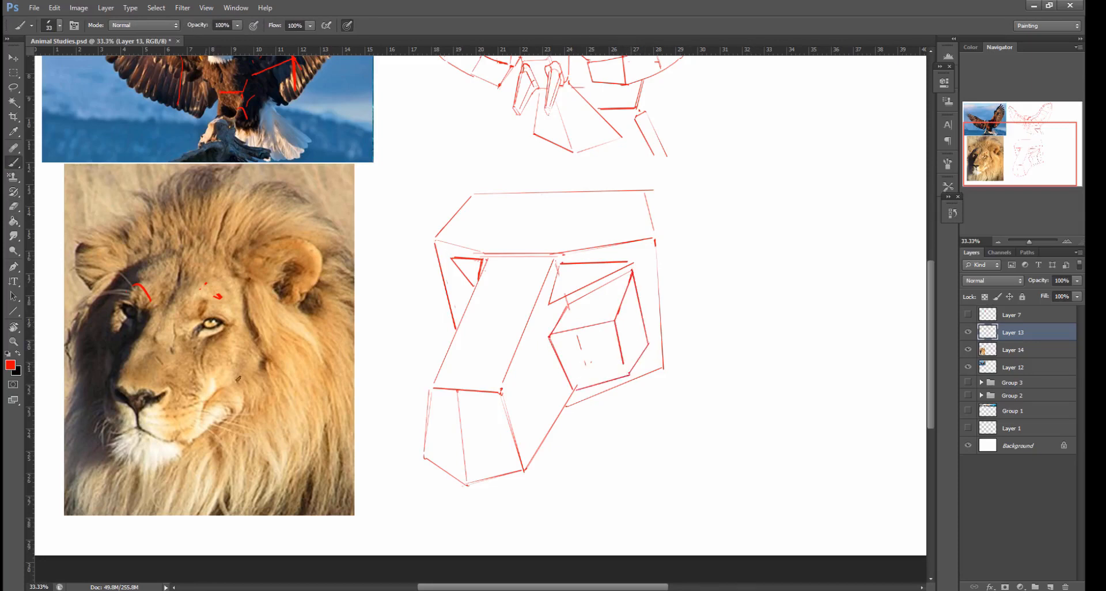
pyautogui.click(12, 58)
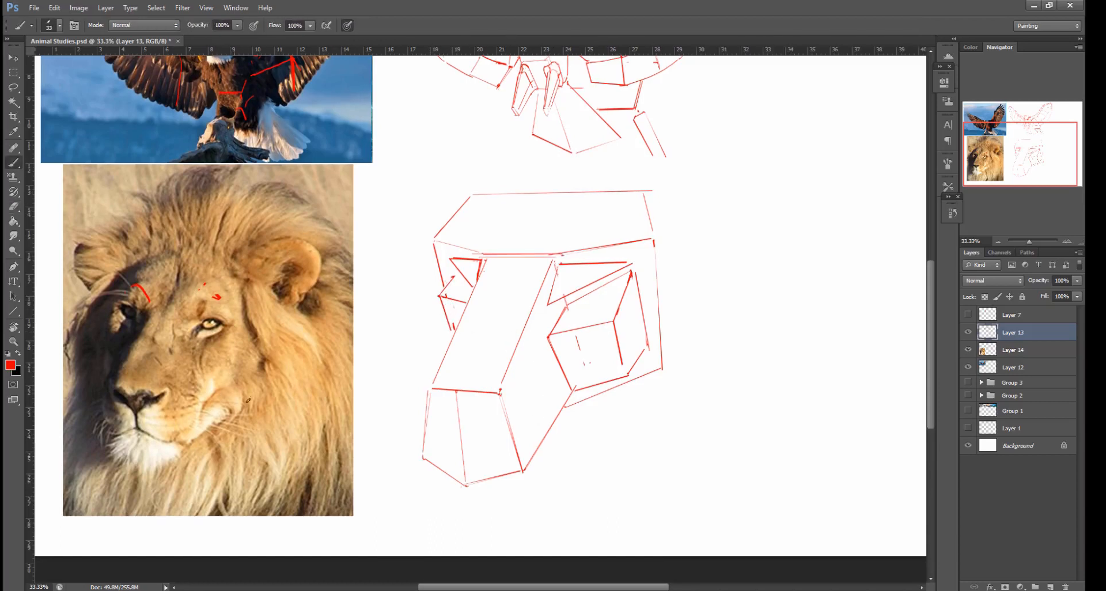
# Sketch cheek and muzzle contour curves on the photo and add chin planes under the head sketch.
pyautogui.moveTo(206, 345); pyautogui.dragTo(232, 430)
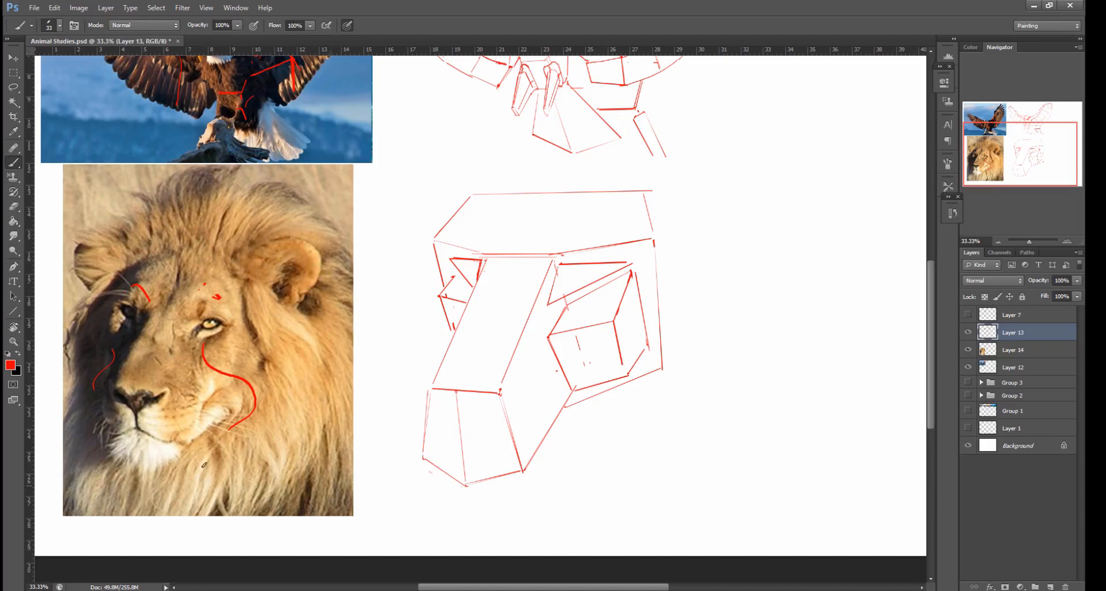
pyautogui.moveTo(130, 423); pyautogui.dragTo(130, 462)
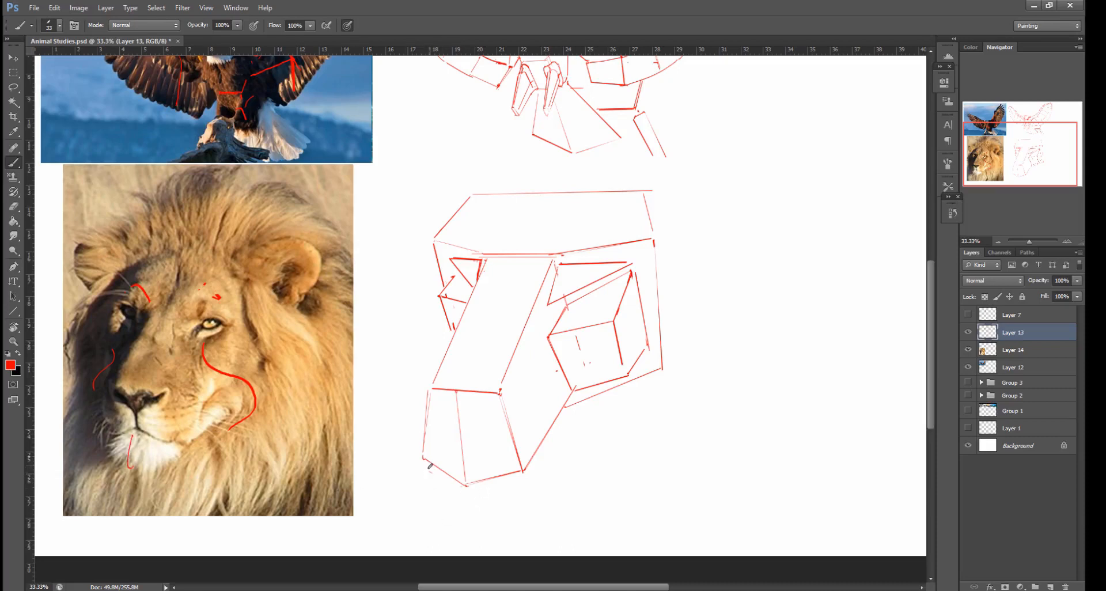
pyautogui.moveTo(465, 483); pyautogui.dragTo(457, 530)
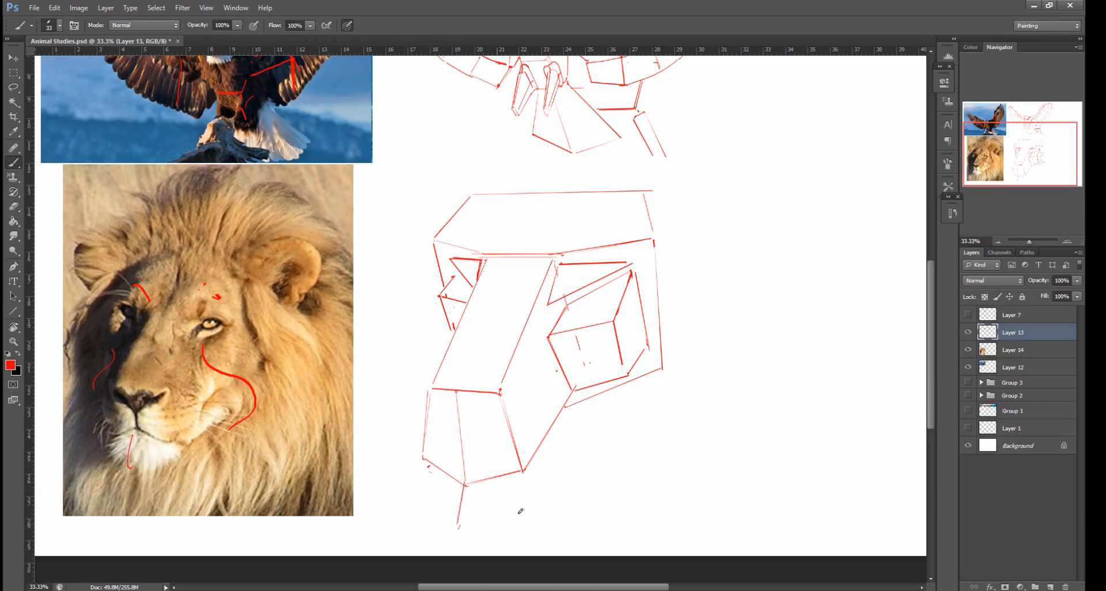
pyautogui.moveTo(423, 469); pyautogui.dragTo(525, 515)
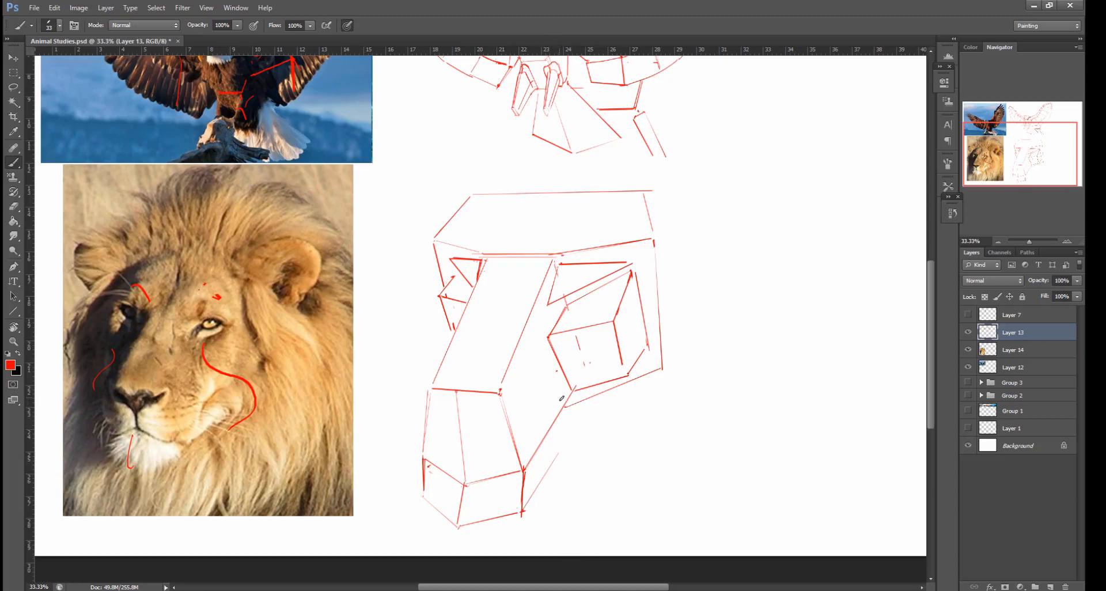
# Block in right and left cheek planes with a mane line, then strengthen contours over the photo.
pyautogui.moveTo(550, 409); pyautogui.dragTo(628, 422)
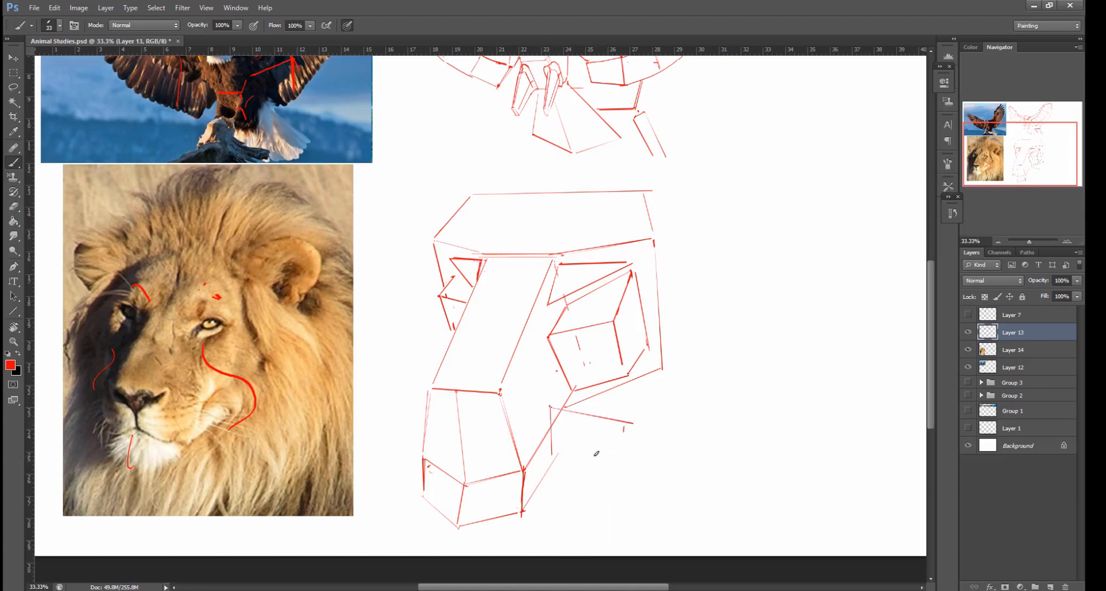
pyautogui.moveTo(550, 457); pyautogui.dragTo(627, 446)
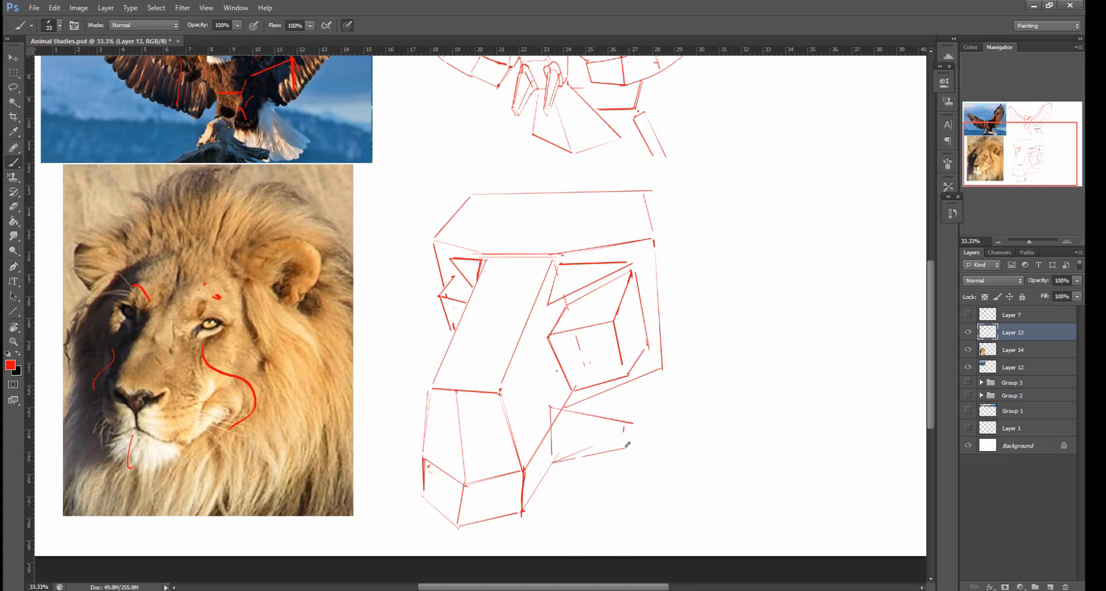
pyautogui.moveTo(627, 442); pyautogui.dragTo(658, 386)
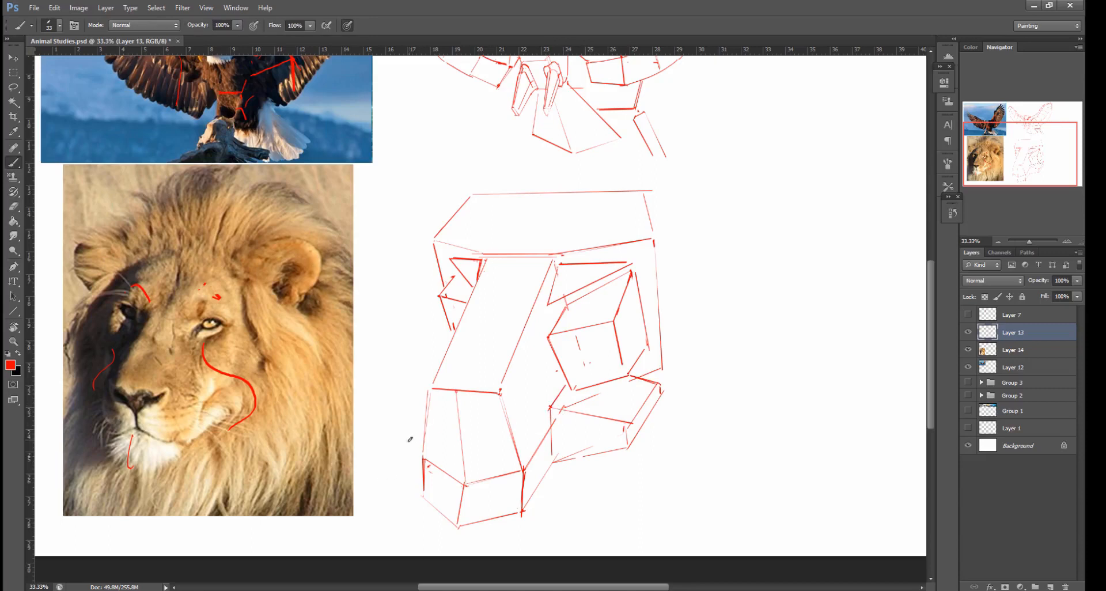
pyautogui.moveTo(410, 439); pyautogui.dragTo(428, 396)
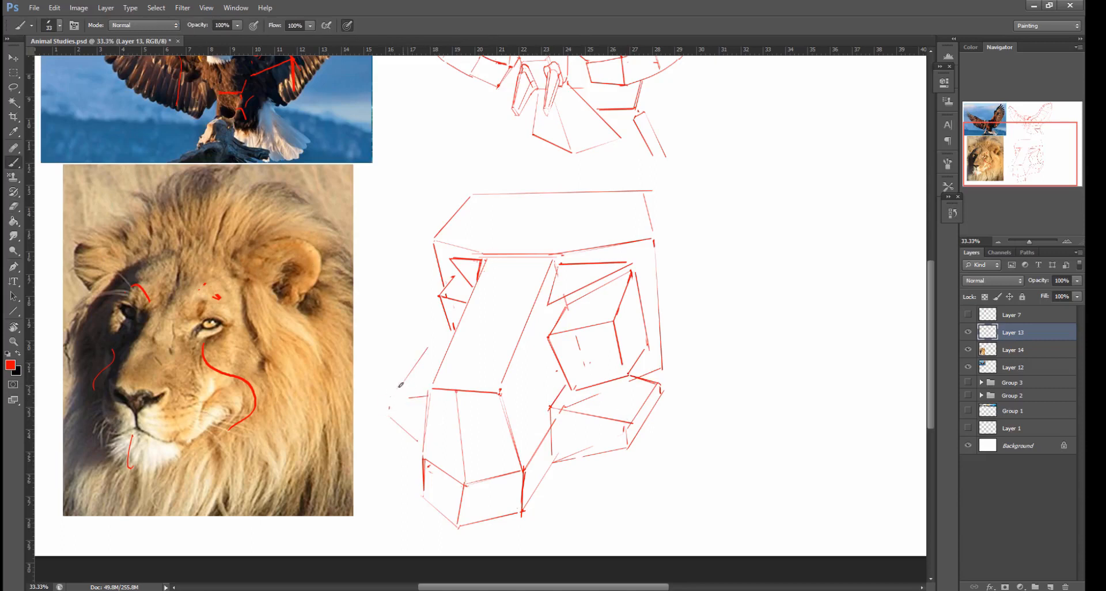
pyautogui.moveTo(400, 383); pyautogui.dragTo(434, 347)
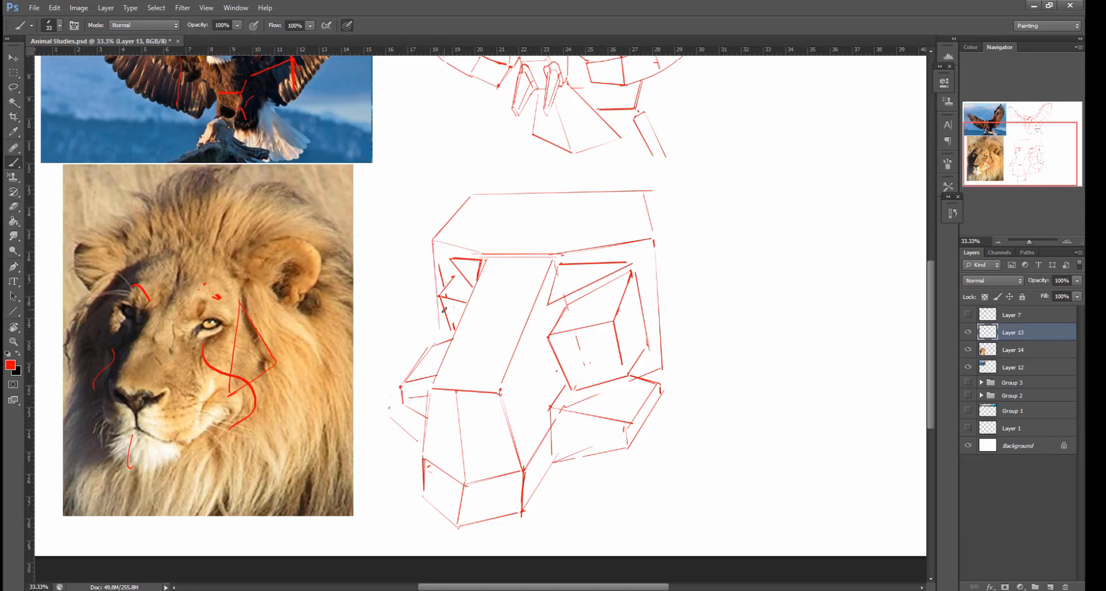
pyautogui.moveTo(625, 253)
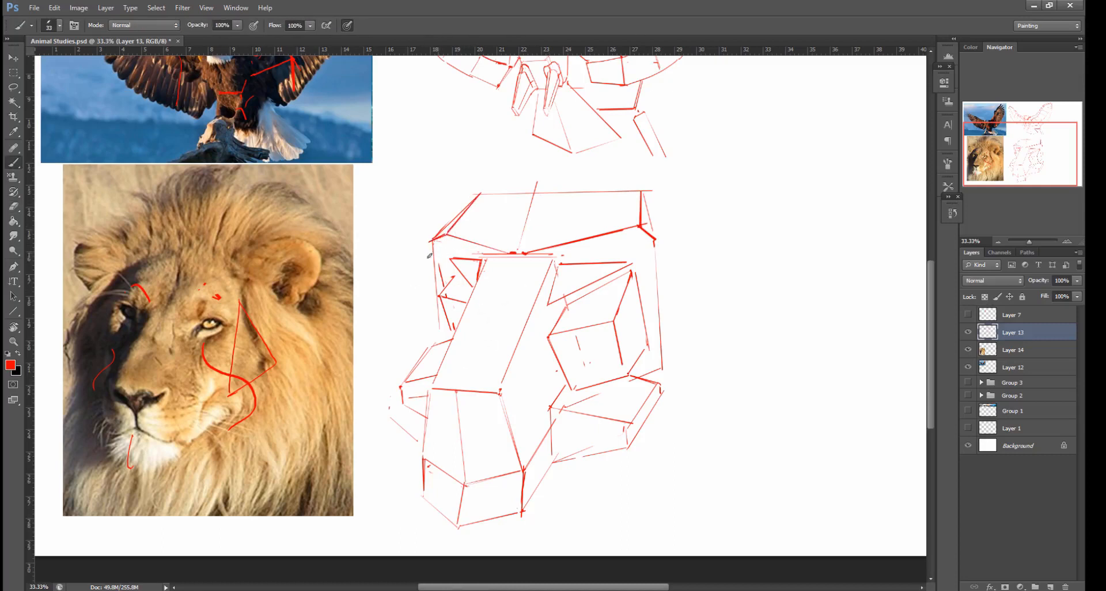
pyautogui.moveTo(429, 251); pyautogui.dragTo(435, 303)
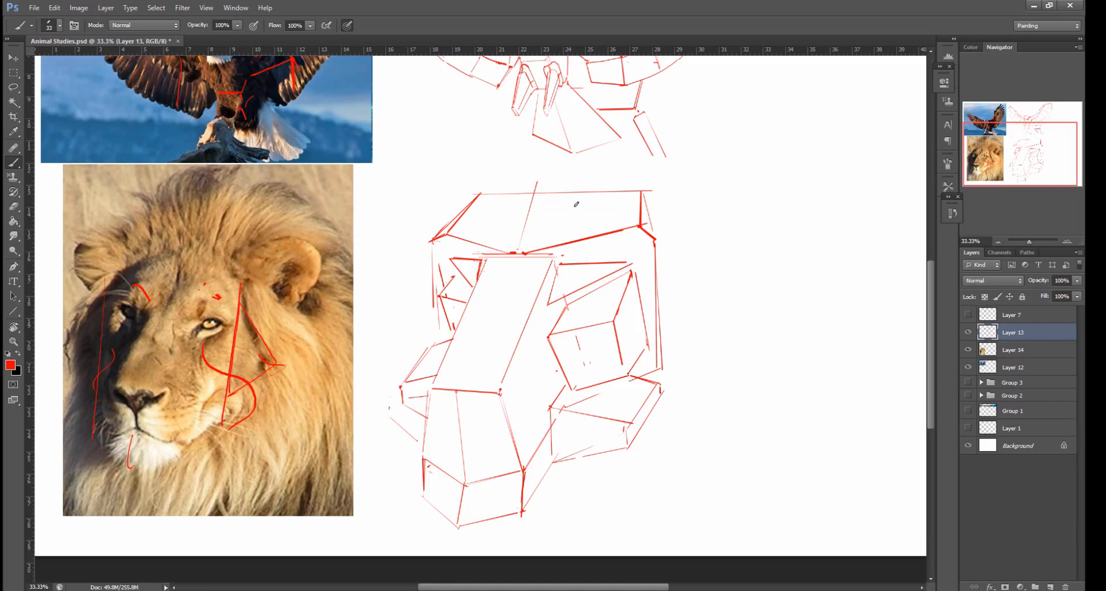
pyautogui.moveTo(533, 293)
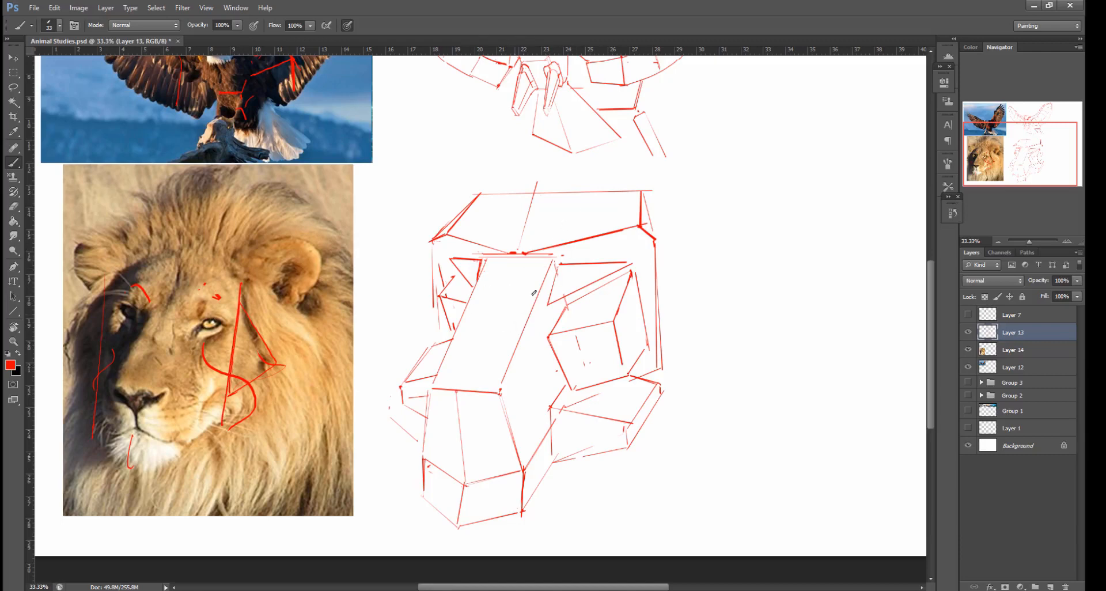
pyautogui.moveTo(543, 298)
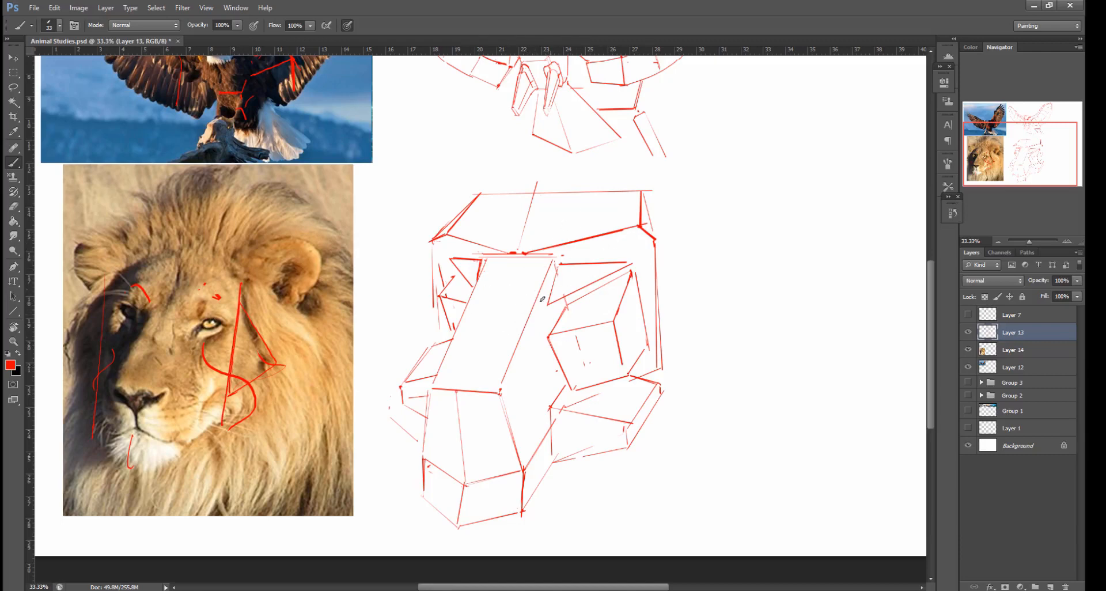
pyautogui.moveTo(492, 448)
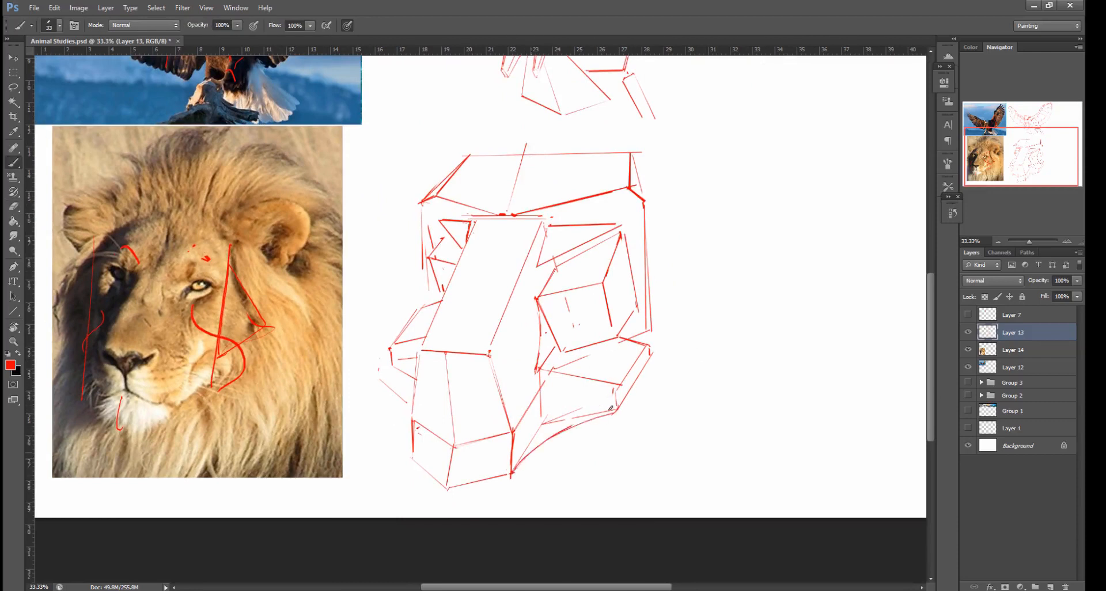
# Curve the lower right side of the head and sweep a mane contour around the cheek.
pyautogui.moveTo(511, 437); pyautogui.dragTo(614, 384)
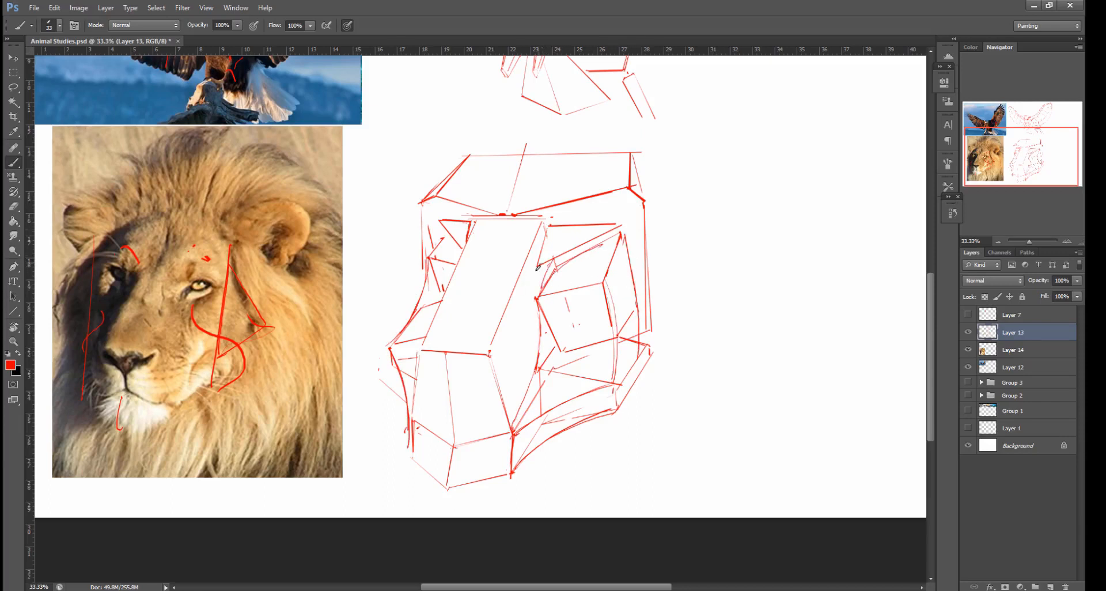
pyautogui.moveTo(535, 265); pyautogui.dragTo(611, 232)
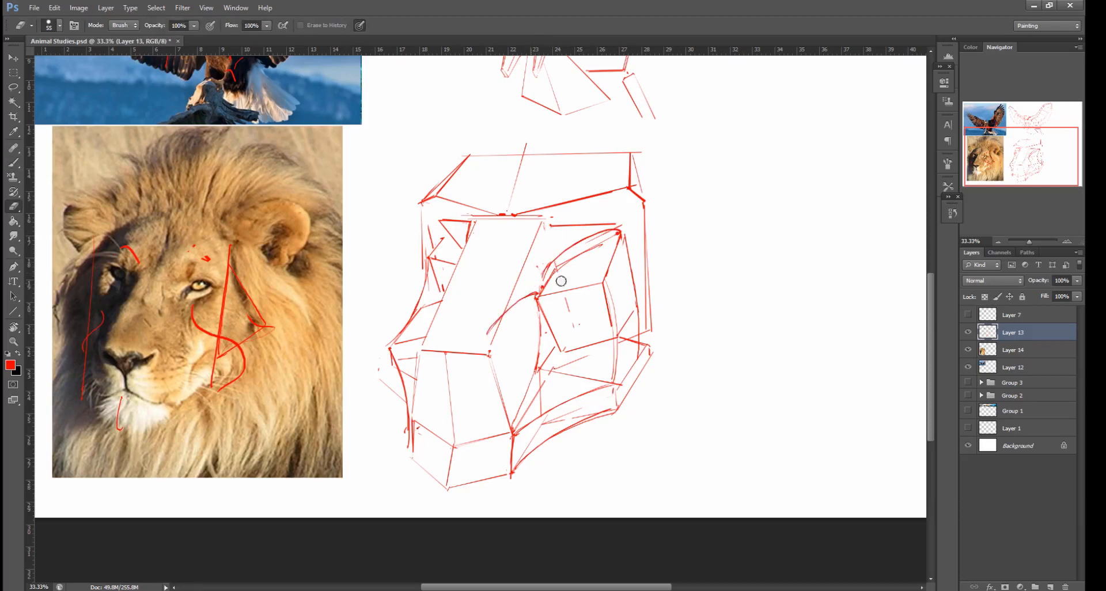
# Add curved mane locks on both sides and thicken the lower left and jaw edges of the head.
pyautogui.click(60, 24)
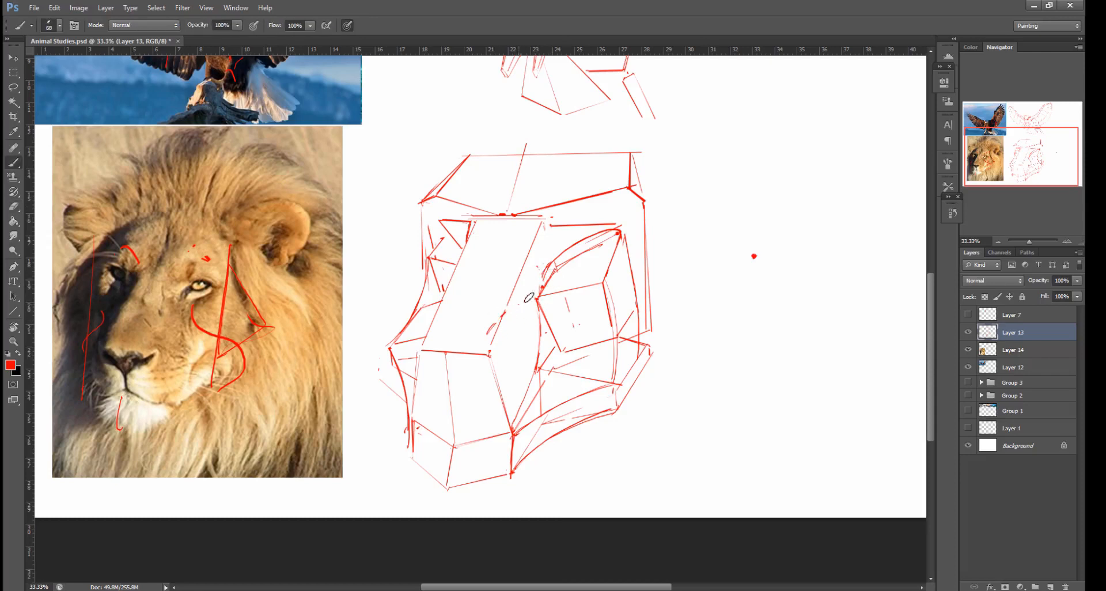
pyautogui.moveTo(529, 296); pyautogui.dragTo(579, 229)
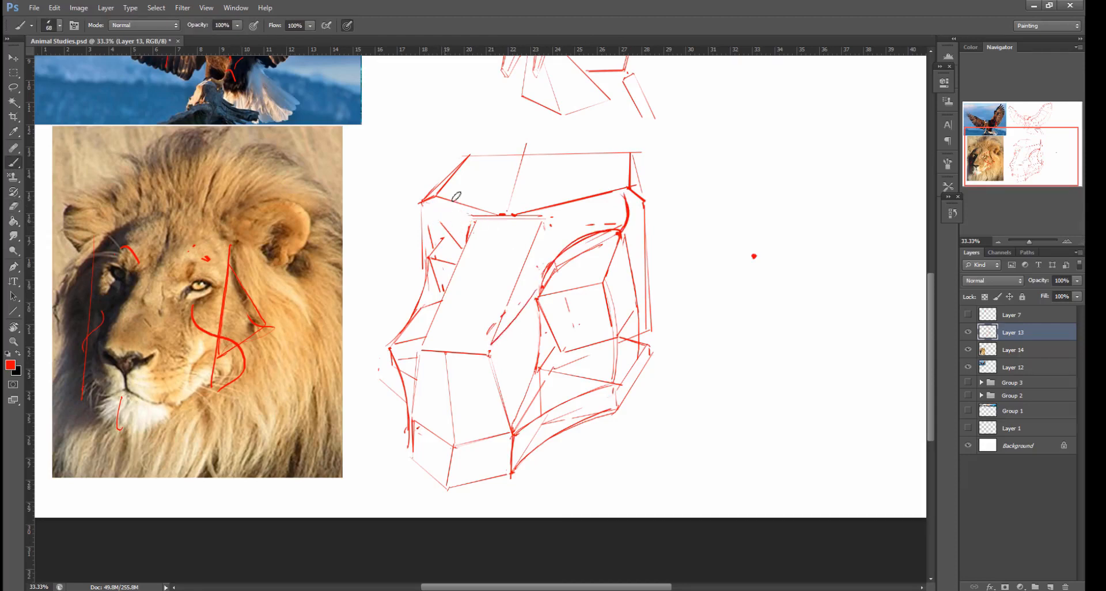
pyautogui.moveTo(438, 213); pyautogui.dragTo(459, 289)
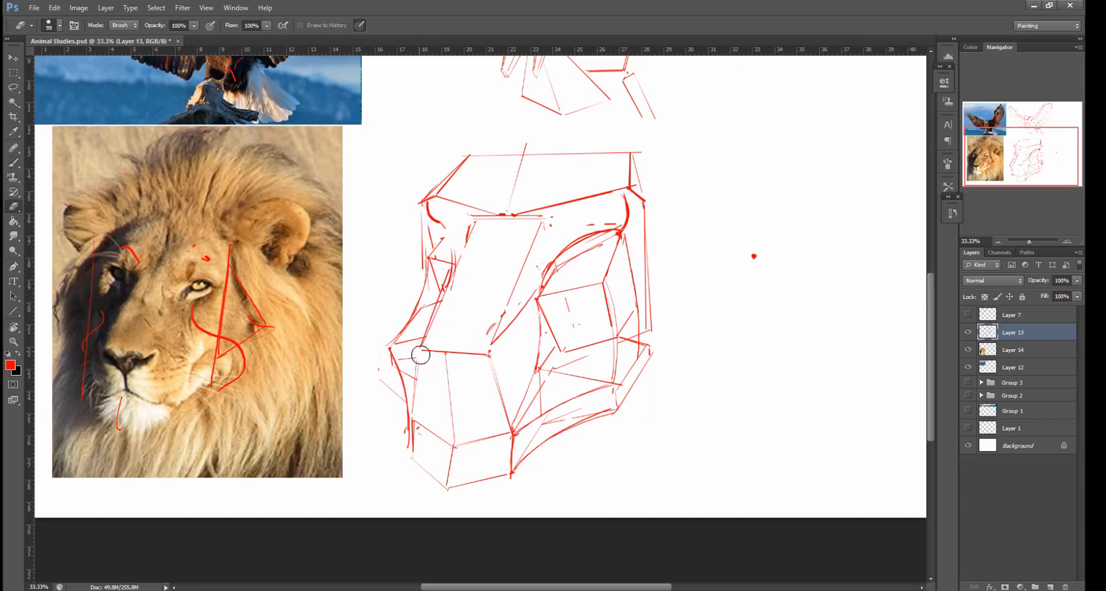
pyautogui.moveTo(419, 352); pyautogui.dragTo(449, 364)
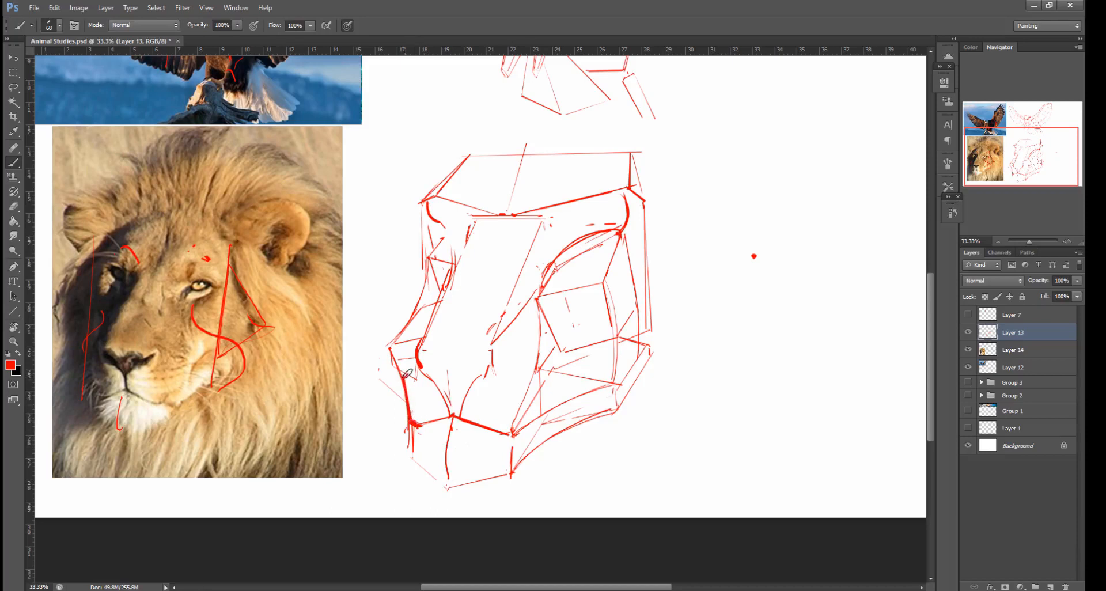
pyautogui.moveTo(416, 419); pyautogui.dragTo(458, 415)
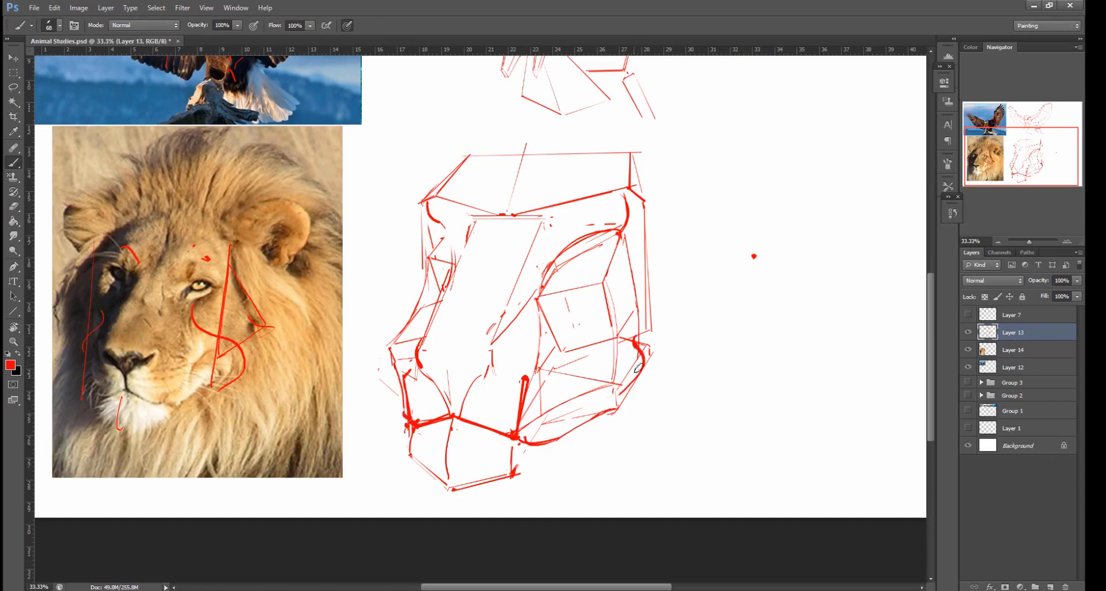
pyautogui.moveTo(642, 339); pyautogui.dragTo(628, 381)
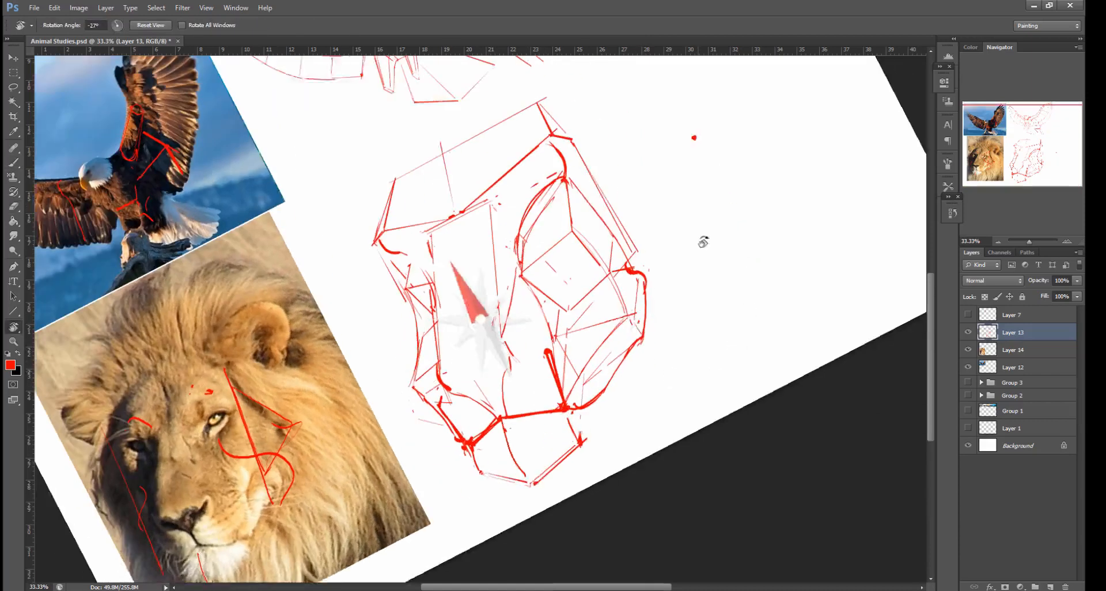
# Firm up the brow contour, redraw the forehead plane and round off the skull outline.
pyautogui.moveTo(702, 242); pyautogui.dragTo(751, 335)
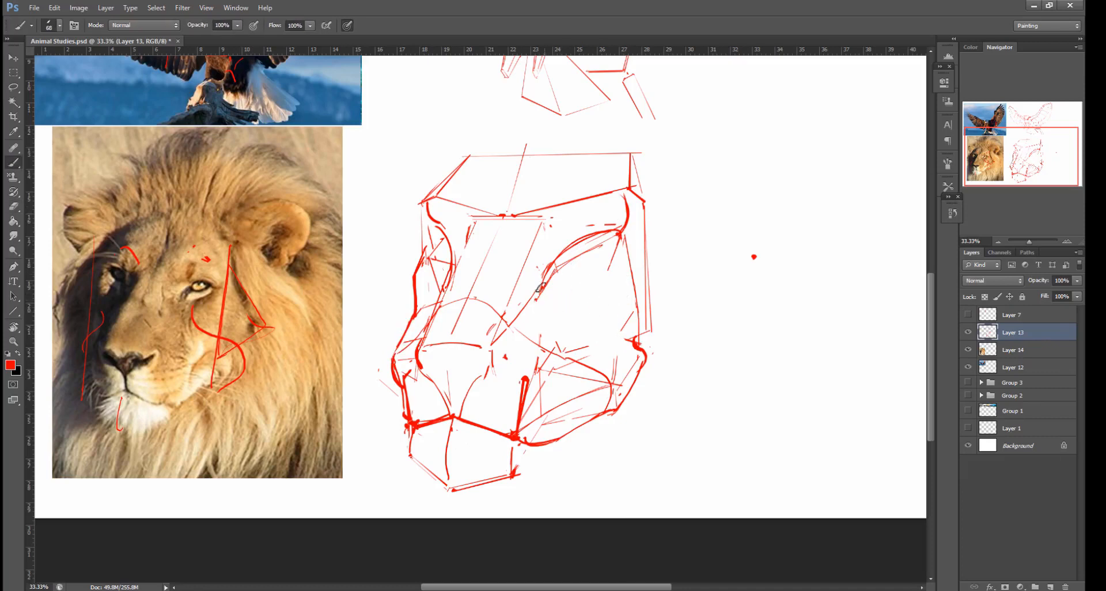
pyautogui.moveTo(539, 285); pyautogui.dragTo(599, 283)
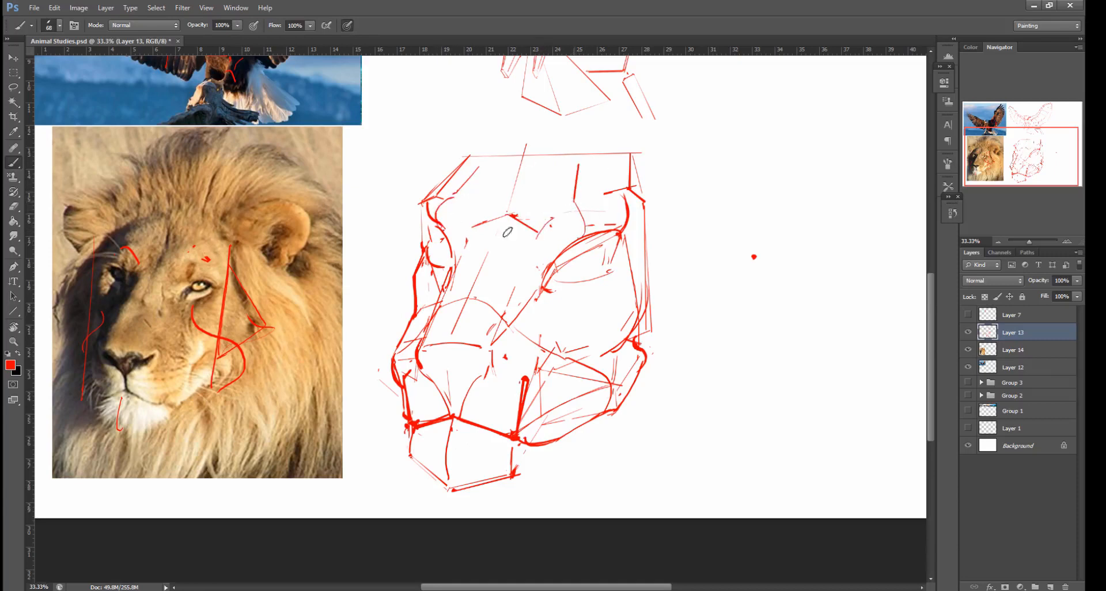
pyautogui.moveTo(469, 160); pyautogui.dragTo(416, 209)
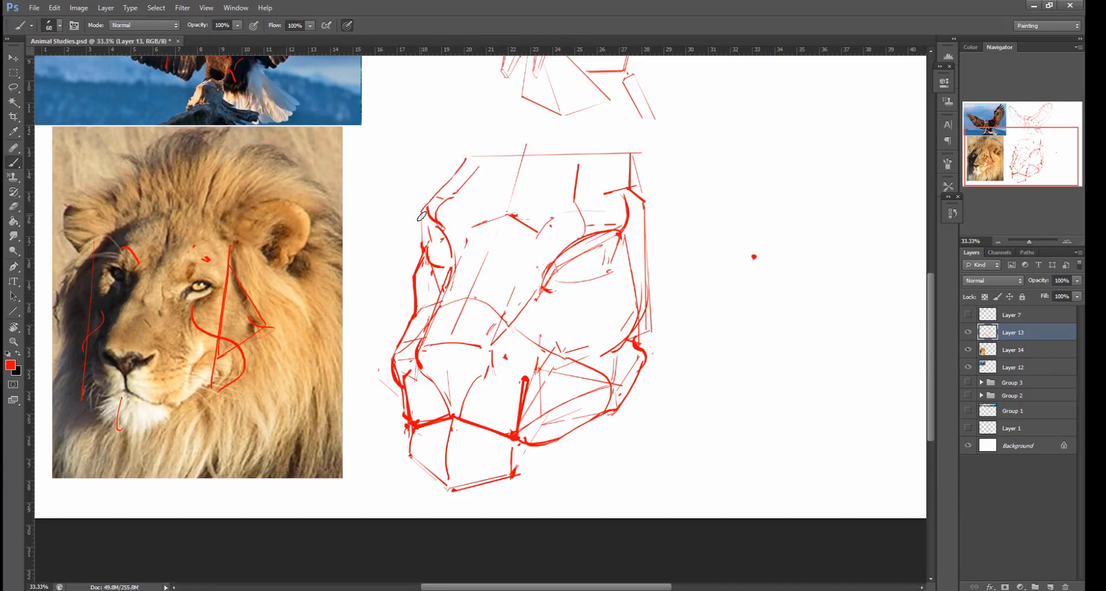
pyautogui.moveTo(423, 223); pyautogui.dragTo(472, 153)
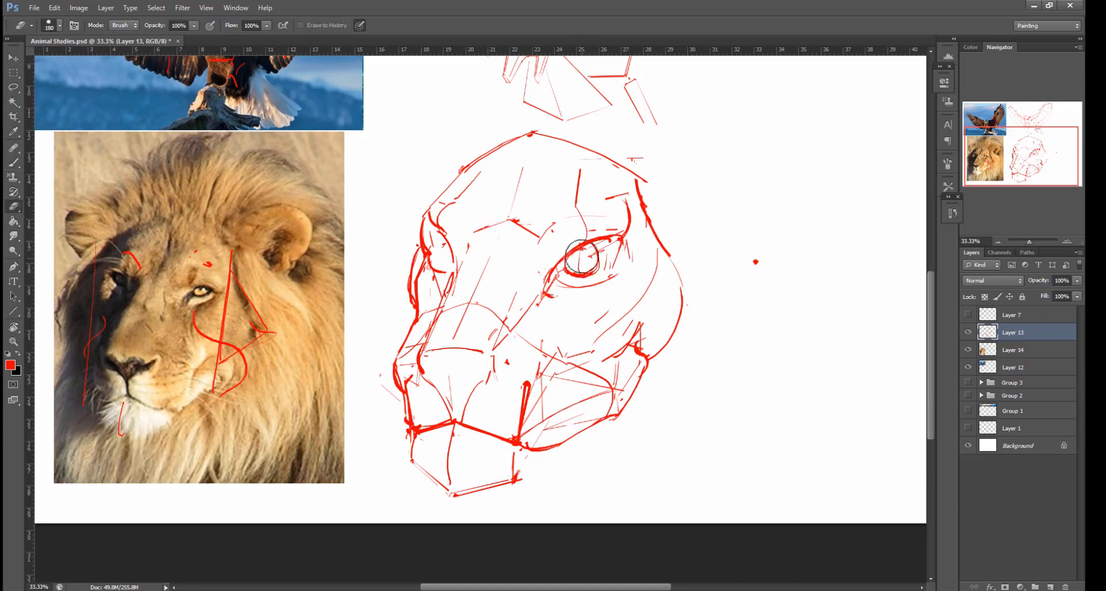
# Clean stray lines around the near eye and darken its outline into an almond shape.
pyautogui.moveTo(608, 246); pyautogui.dragTo(557, 282)
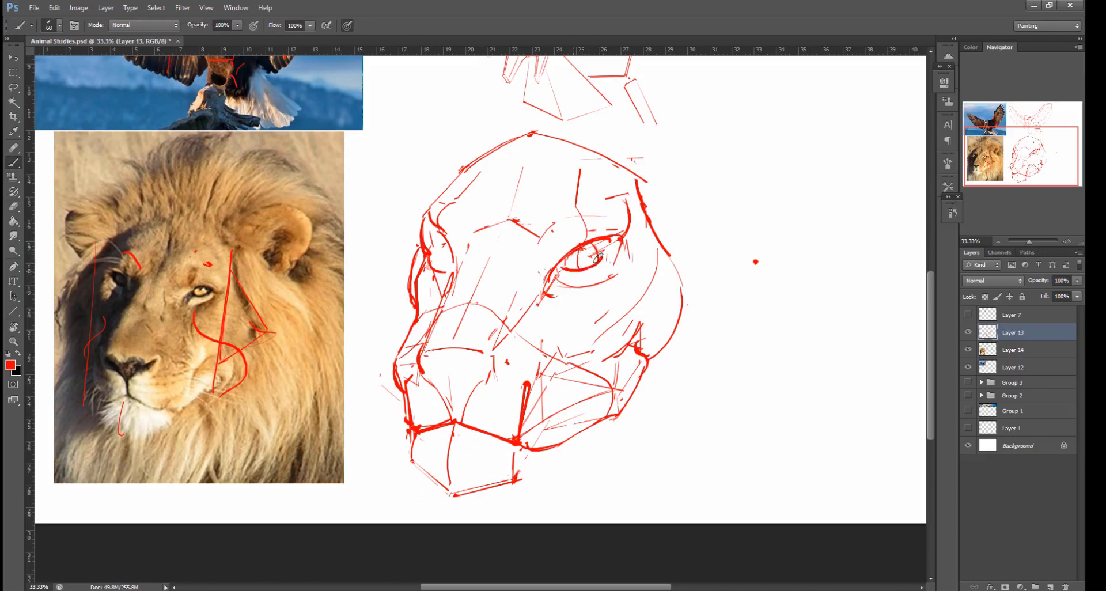
pyautogui.moveTo(578, 261); pyautogui.dragTo(608, 265)
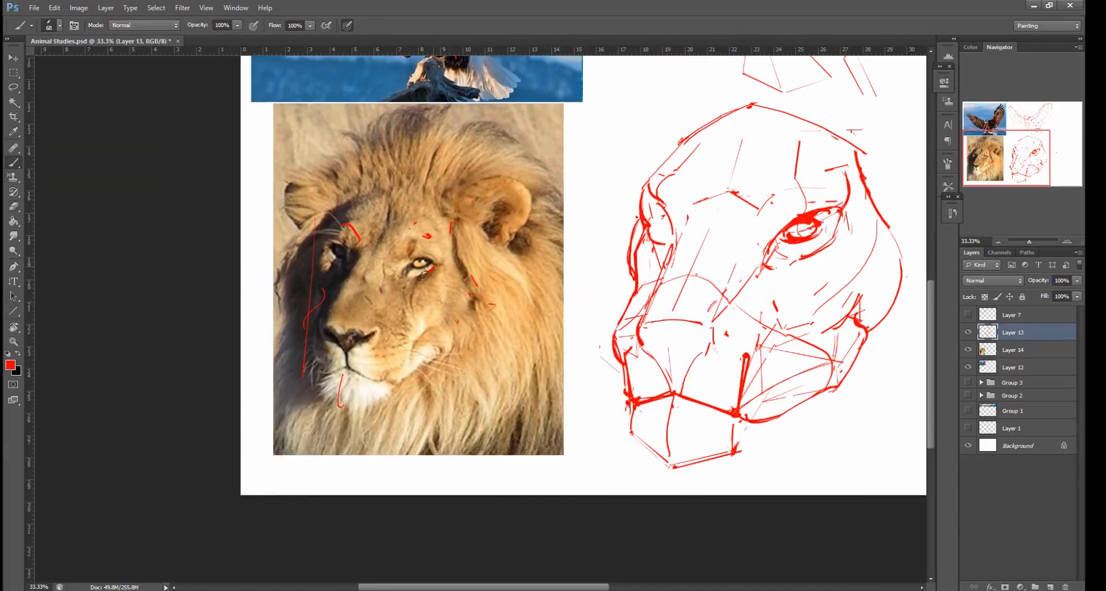
# Trace the cheek on the photo, sketch the far eye and thicken the muzzle and jaw contours.
pyautogui.moveTo(420, 272); pyautogui.dragTo(412, 325)
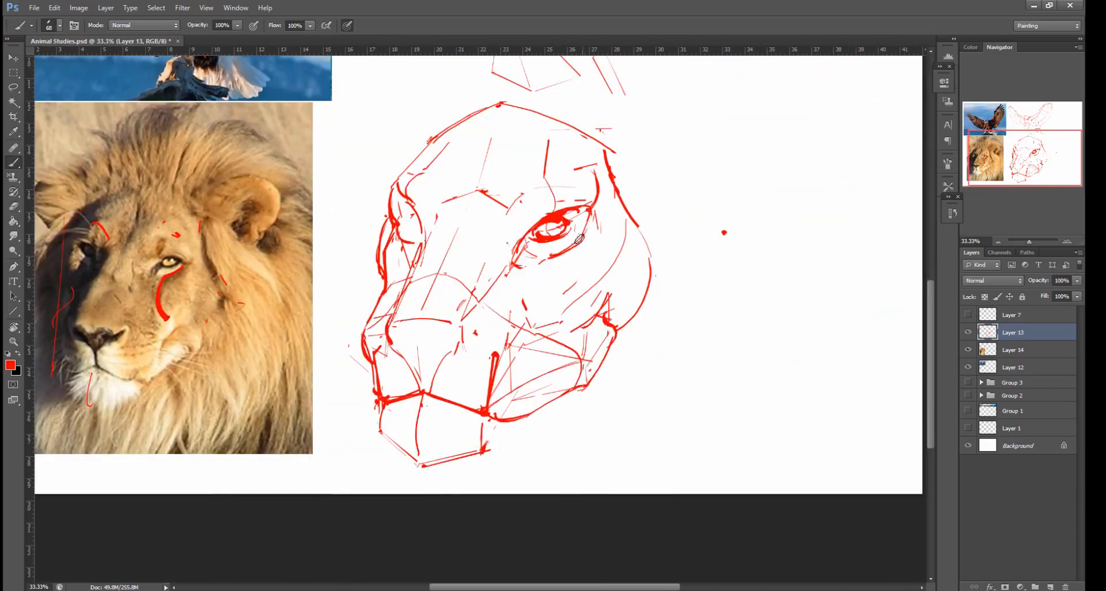
pyautogui.moveTo(564, 239); pyautogui.dragTo(546, 325)
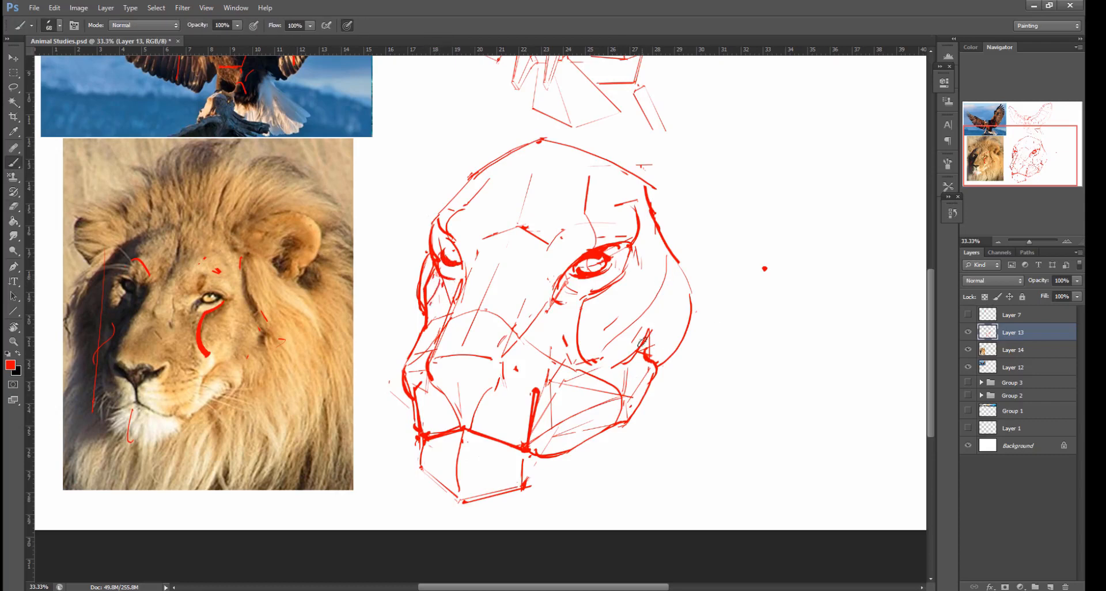
pyautogui.moveTo(652, 321); pyautogui.dragTo(649, 366)
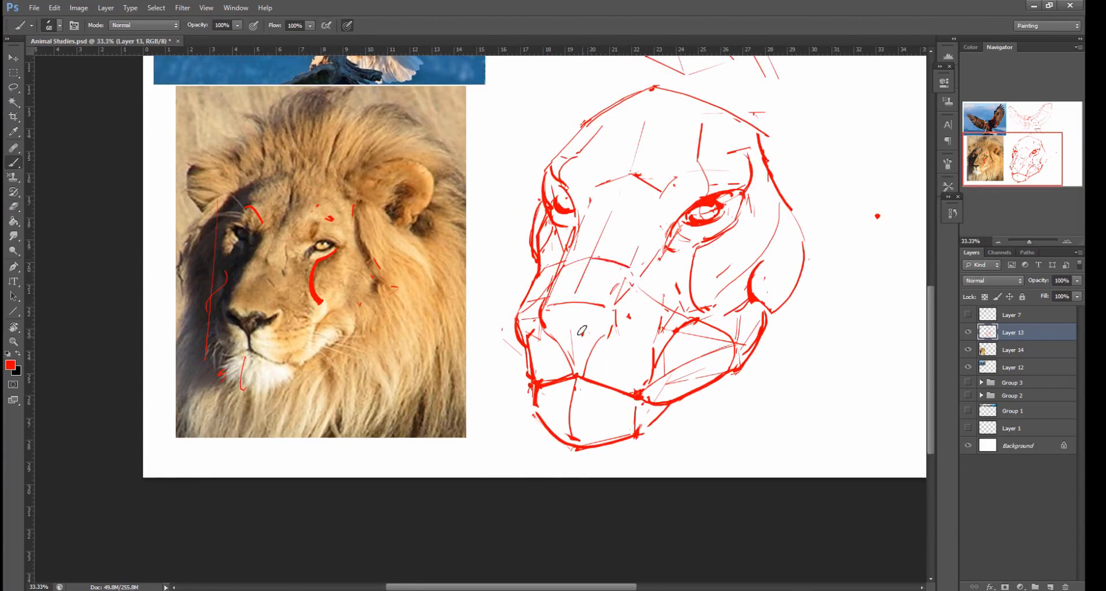
# Outline the nose pad, dab in nostrils and refine the muzzle line under the nose.
pyautogui.moveTo(579, 332); pyautogui.dragTo(599, 328)
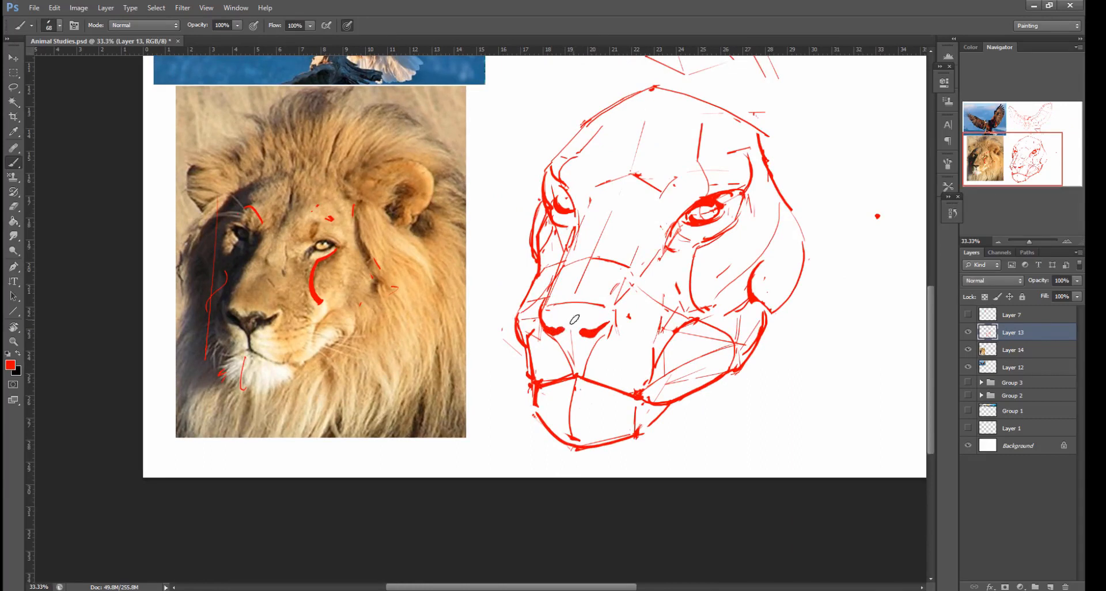
pyautogui.click(14, 148)
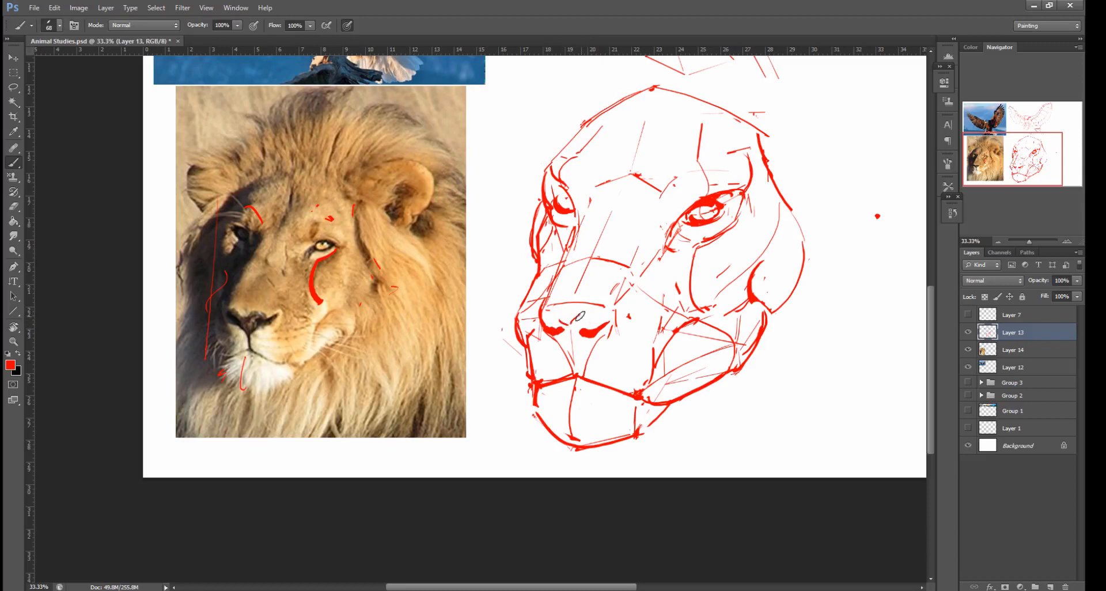
pyautogui.moveTo(582, 315); pyautogui.dragTo(579, 347)
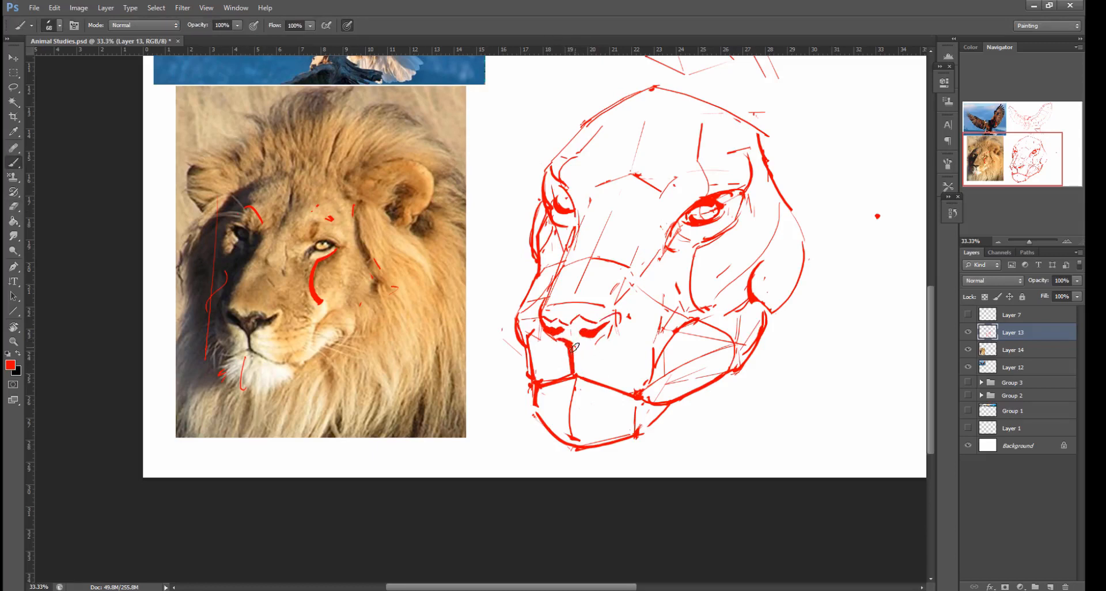
pyautogui.moveTo(572, 346); pyautogui.dragTo(614, 317)
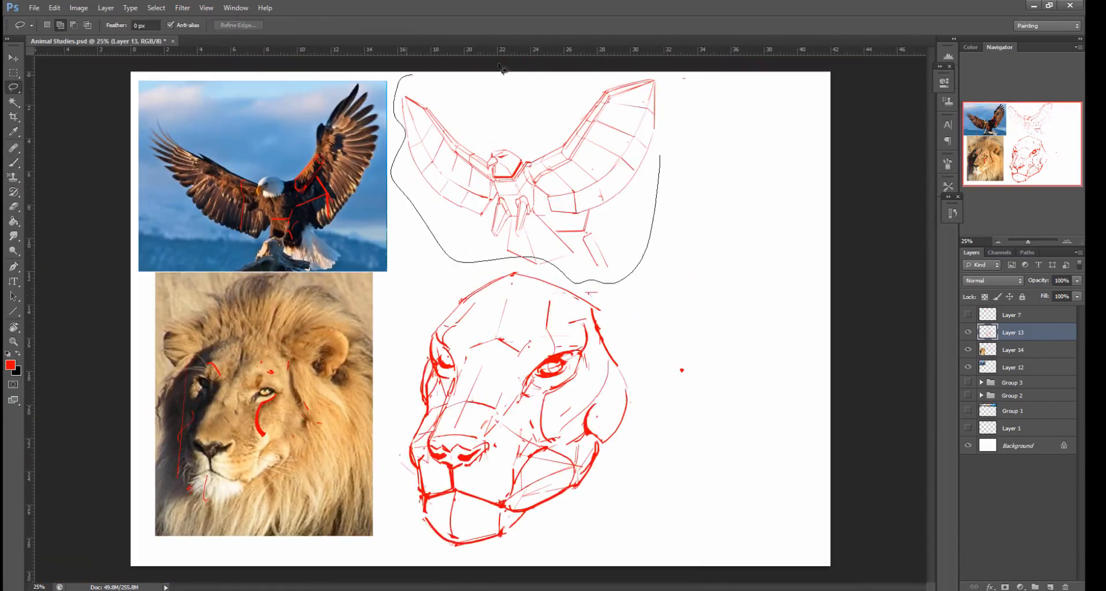
# Brush heavier strokes along the nose and muzzle lines of the lion head study.
pyautogui.moveTo(522, 176); pyautogui.dragTo(688, 173)
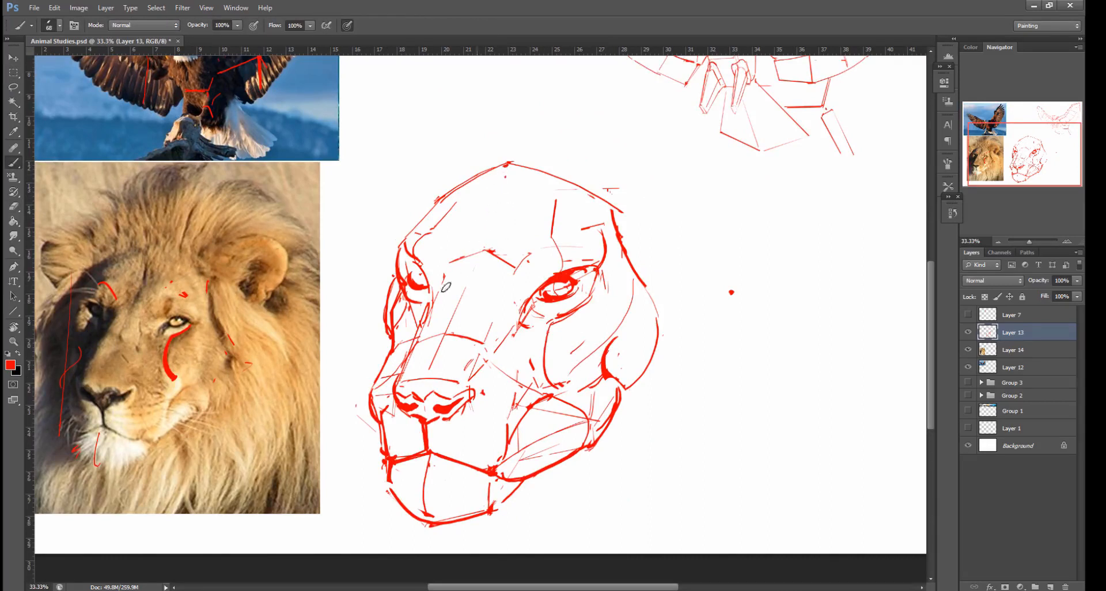
# Darken the nose and muzzle lines on the lion head study in red.
pyautogui.moveTo(109, 296); pyautogui.dragTo(155, 289)
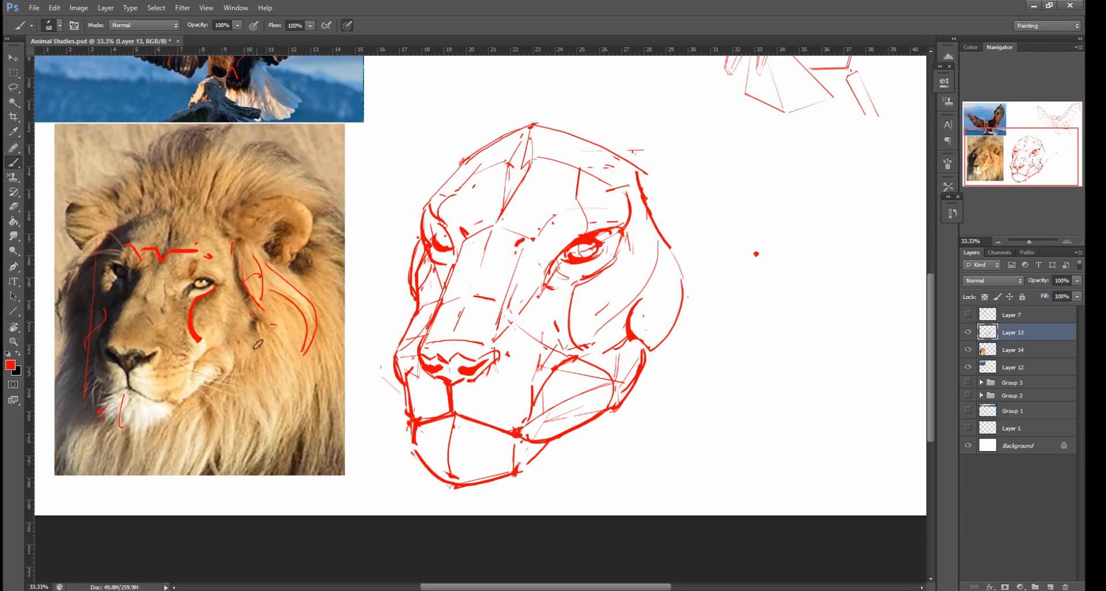
# Trace mane locks on the photo, then outline the ear and mane edge behind the cheek.
pyautogui.moveTo(254, 332); pyautogui.dragTo(261, 452)
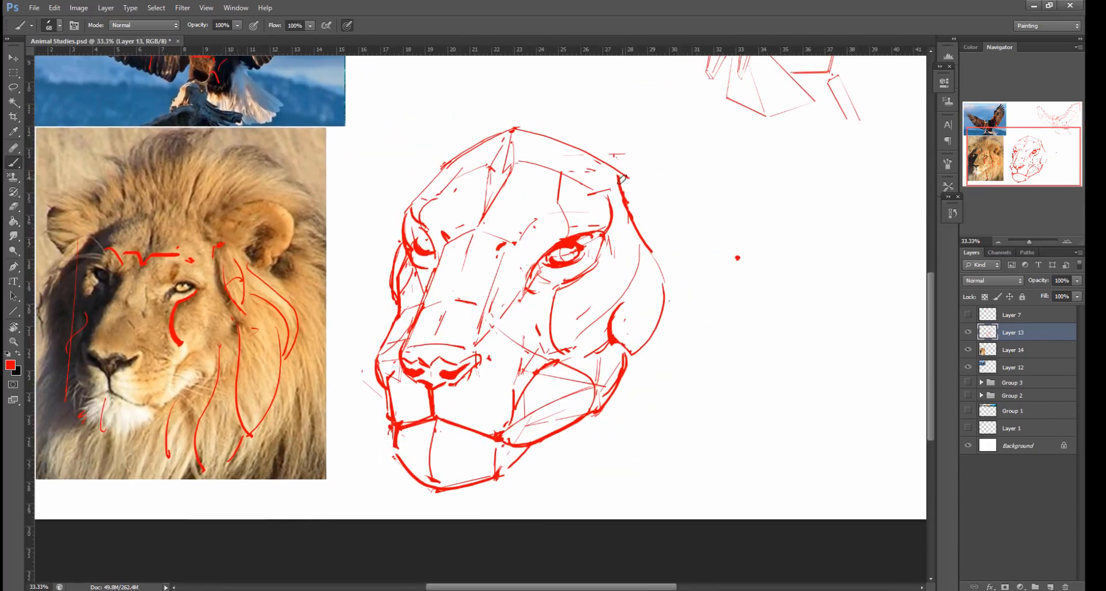
pyautogui.moveTo(625, 180); pyautogui.dragTo(642, 169)
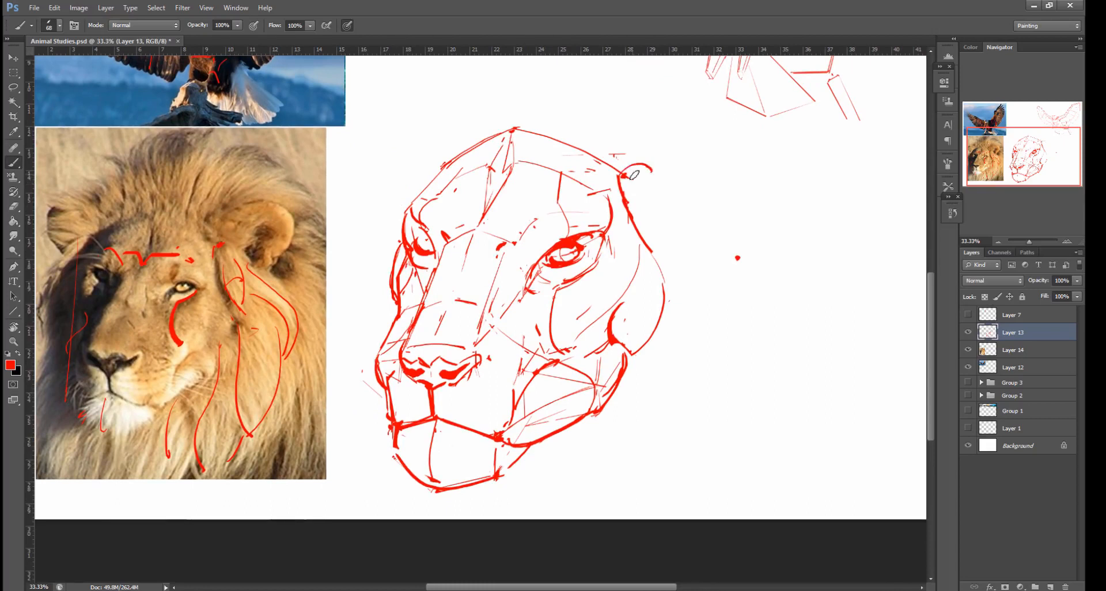
pyautogui.moveTo(628, 176); pyautogui.dragTo(639, 169)
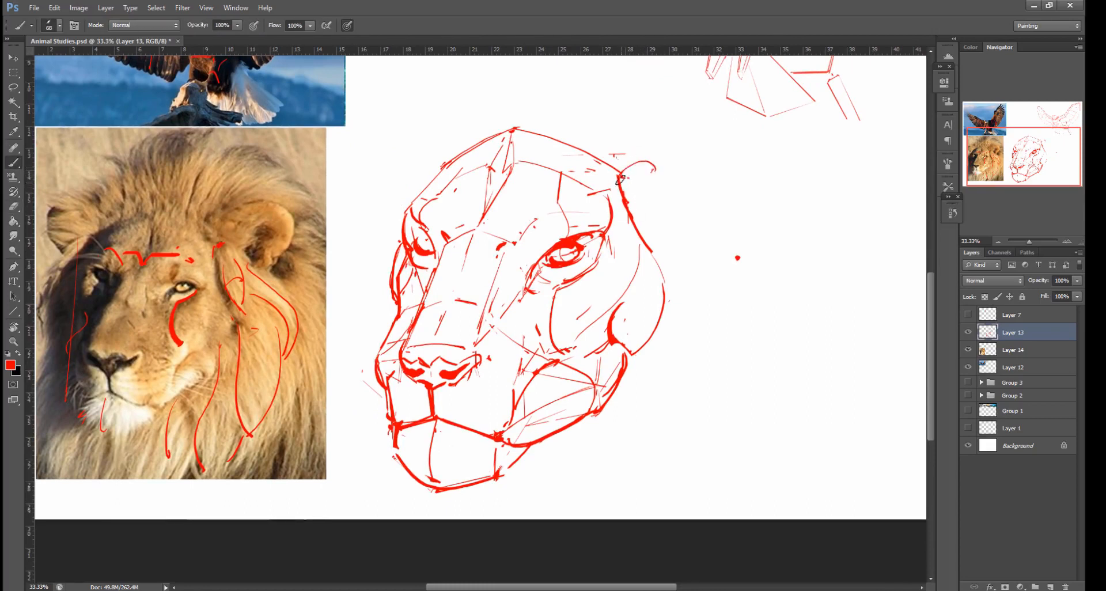
pyautogui.moveTo(622, 183); pyautogui.dragTo(688, 317)
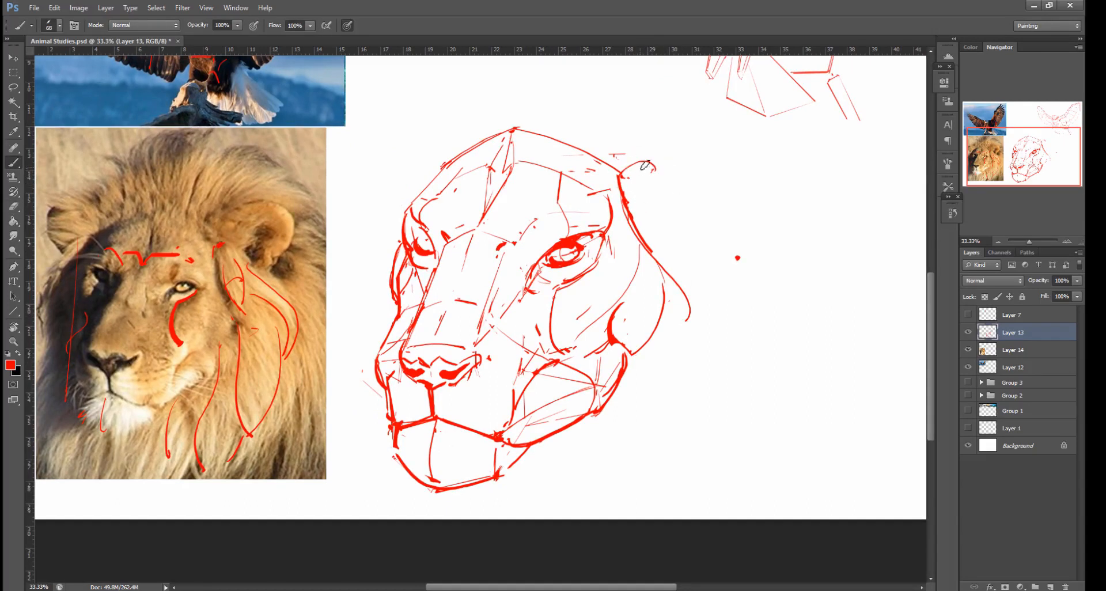
pyautogui.moveTo(652, 169); pyautogui.dragTo(688, 332)
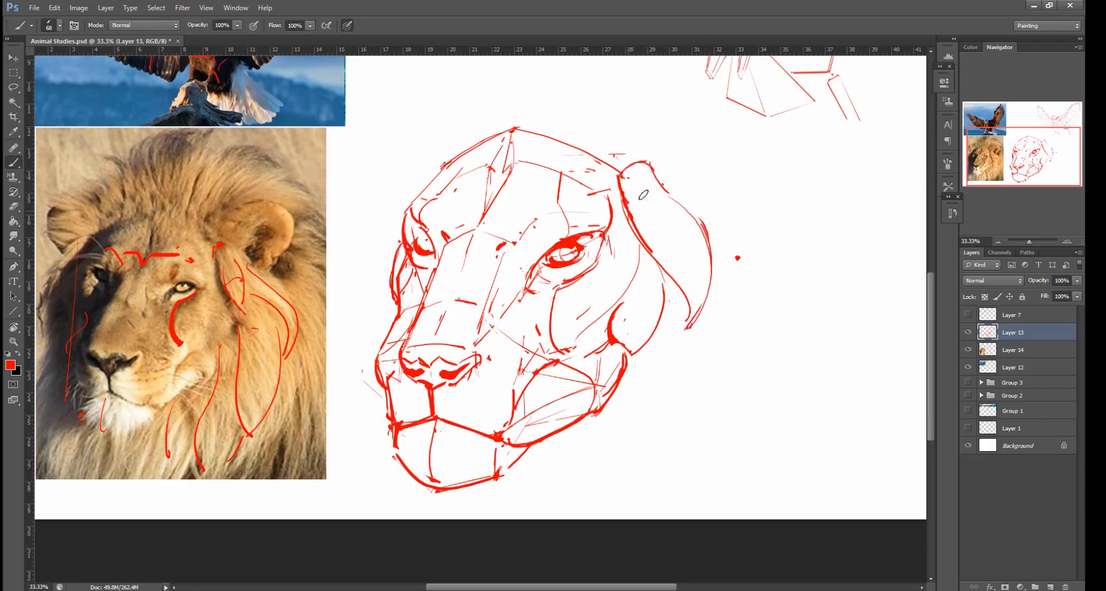
# Sketch large mane locks around the head with a heavy shadow line along the cheek.
pyautogui.moveTo(649, 197); pyautogui.dragTo(685, 269)
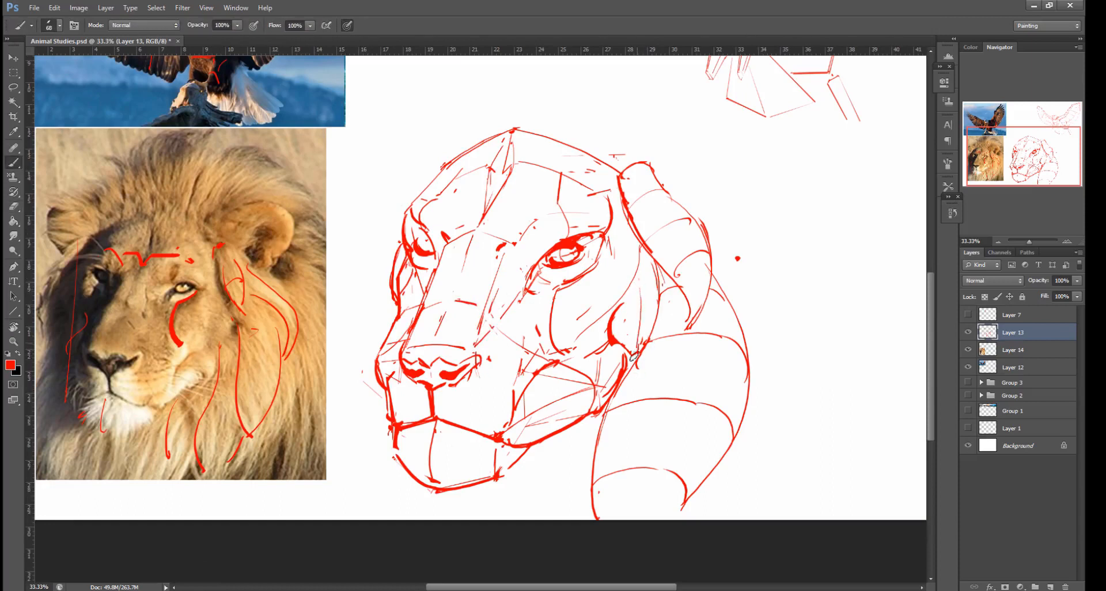
pyautogui.moveTo(635, 345); pyautogui.dragTo(628, 385)
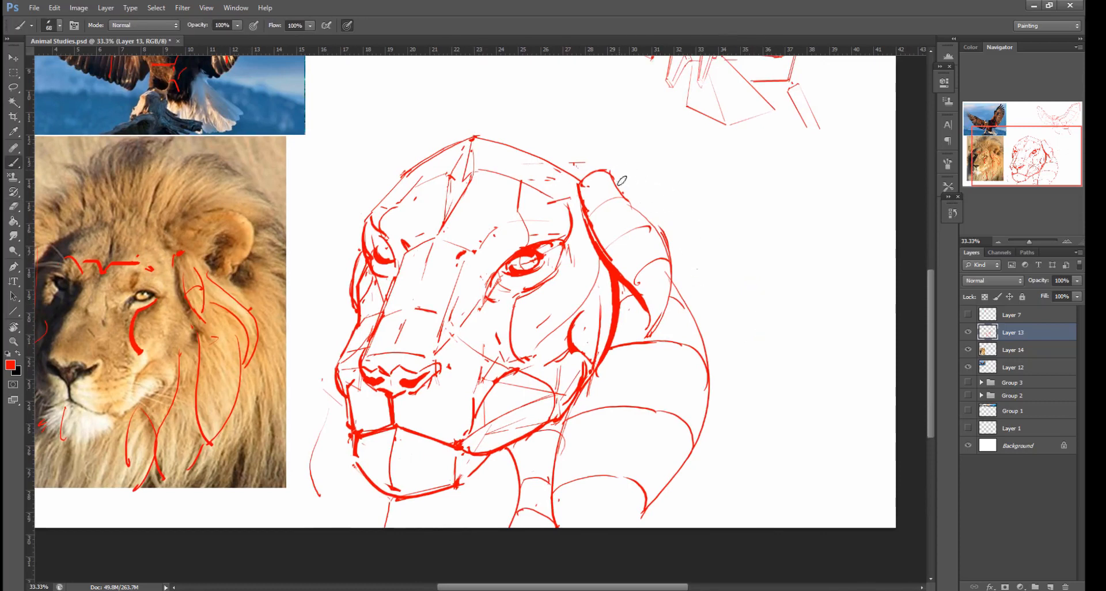
pyautogui.moveTo(620, 182); pyautogui.dragTo(713, 223)
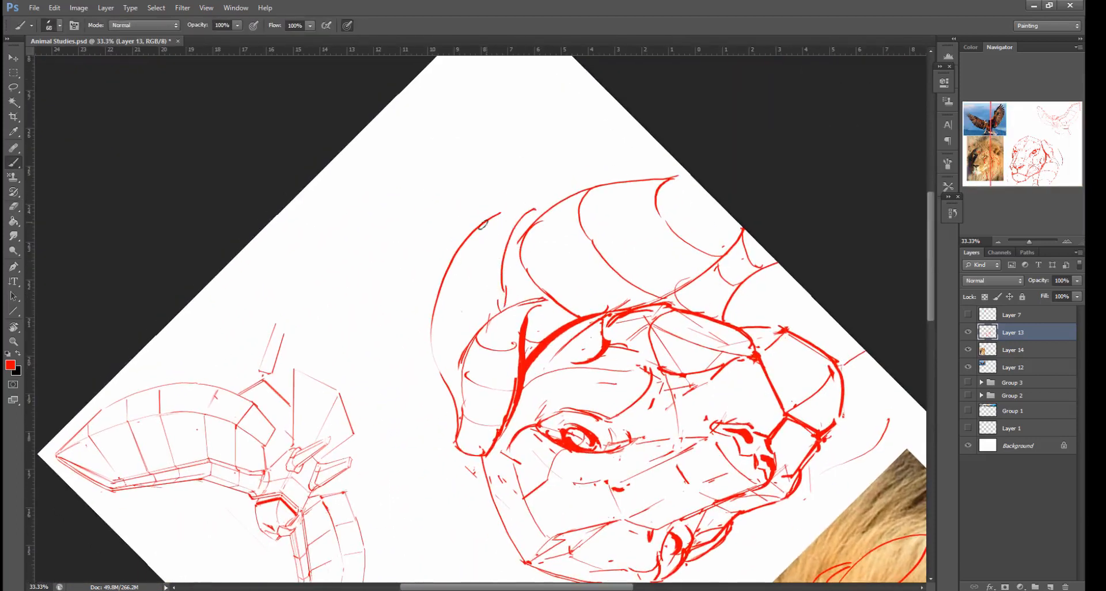
# Select a tool from the toolbar to continue the mane lock sketch.
pyautogui.click(13, 326)
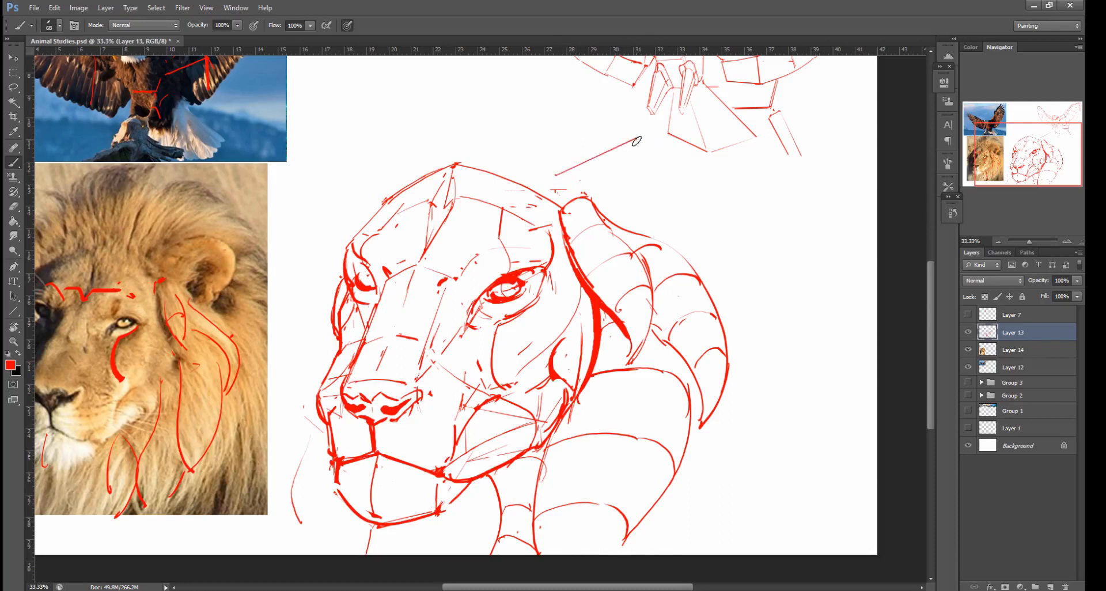
pyautogui.moveTo(700, 178)
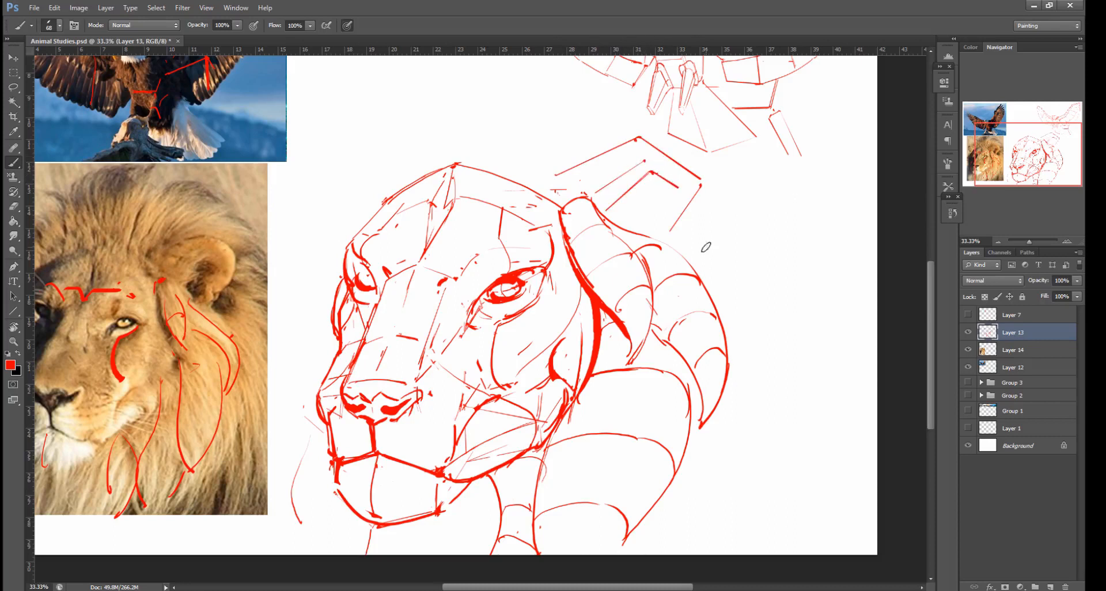
pyautogui.moveTo(618, 200)
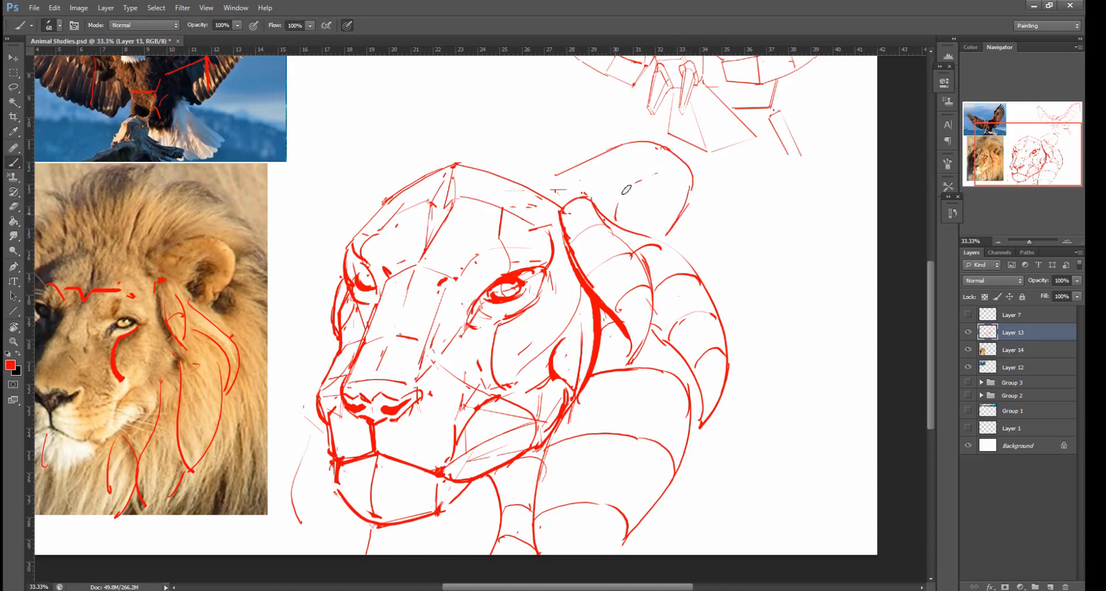
# Redraw the curled mane lock above the head with an inner contour line.
pyautogui.moveTo(625, 190); pyautogui.dragTo(578, 177)
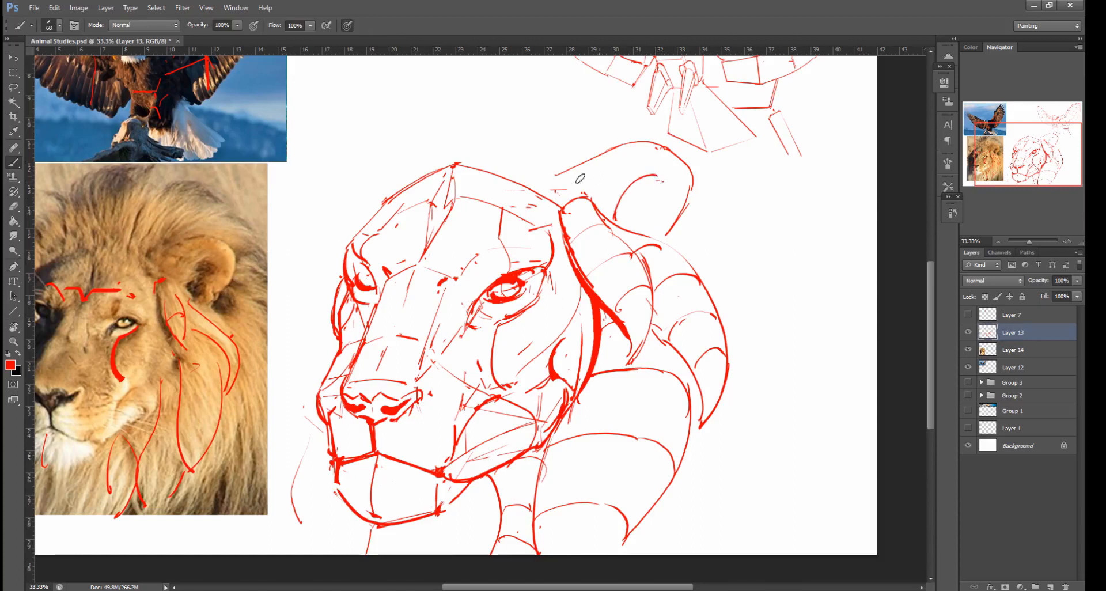
pyautogui.moveTo(578, 180); pyautogui.dragTo(659, 199)
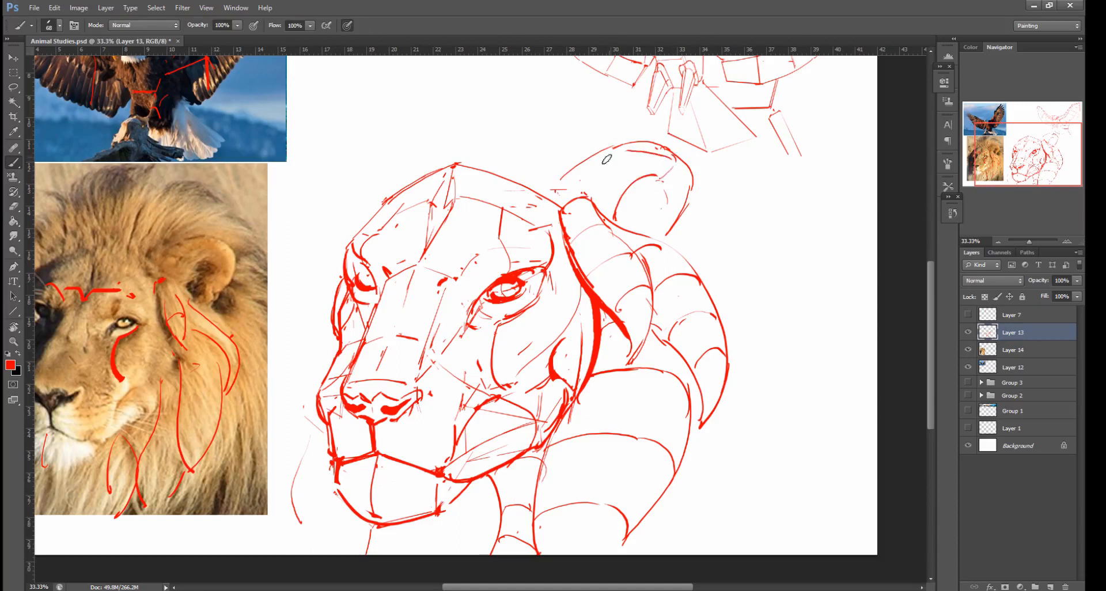
pyautogui.moveTo(571, 184); pyautogui.dragTo(681, 163)
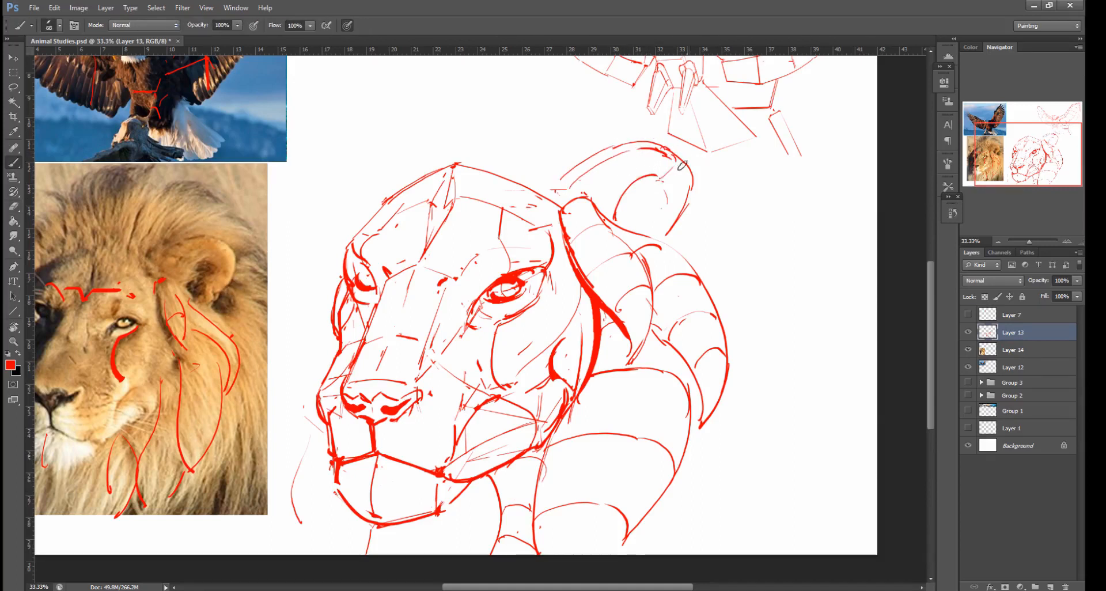
pyautogui.moveTo(681, 164); pyautogui.dragTo(571, 176)
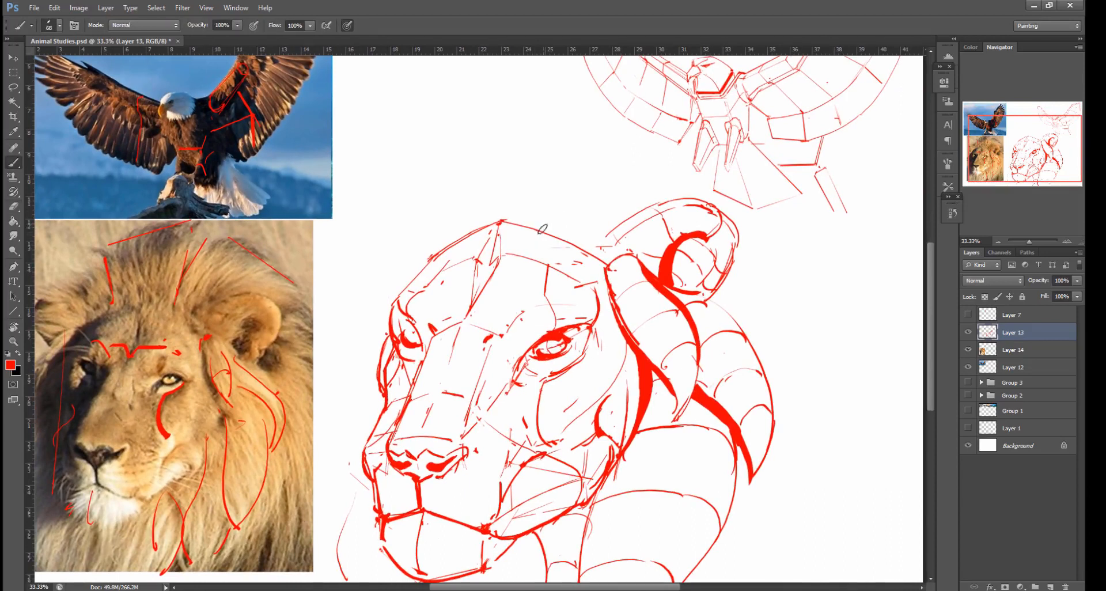
# Add contour strokes across the top of the head and crown.
pyautogui.moveTo(543, 232); pyautogui.dragTo(562, 163)
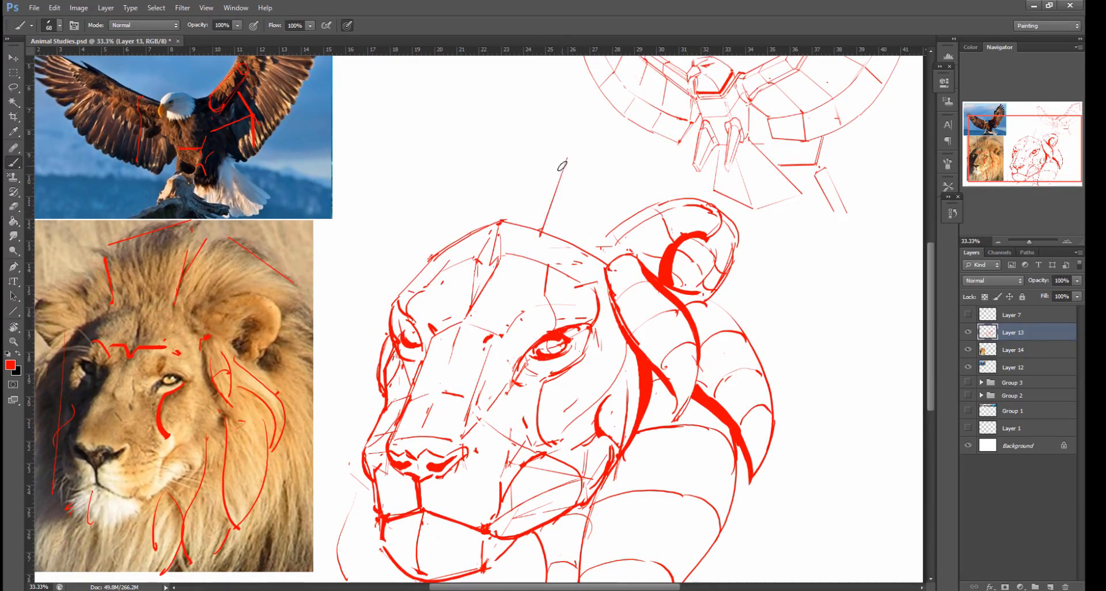
pyautogui.moveTo(563, 166); pyautogui.dragTo(622, 144)
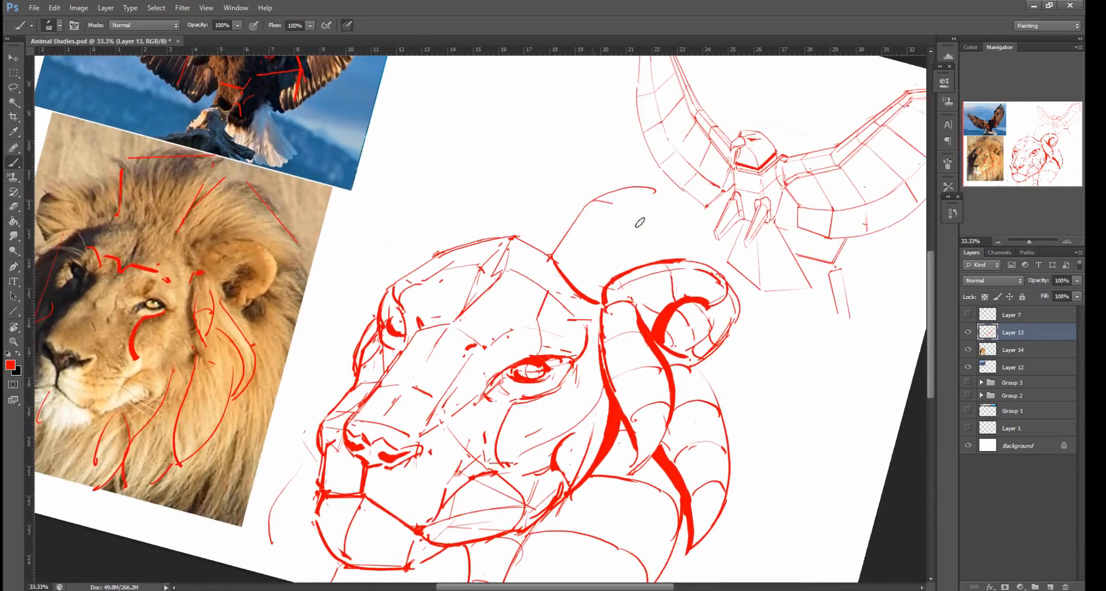
# Sketch a second curved mane lock arching over the crown.
pyautogui.moveTo(592, 209); pyautogui.dragTo(639, 243)
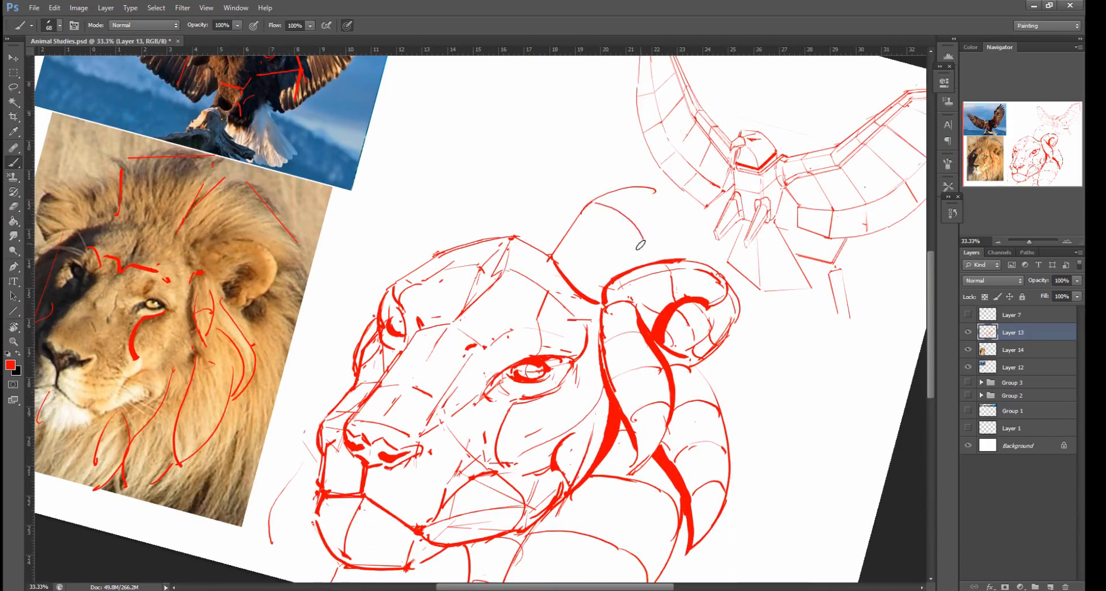
pyautogui.moveTo(654, 193)
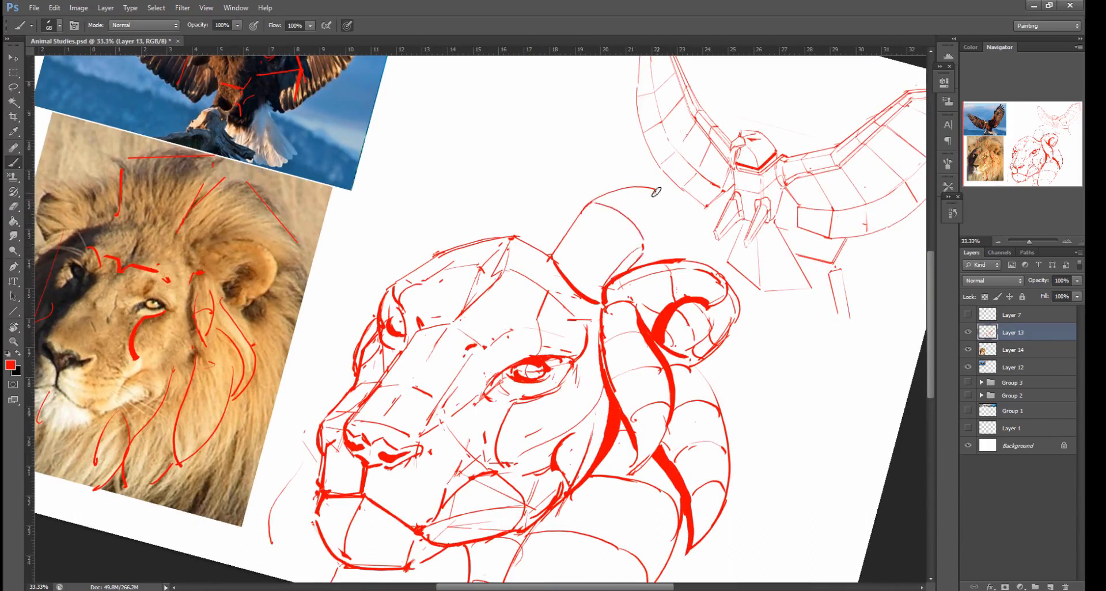
pyautogui.moveTo(656, 192); pyautogui.dragTo(668, 254)
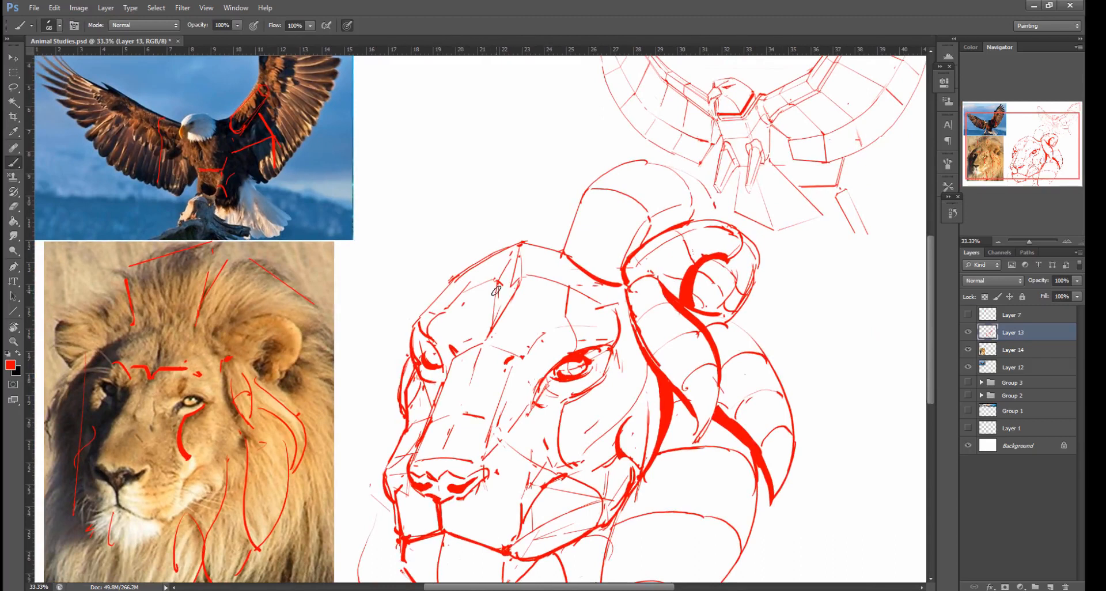
pyautogui.moveTo(466, 219)
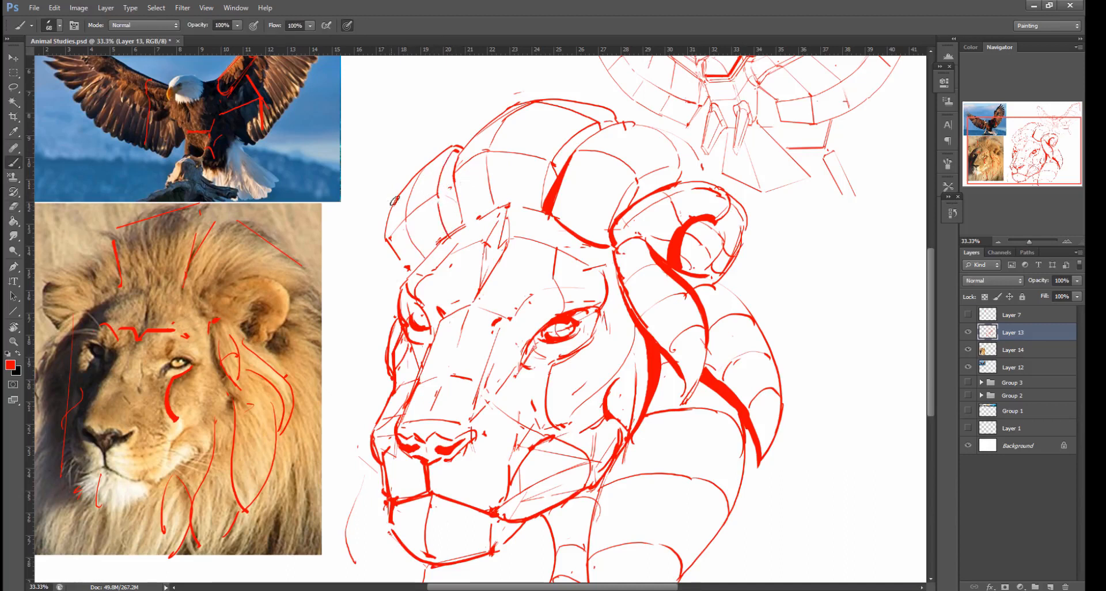
# Scroll the canvas down toward the left side of the lion's head.
pyautogui.scroll(-3)
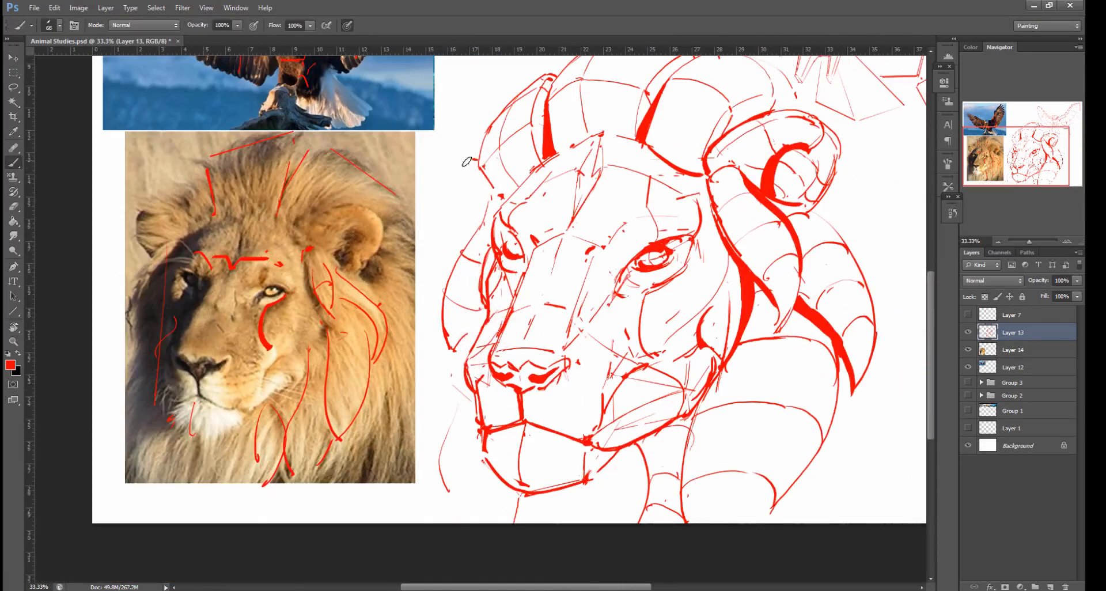
pyautogui.moveTo(459, 156)
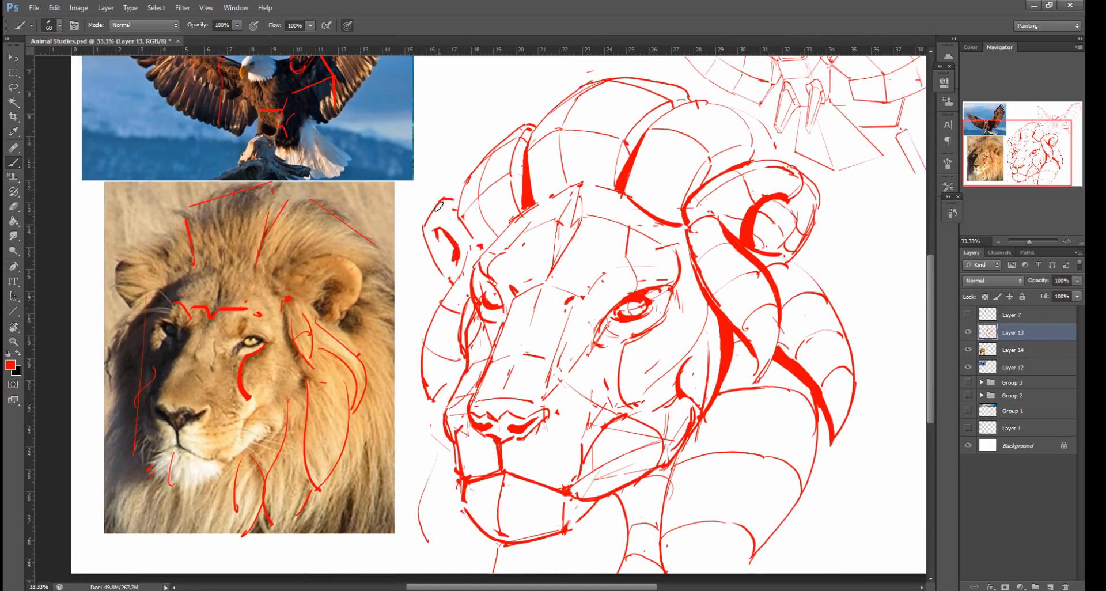
pyautogui.moveTo(599, 365)
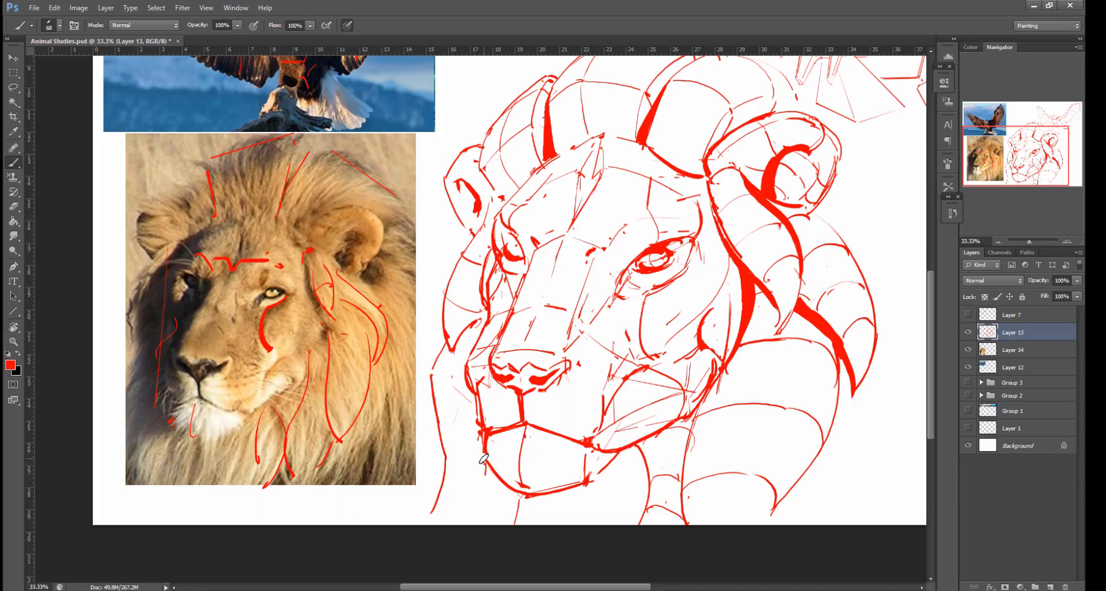
# Paint thick red shadow strokes under the jaw and chin, rotating the view.
pyautogui.moveTo(649, 438); pyautogui.dragTo(642, 483)
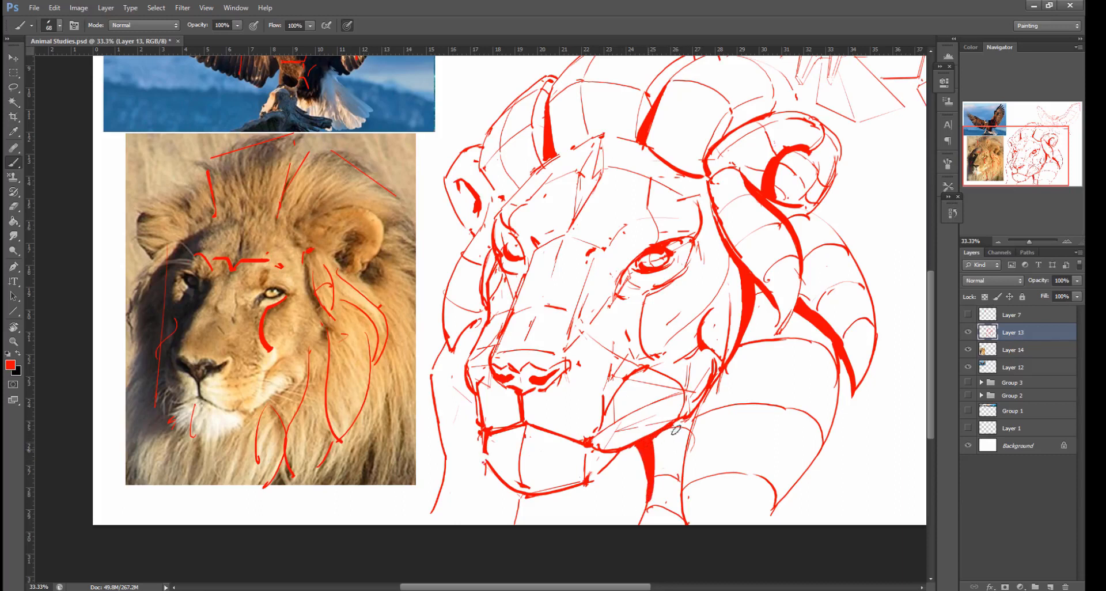
pyautogui.moveTo(676, 430); pyautogui.dragTo(684, 420)
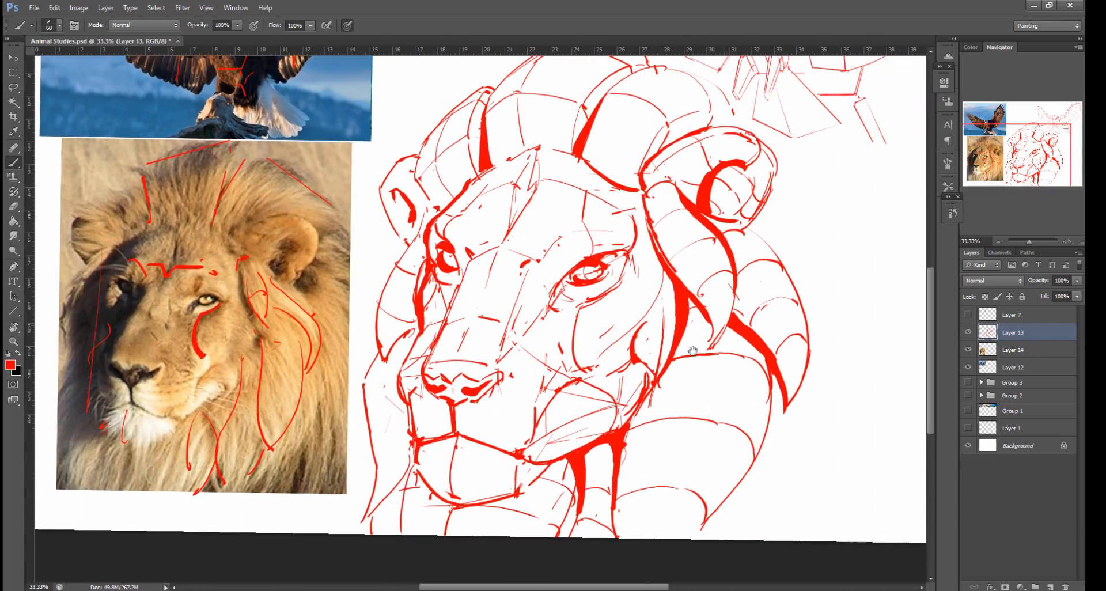
pyautogui.moveTo(419, 332); pyautogui.dragTo(409, 438)
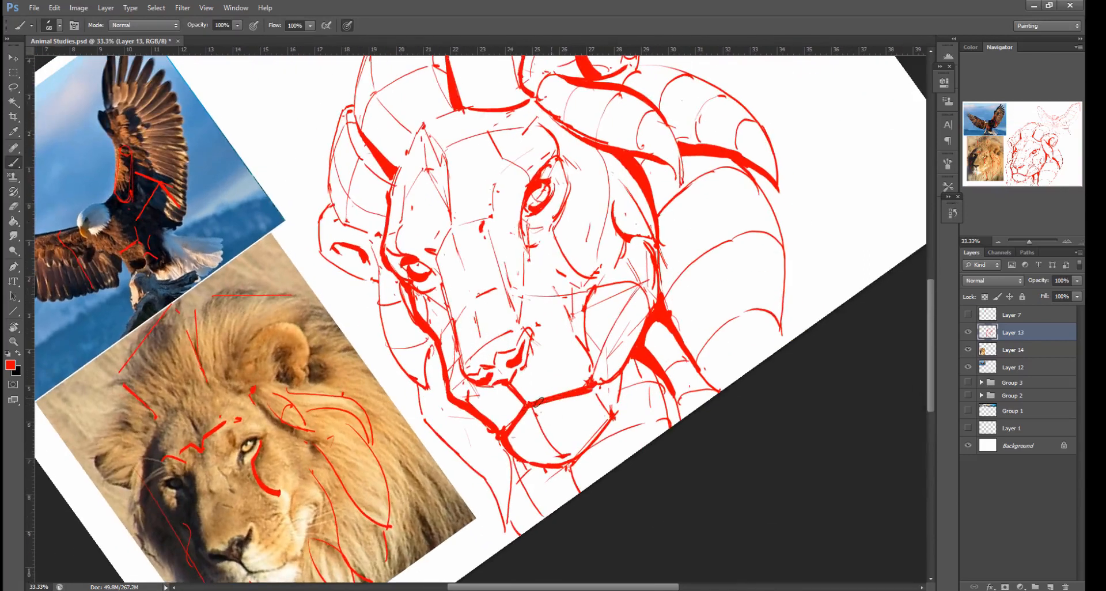
# Scroll the canvas down to the mane and head outlines.
pyautogui.scroll(-3)
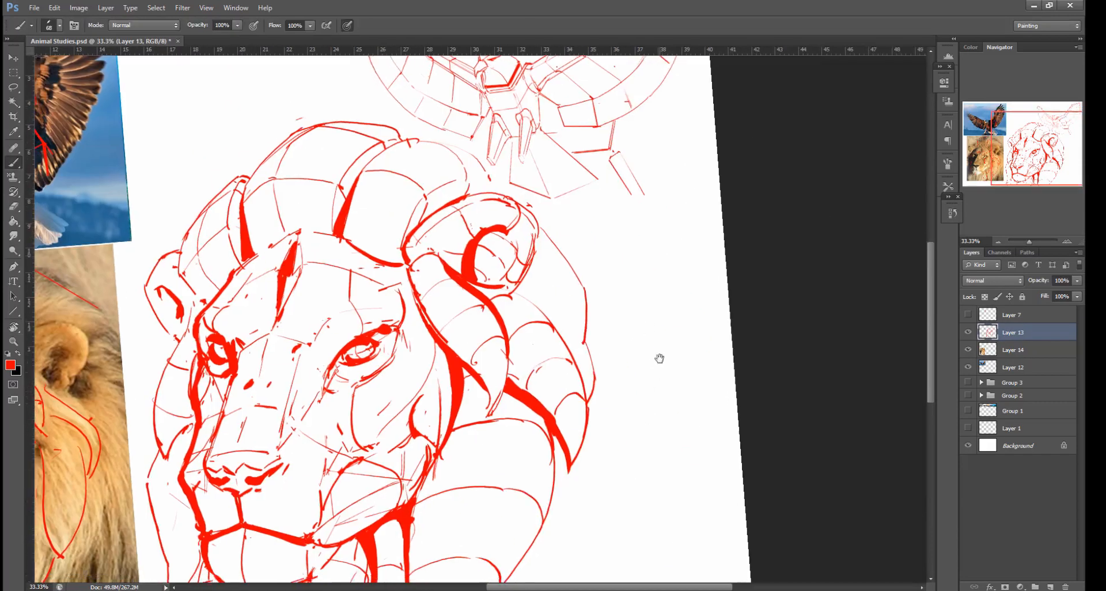
# Pan to the jaw and fill a heavier red shadow mass beneath the chin.
pyautogui.moveTo(659, 359); pyautogui.dragTo(558, 253)
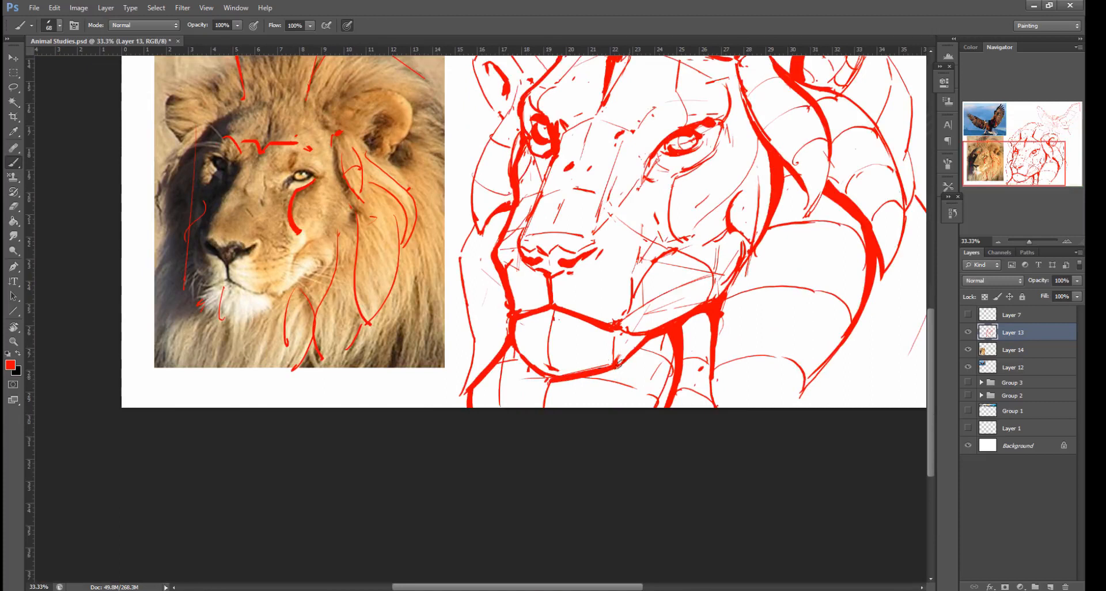
pyautogui.moveTo(602, 353); pyautogui.dragTo(669, 365)
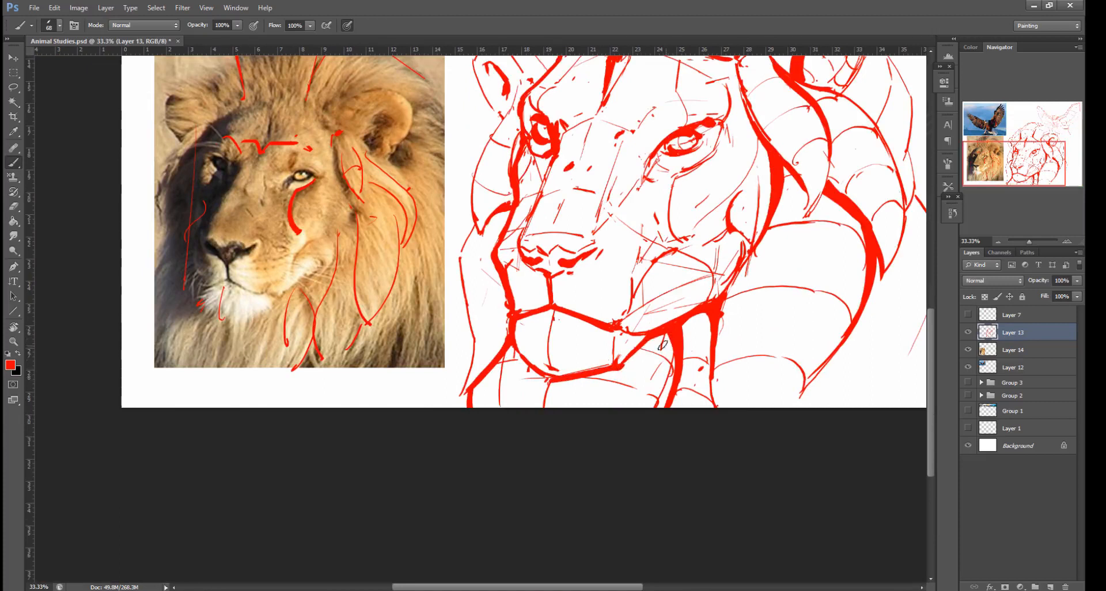
pyautogui.moveTo(638, 356); pyautogui.dragTo(677, 370)
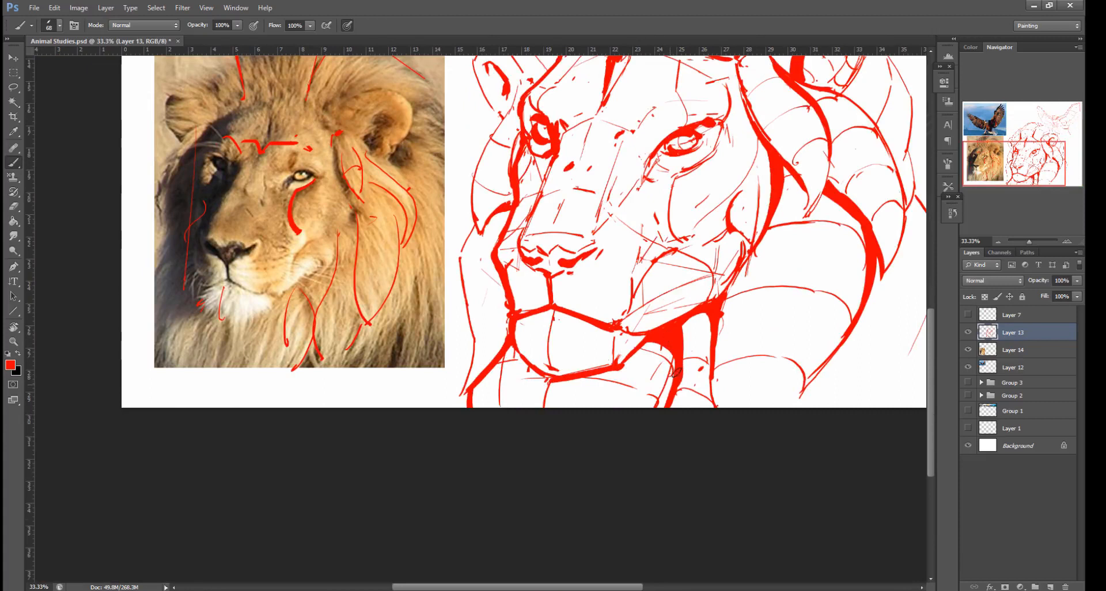